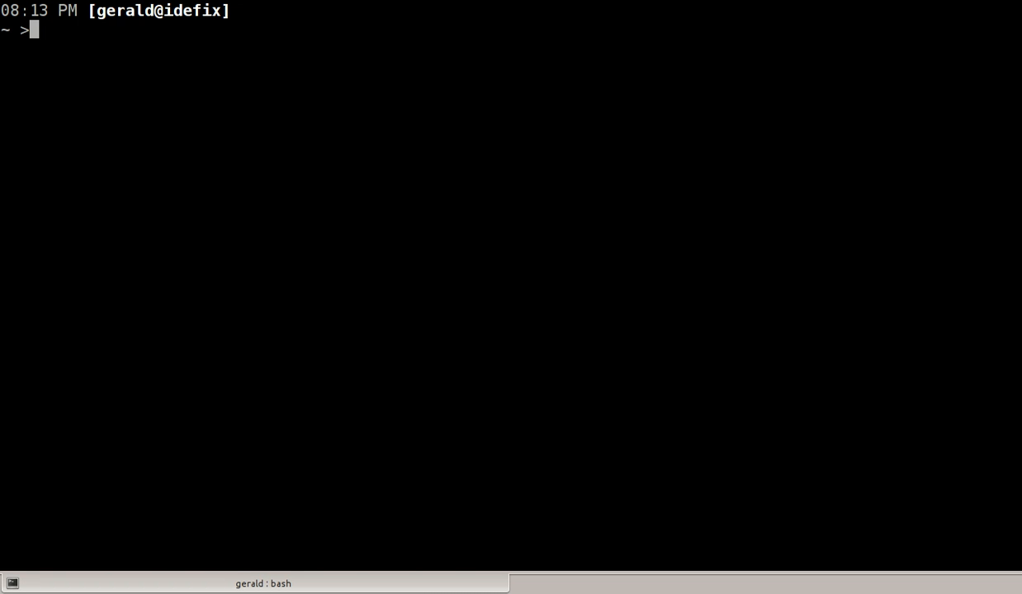
# - Launch IPython 3 with ipython3 and start typing the assignment to l
pyautogui.write('ipython3')
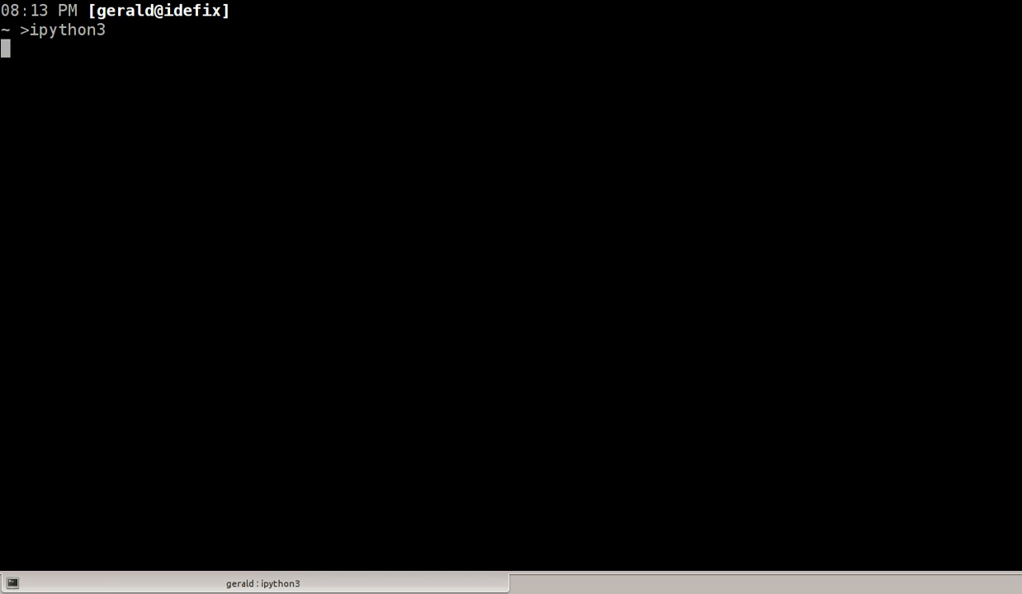
pyautogui.press('Return')
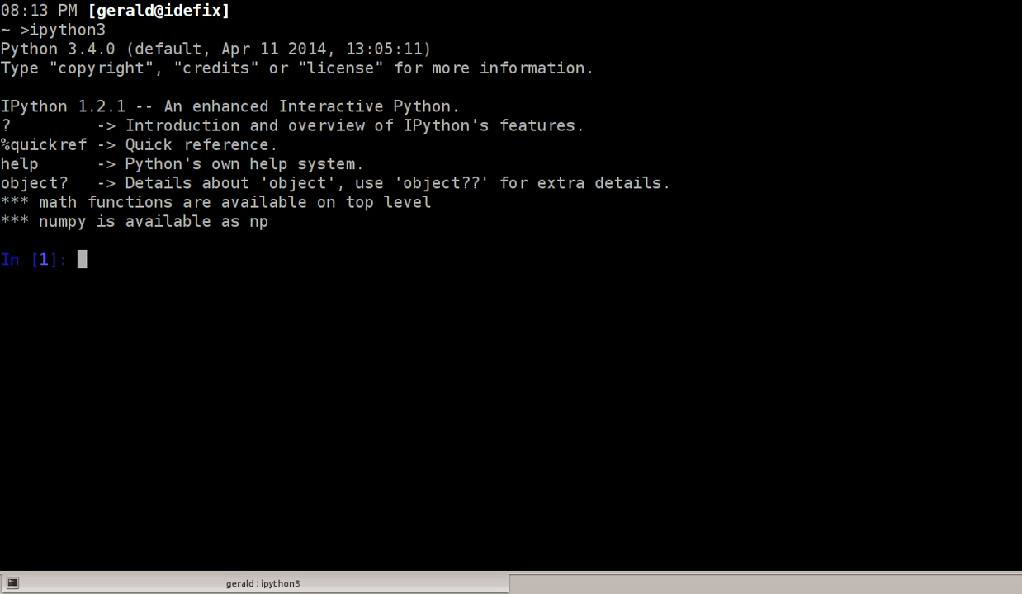
pyautogui.write('l = [')
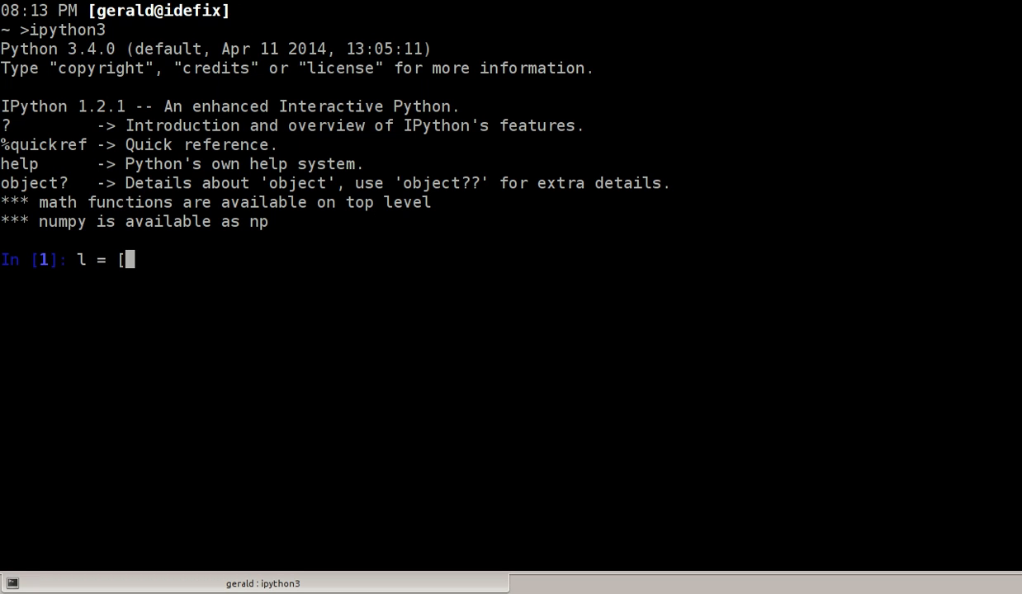
# - Store the readings 20.3, 22.5 and 19.5 as list l
pyautogui.write('20.3,')
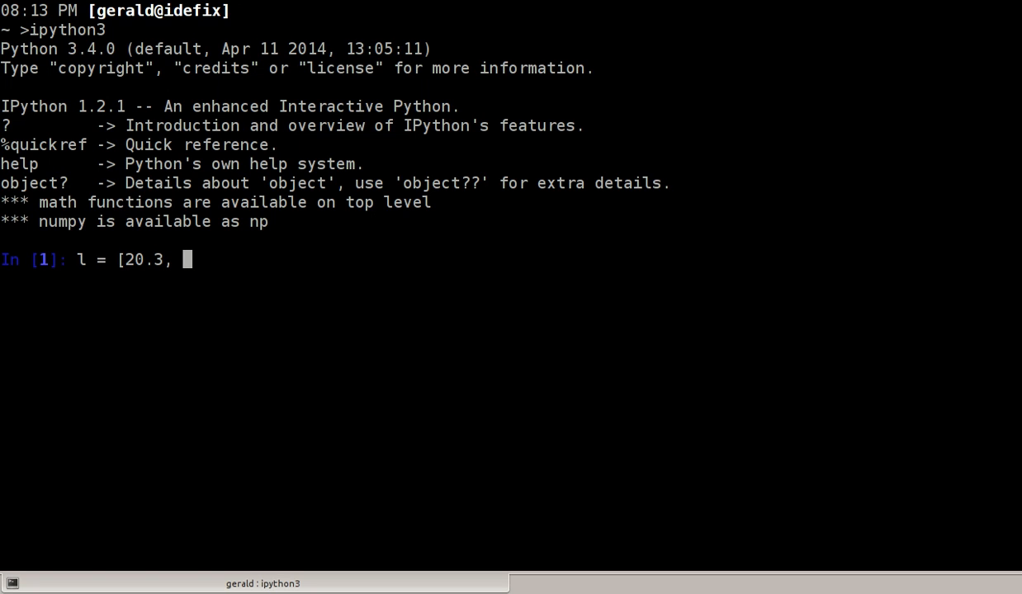
pyautogui.write('22.')
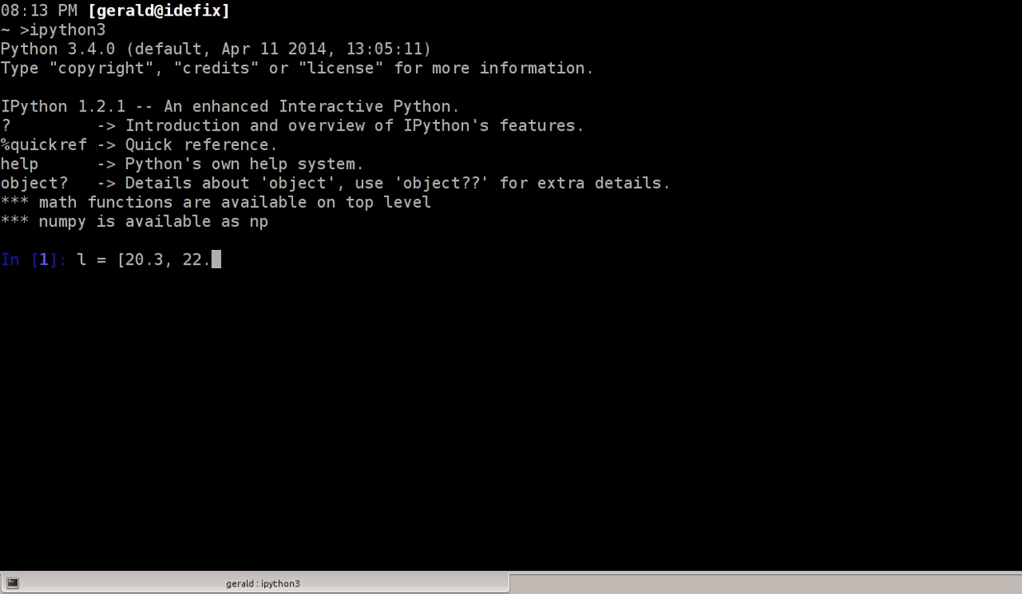
pyautogui.write('5, 19')
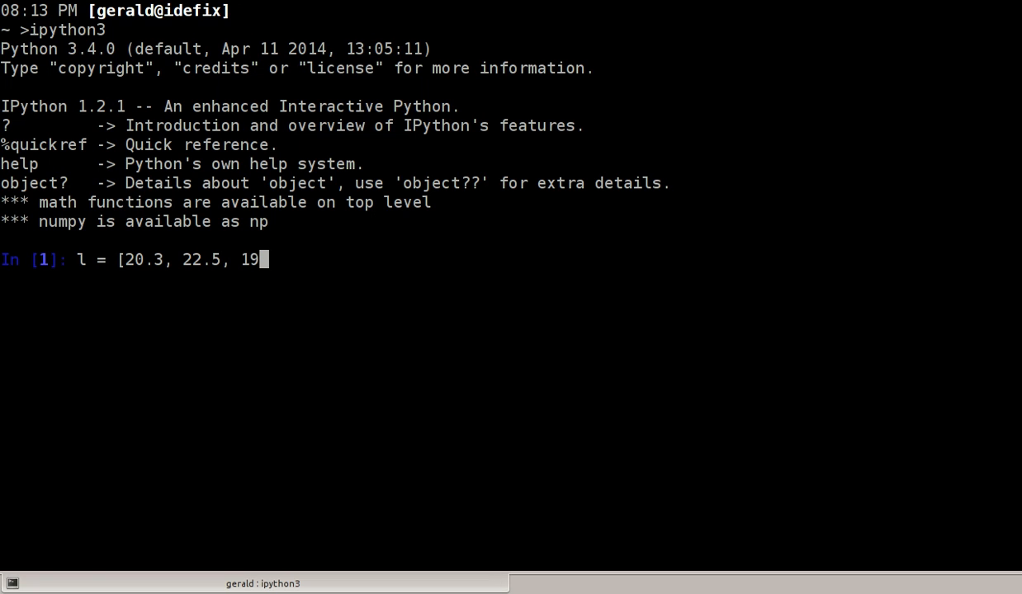
pyautogui.write('.5[')
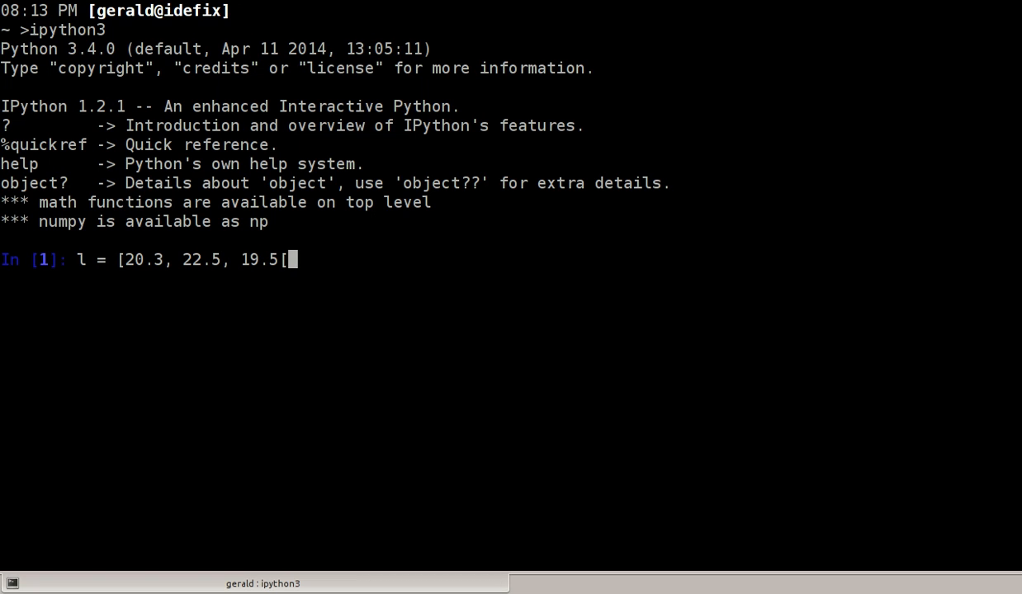
pyautogui.write(']')
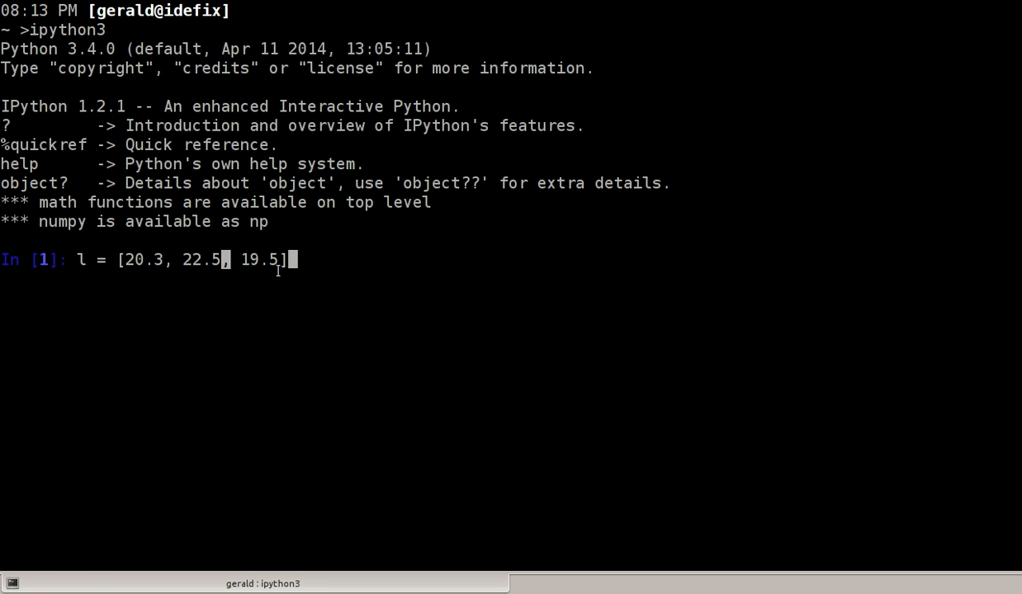
pyautogui.press('Return')
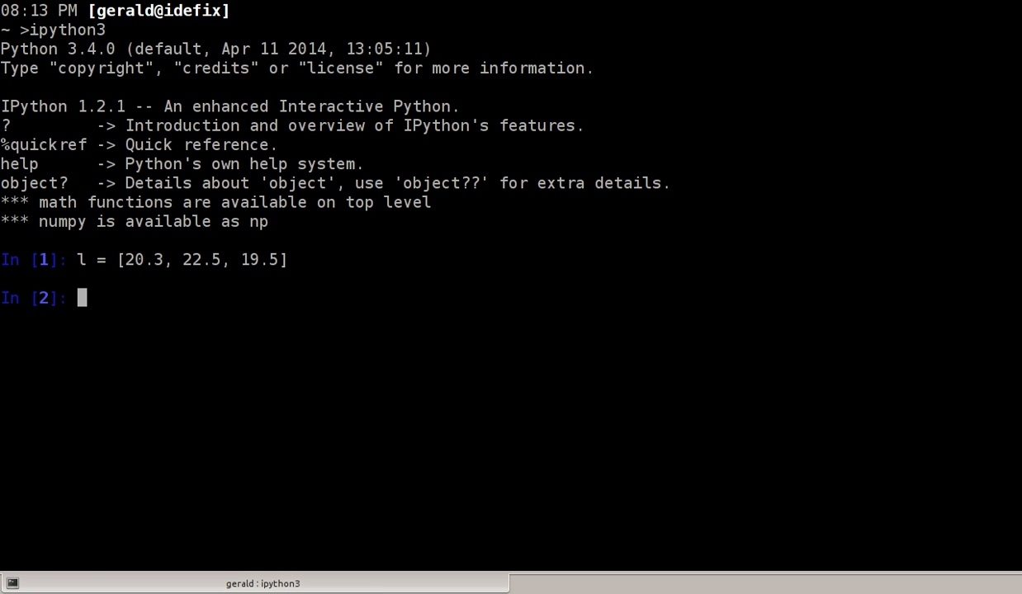
# - Show l's sum 62.3, length 3 and average 20.766666666666666
pyautogui.write('sum(')
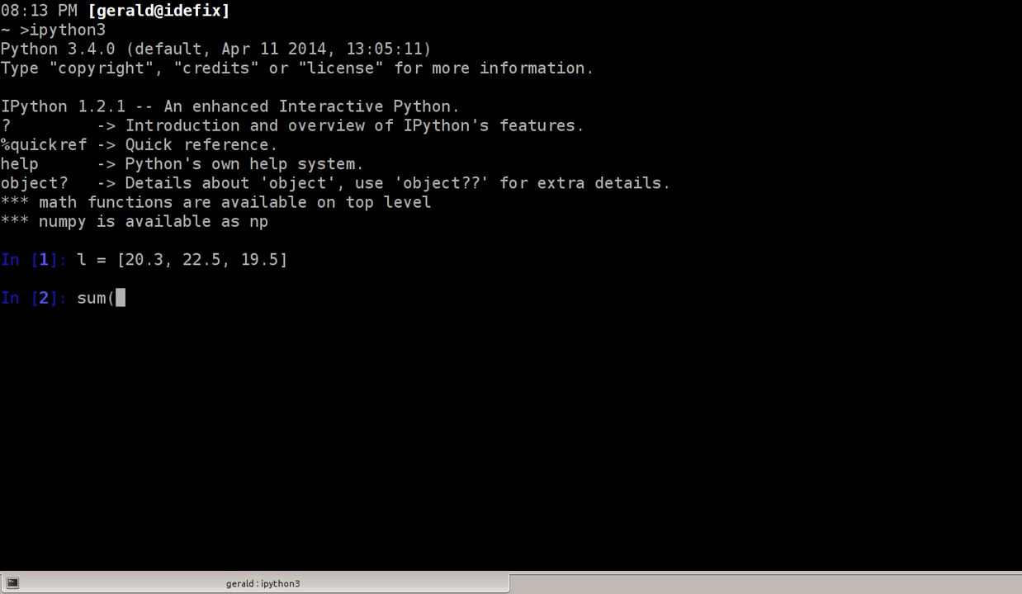
pyautogui.write('l)')
pyautogui.write('l')
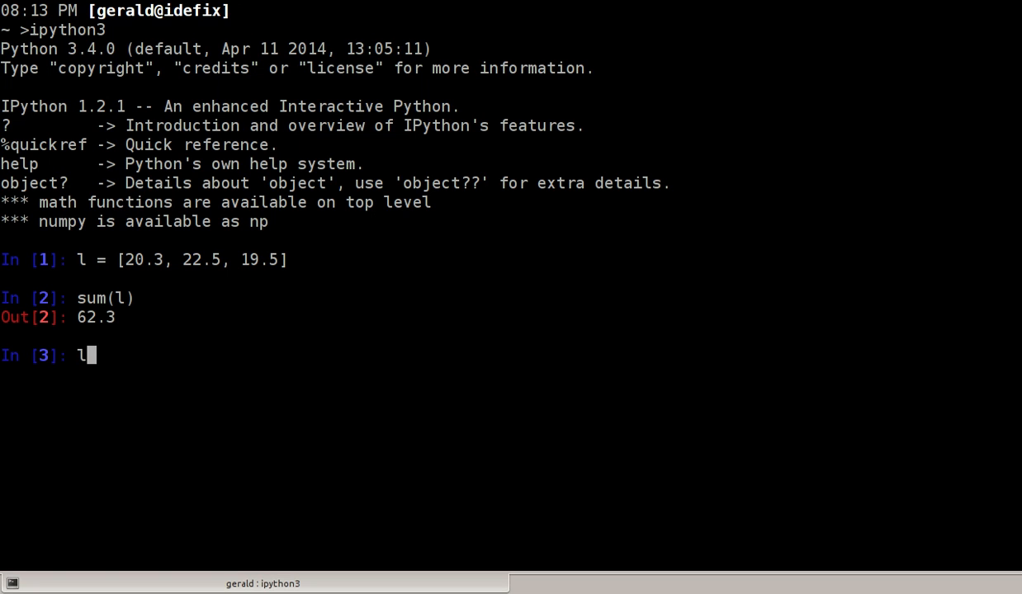
pyautogui.write('en(l)')
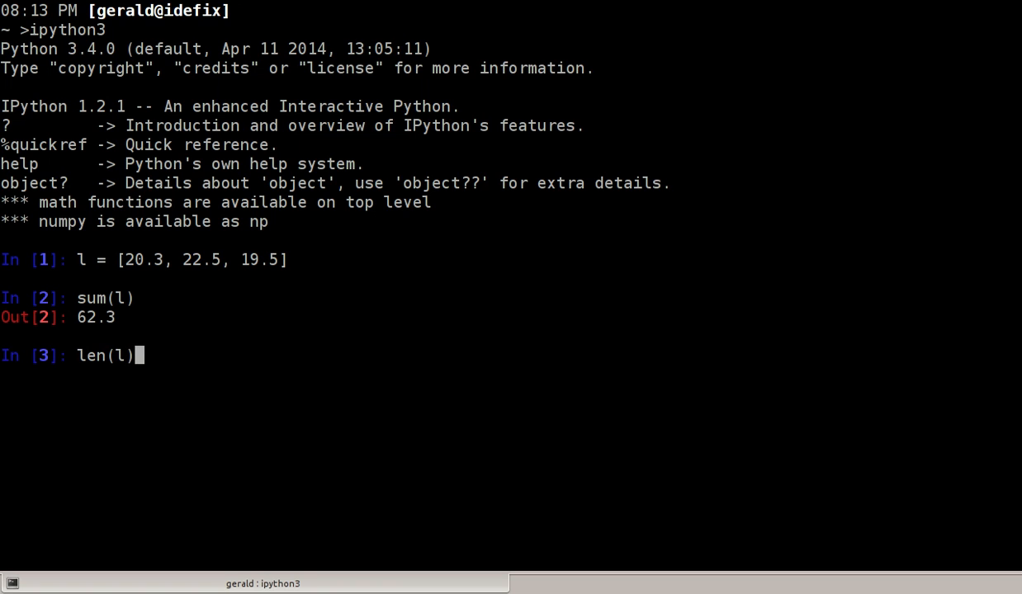
pyautogui.press('Return')
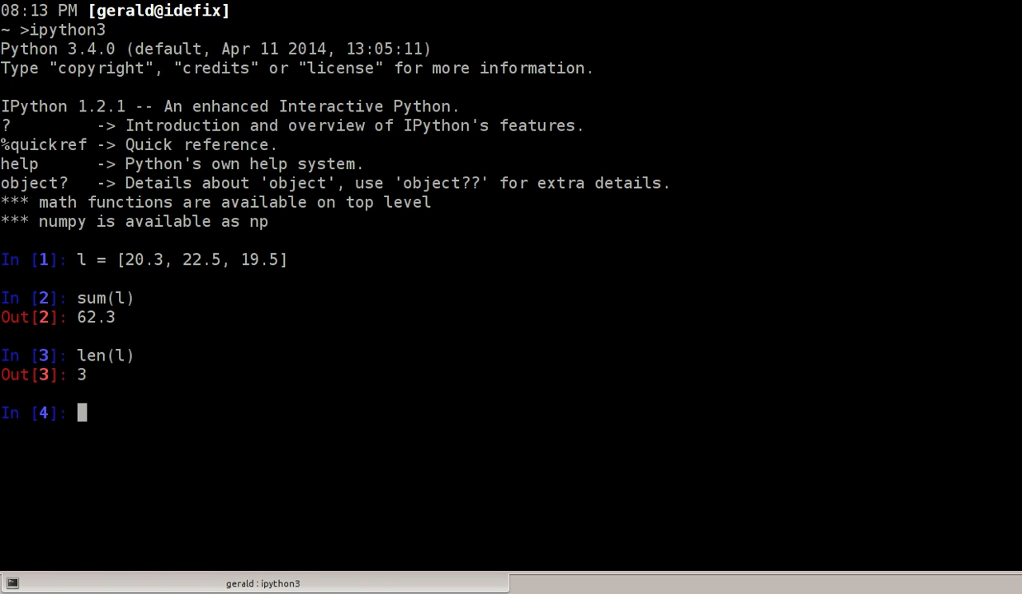
pyautogui.write('sum(')
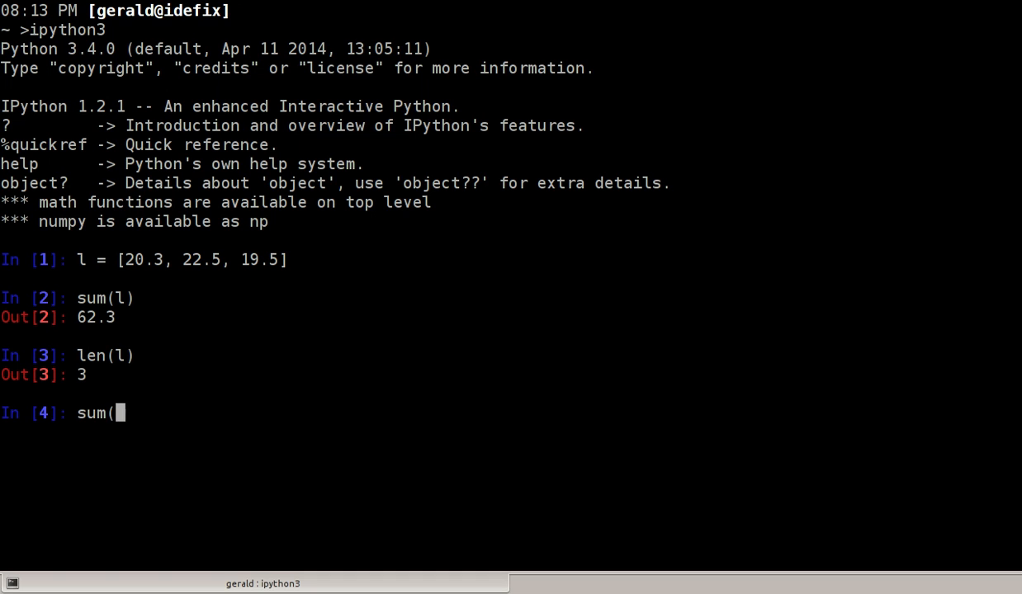
pyautogui.write('l)/len')
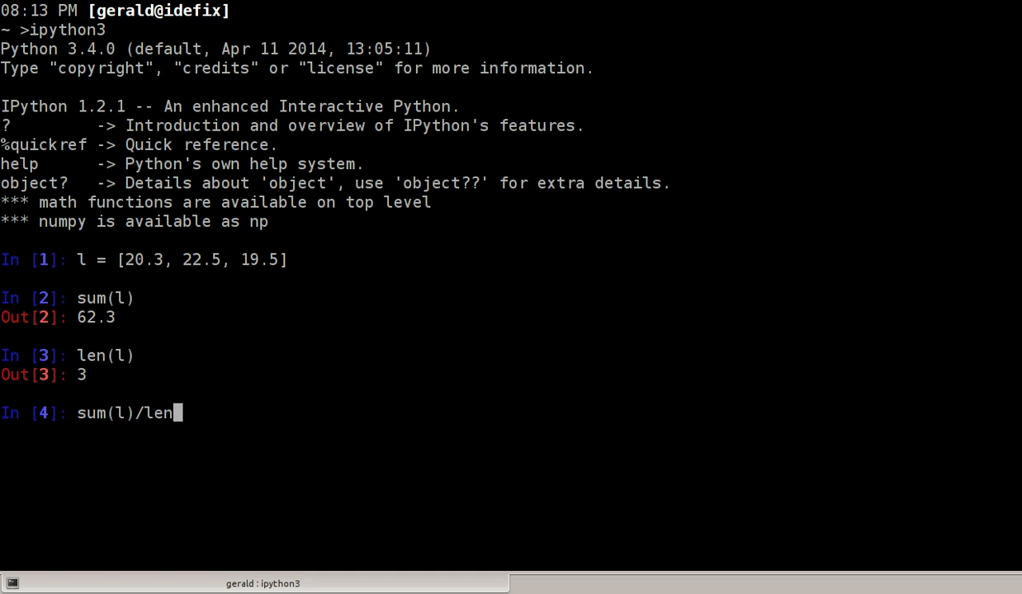
pyautogui.press('Return')
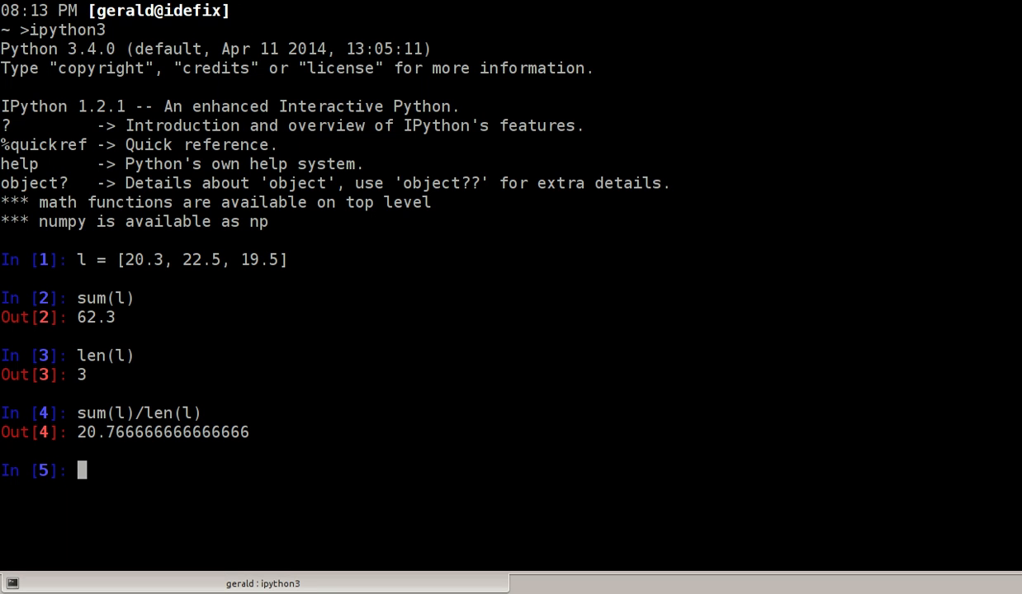
pyautogui.write('conta')
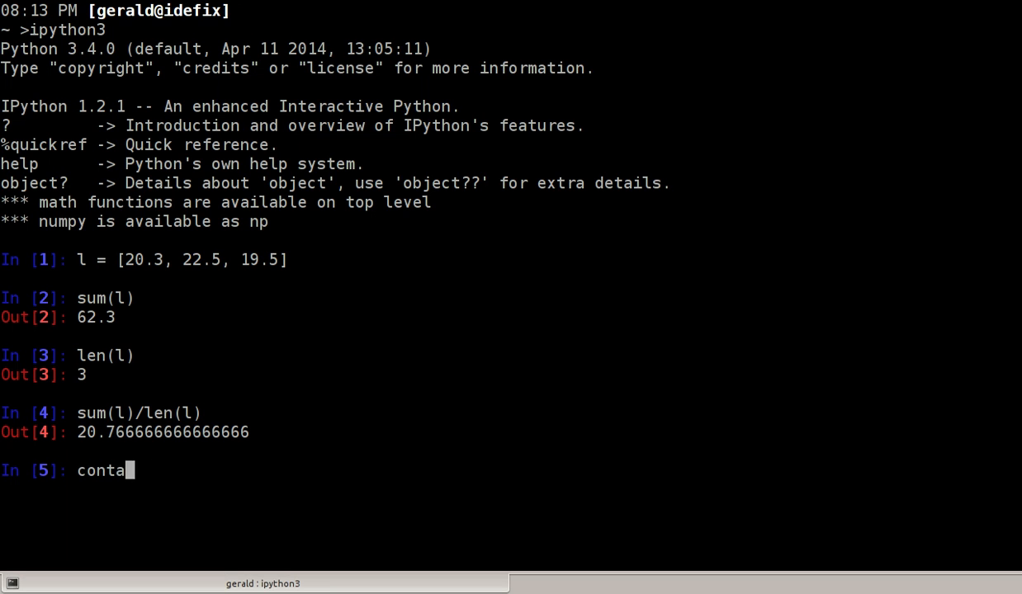
pyautogui.write("ct = ['")
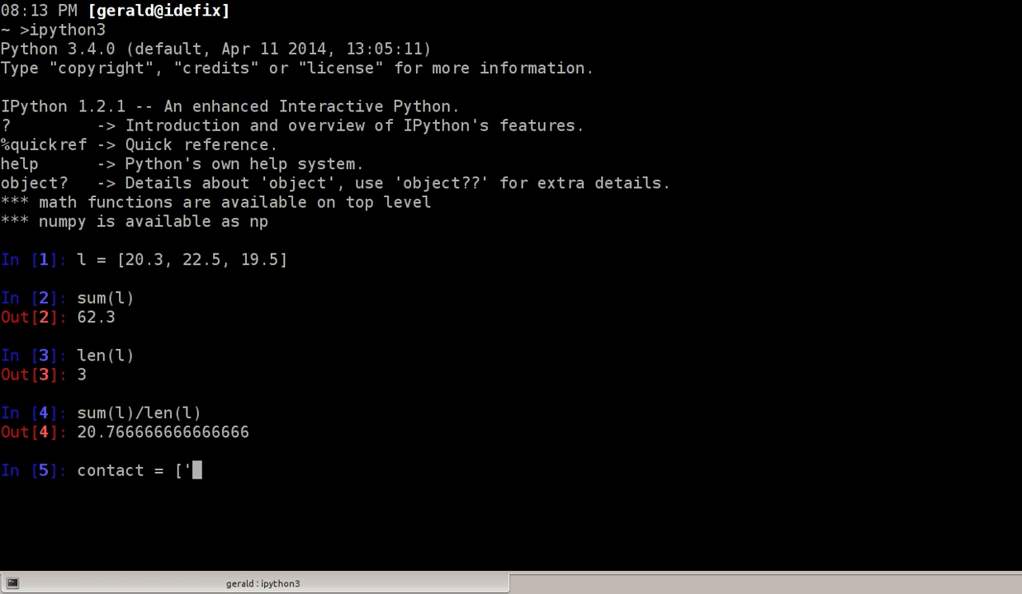
pyautogui.write("pat', 273")
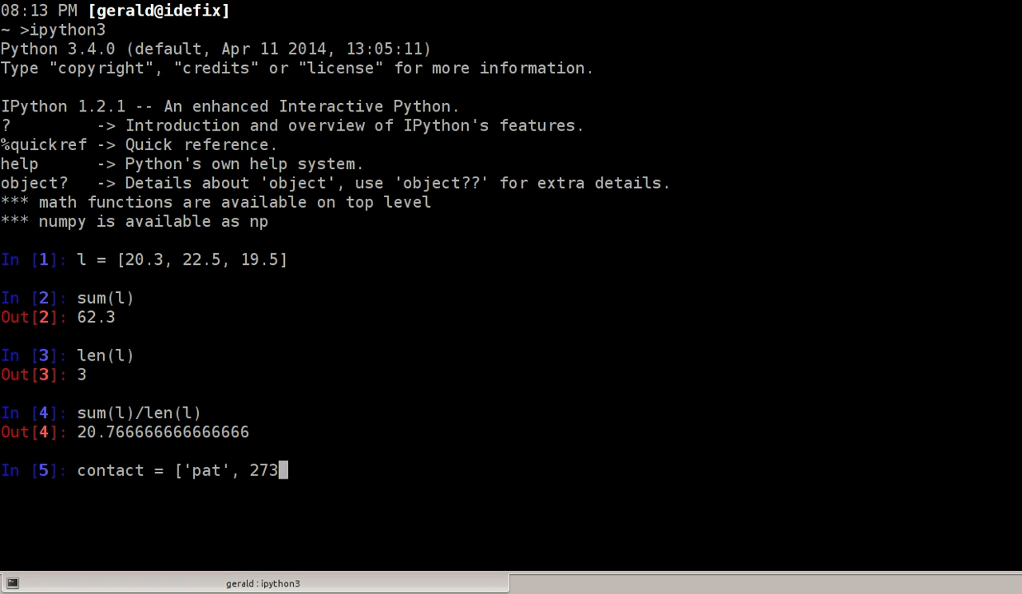
pyautogui.write('649485]')
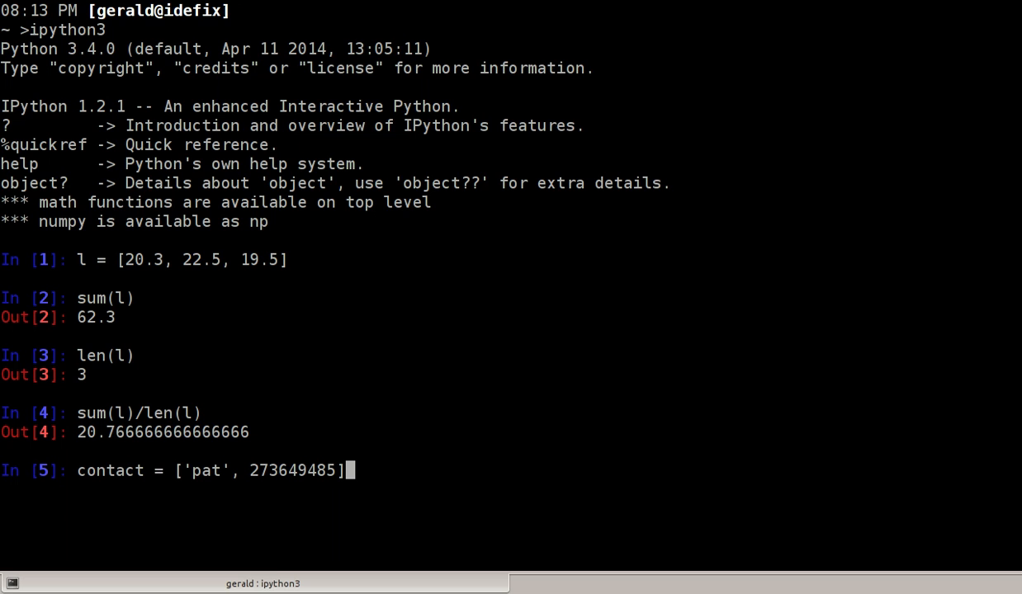
pyautogui.moveTo(361, 345)
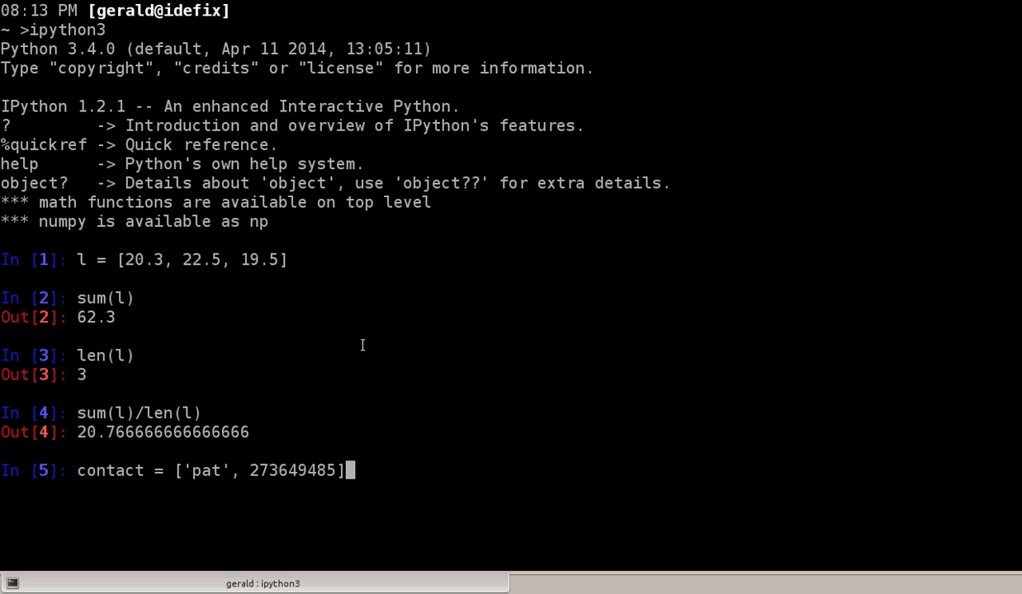
pyautogui.moveTo(180, 489)
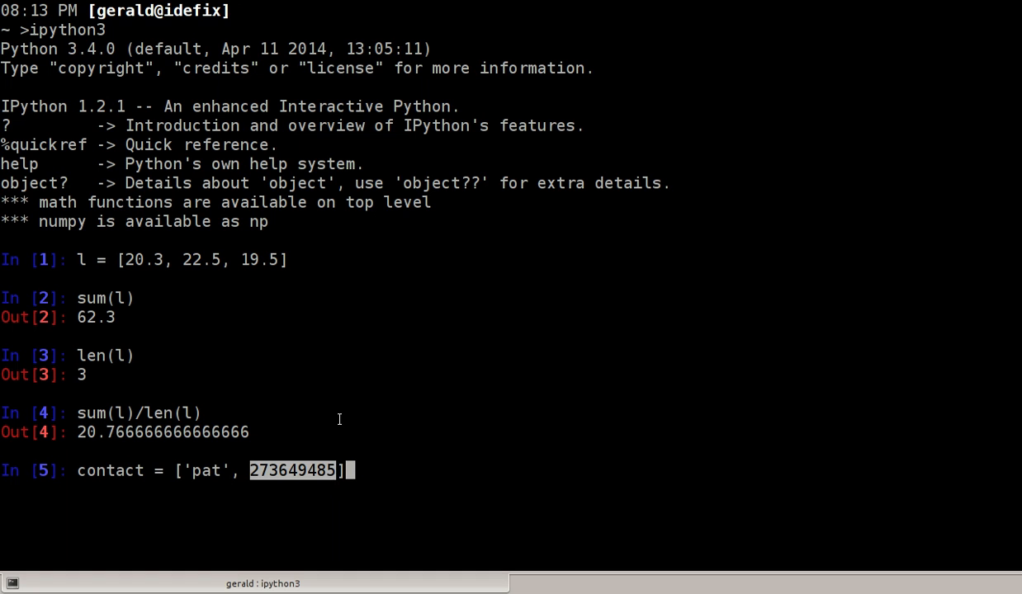
pyautogui.moveTo(452, 438)
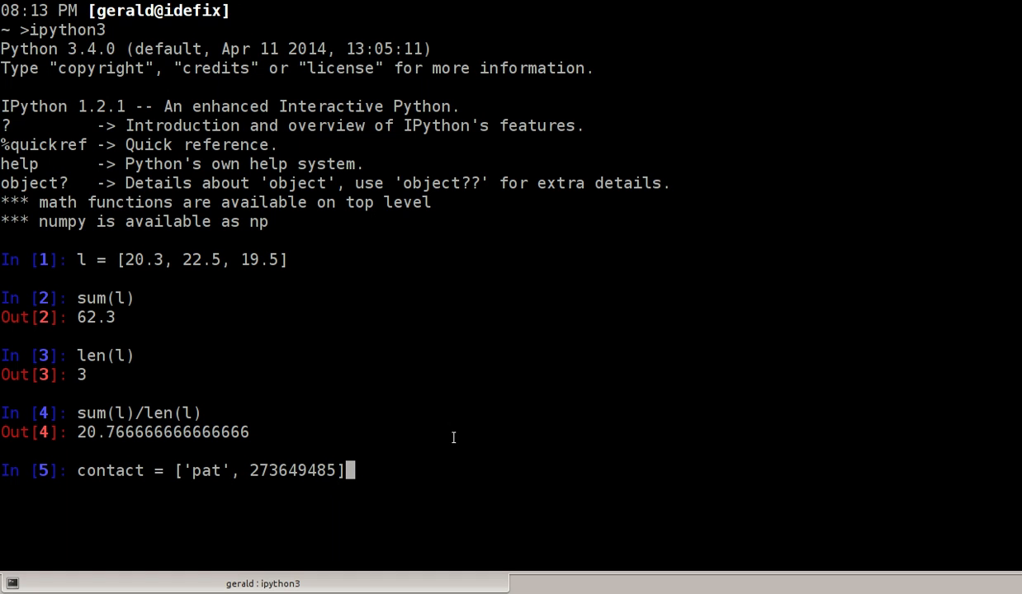
pyautogui.press('Home')
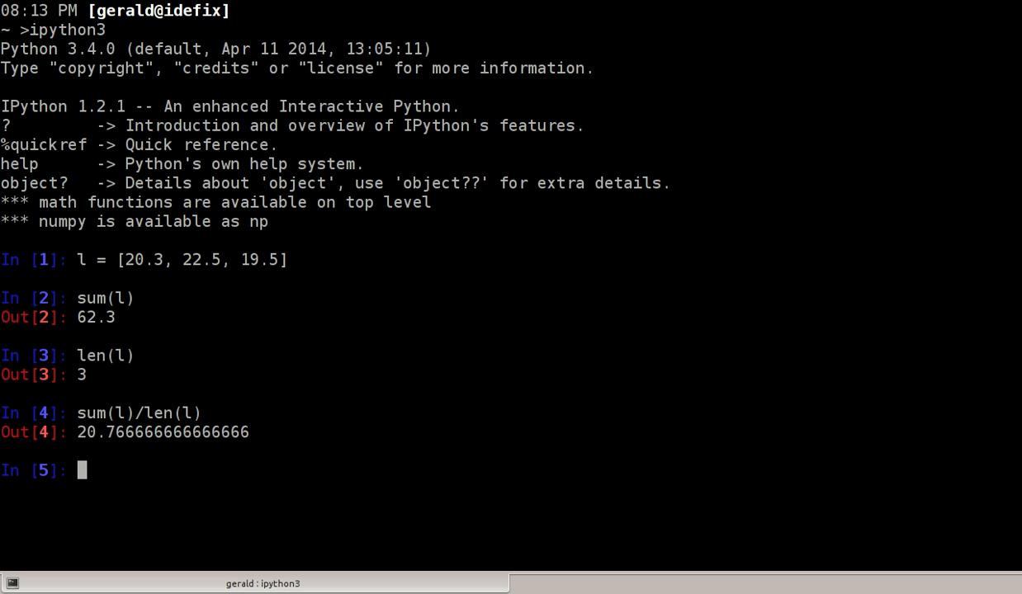
# - Evaluate l + [24.9, 19.7], giving [20.3, 22.5, 19.5, 24.9, 19.7]
pyautogui.write('l +')
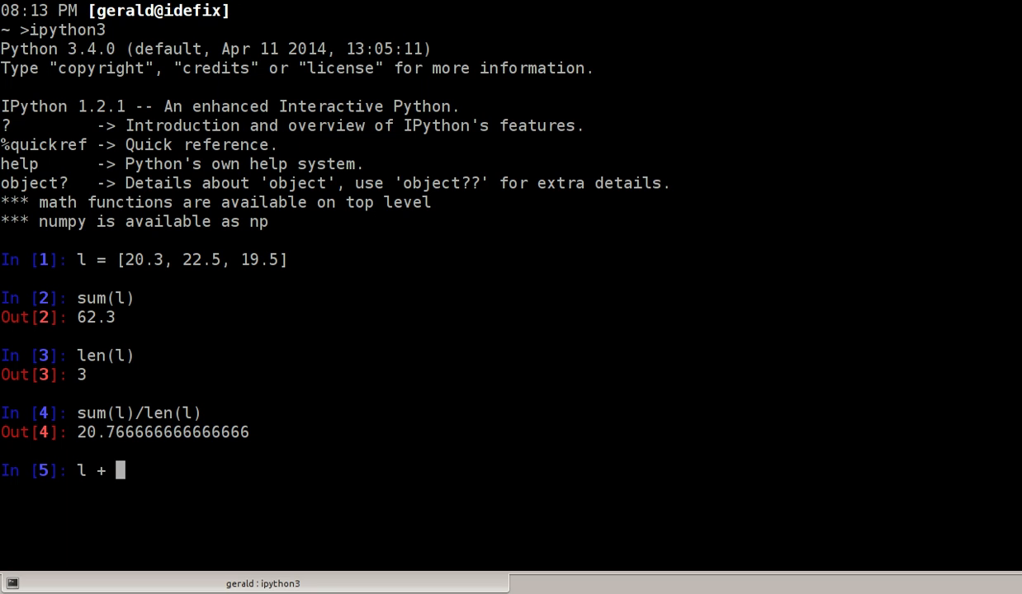
pyautogui.moveTo(242, 268)
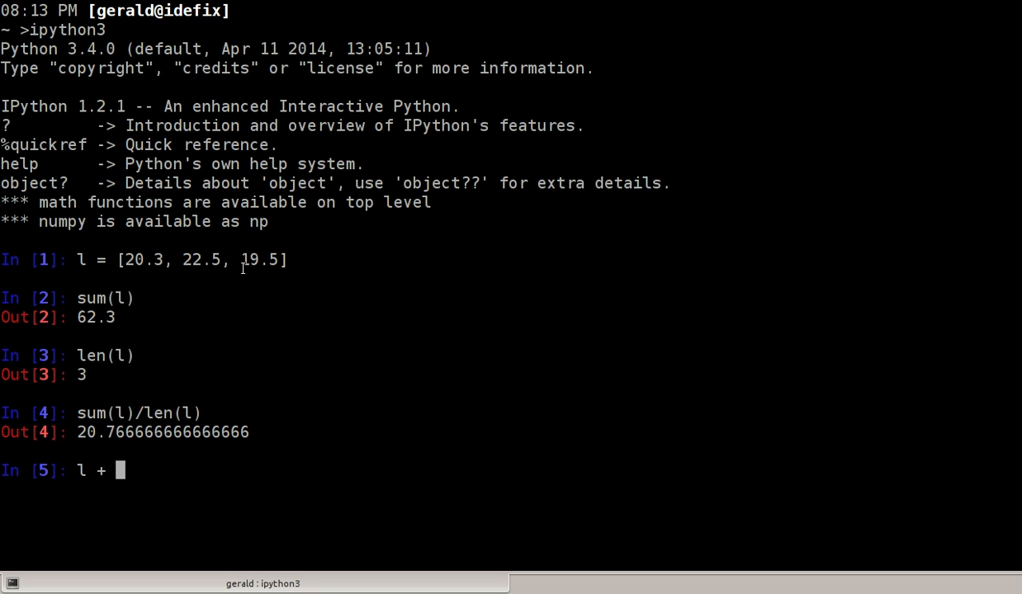
pyautogui.write('[')
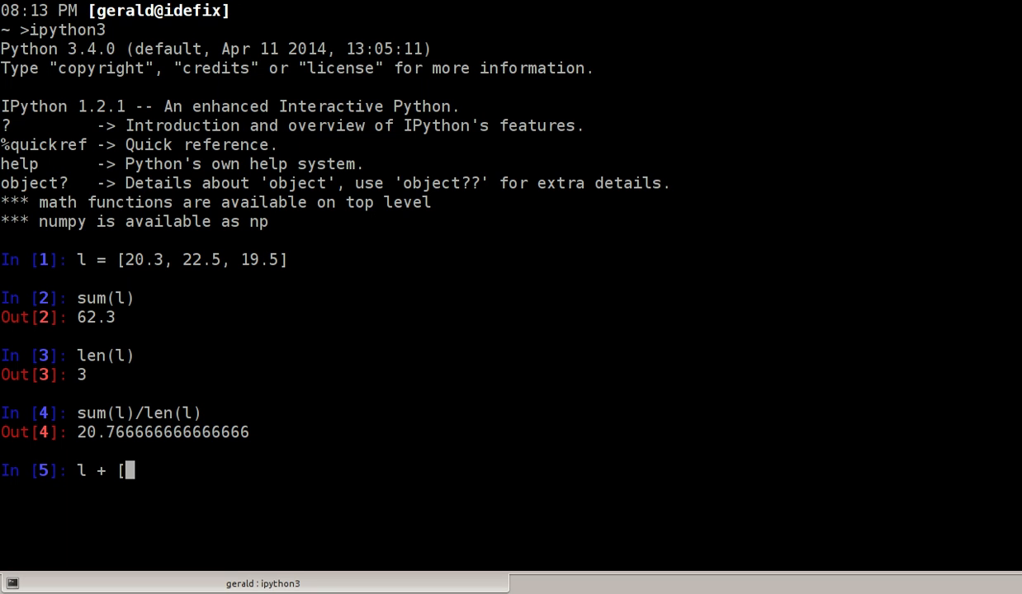
pyautogui.write('24.9')
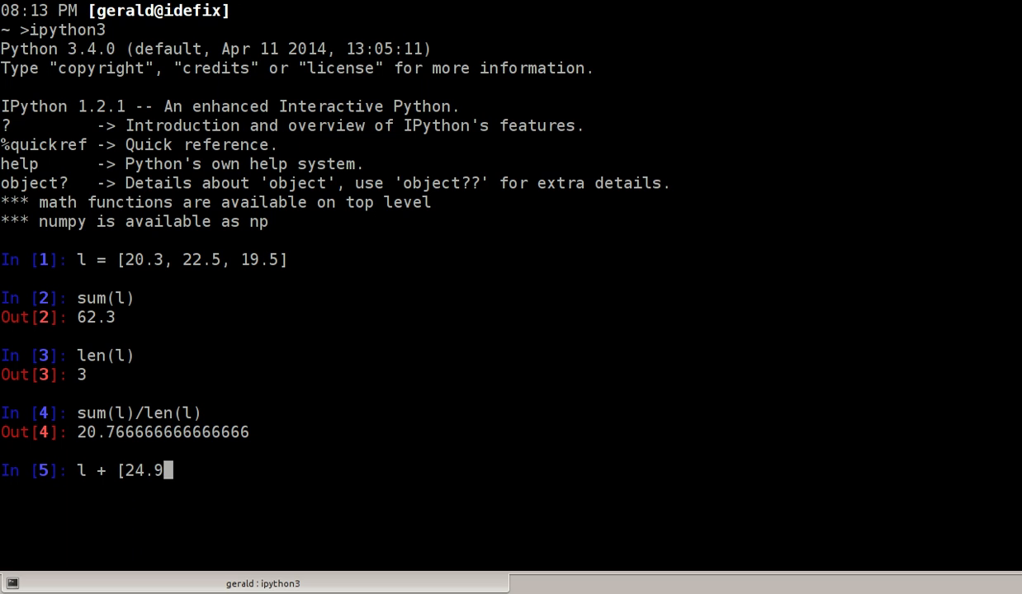
pyautogui.write(',')
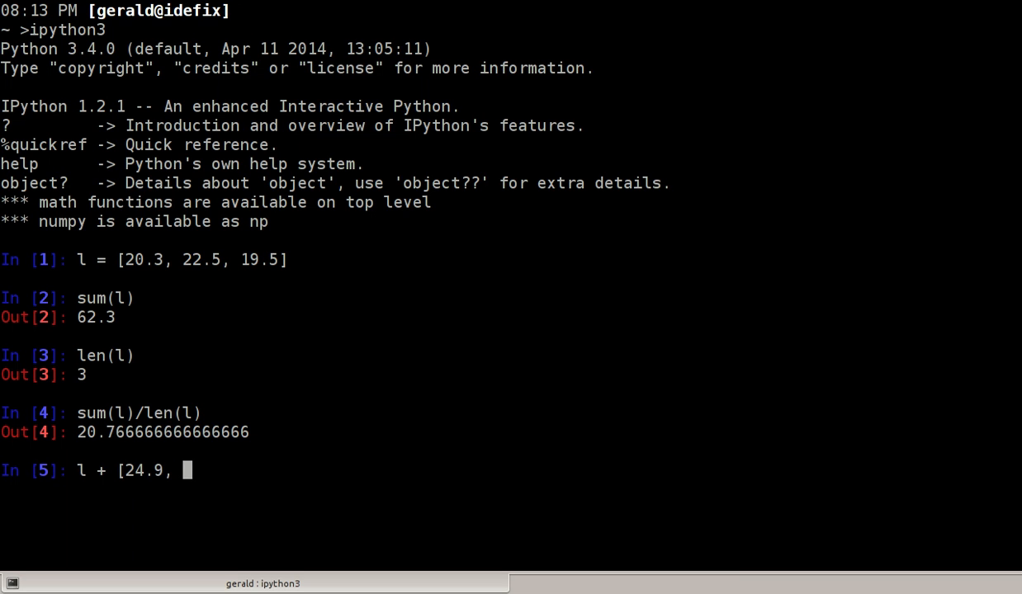
pyautogui.write('19')
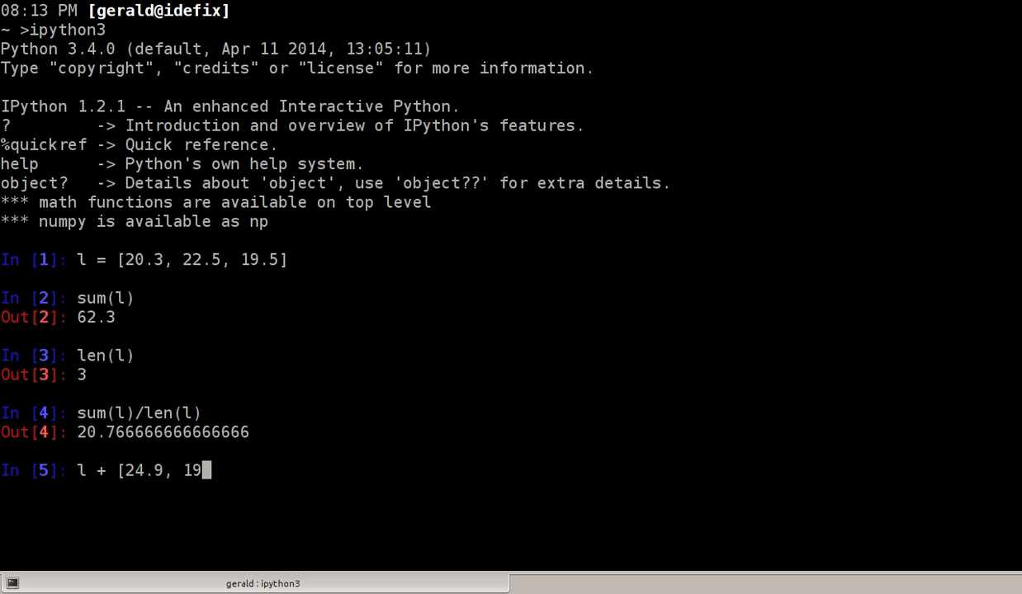
pyautogui.write('.7]')
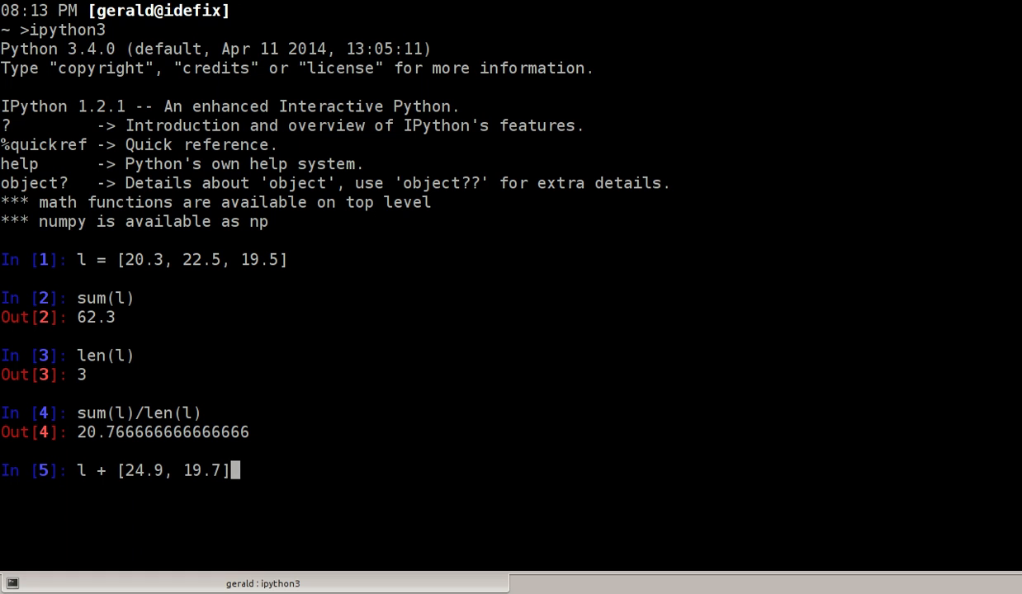
pyautogui.press('Return')
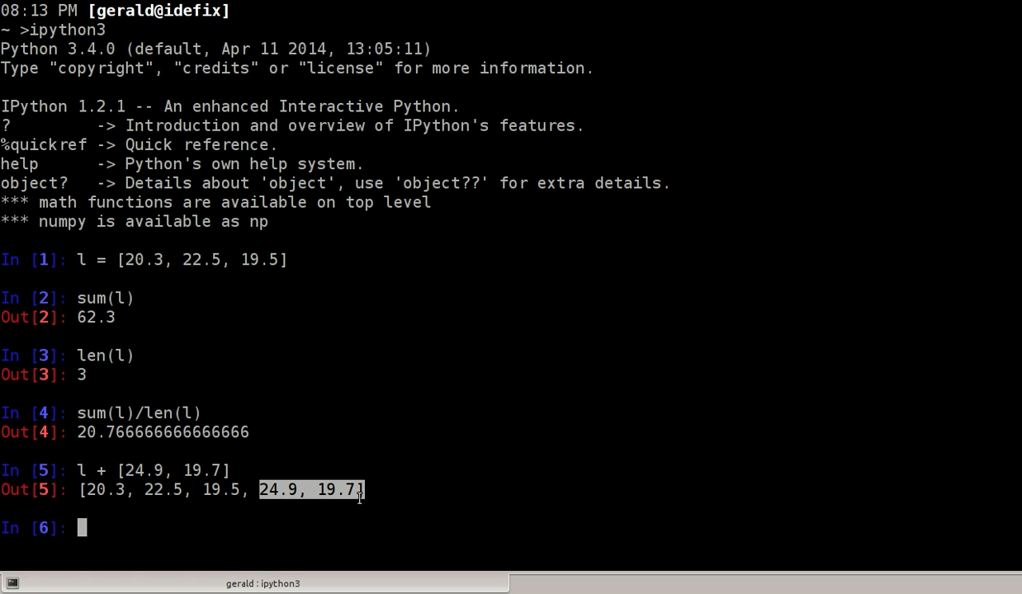
pyautogui.moveTo(307, 469)
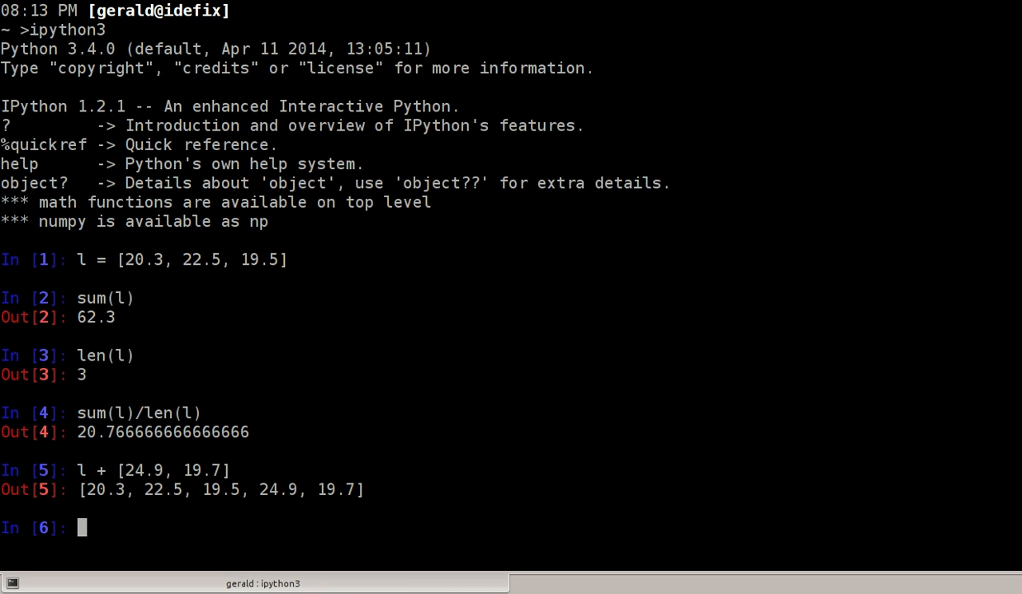
# - Assign l2 = [0] * 10 to build a list of ten zeros
pyautogui.write('l2 =')
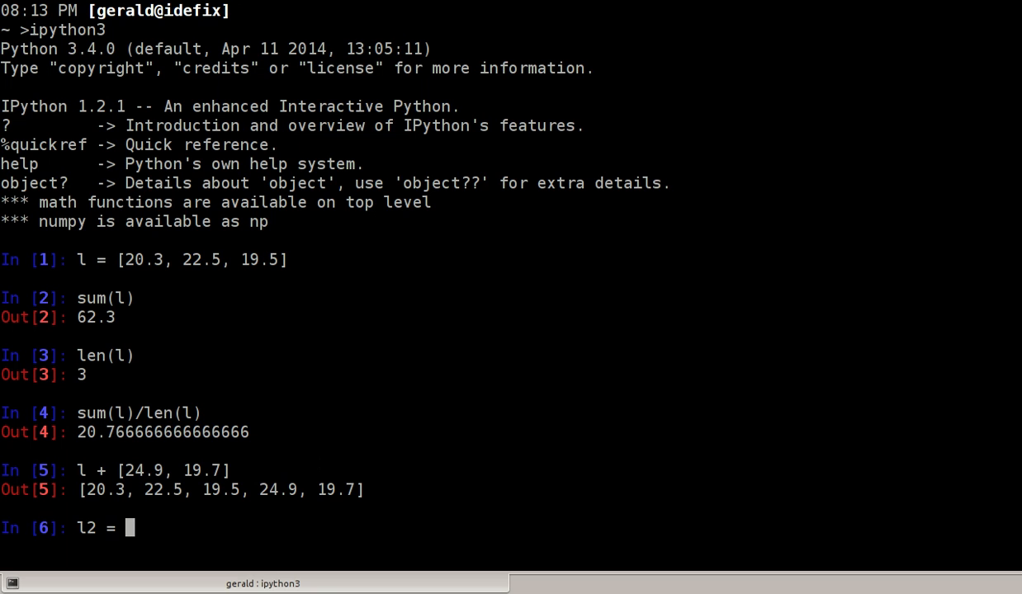
pyautogui.write('[0')
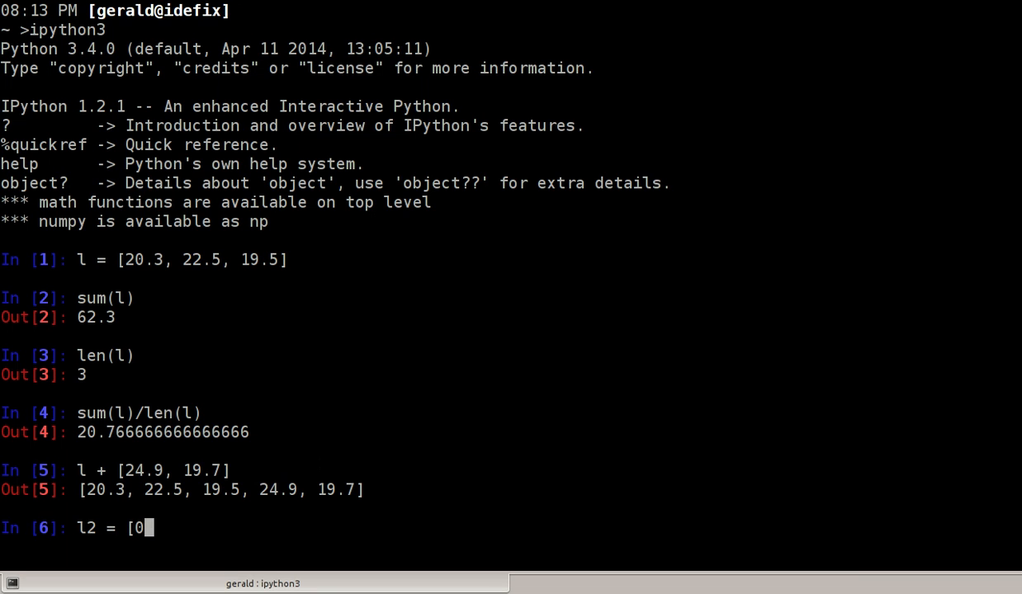
pyautogui.write(']')
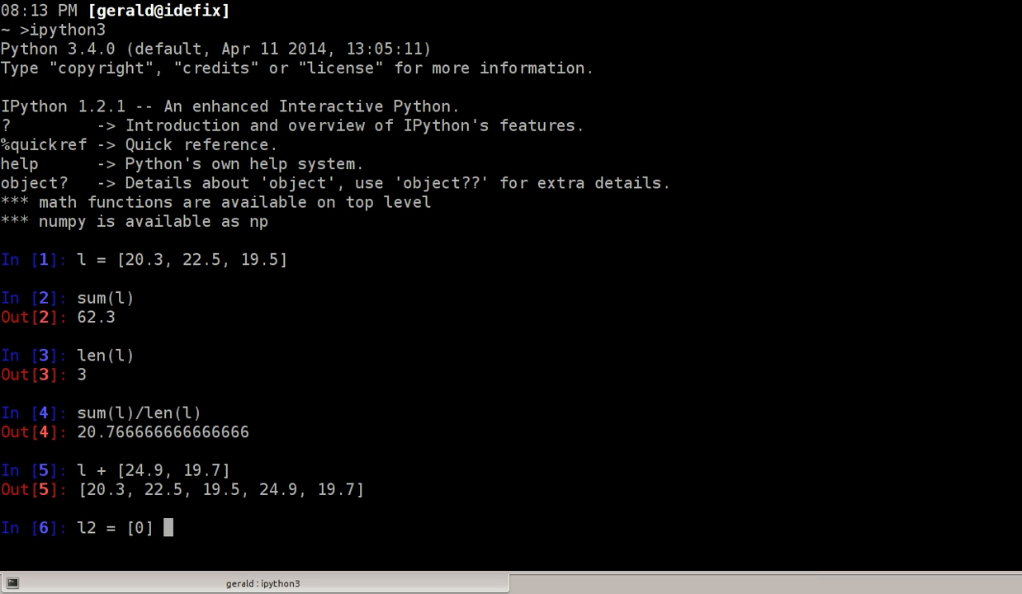
pyautogui.write('* 10')
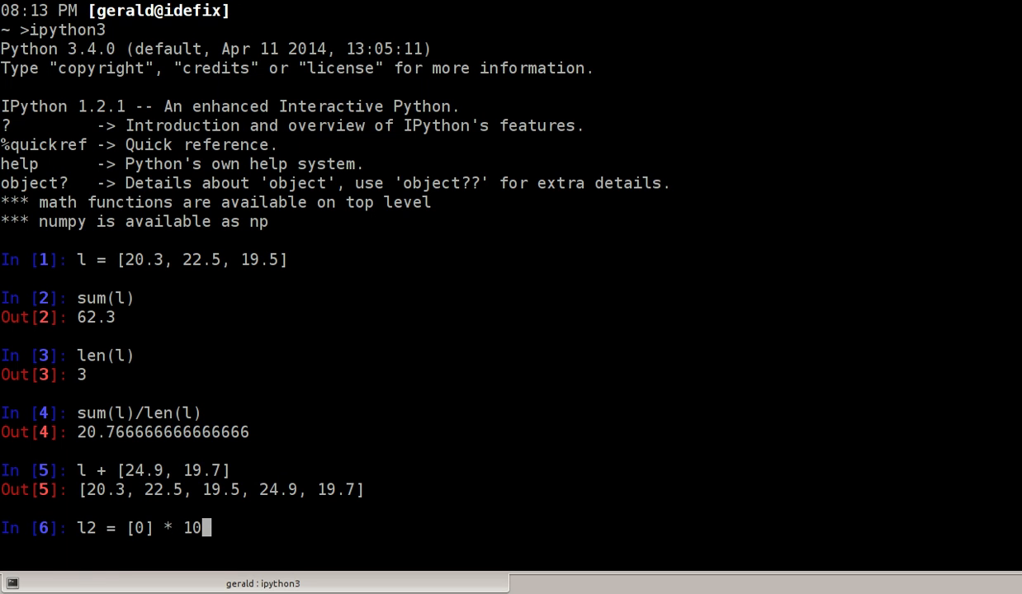
pyautogui.moveTo(135, 545)
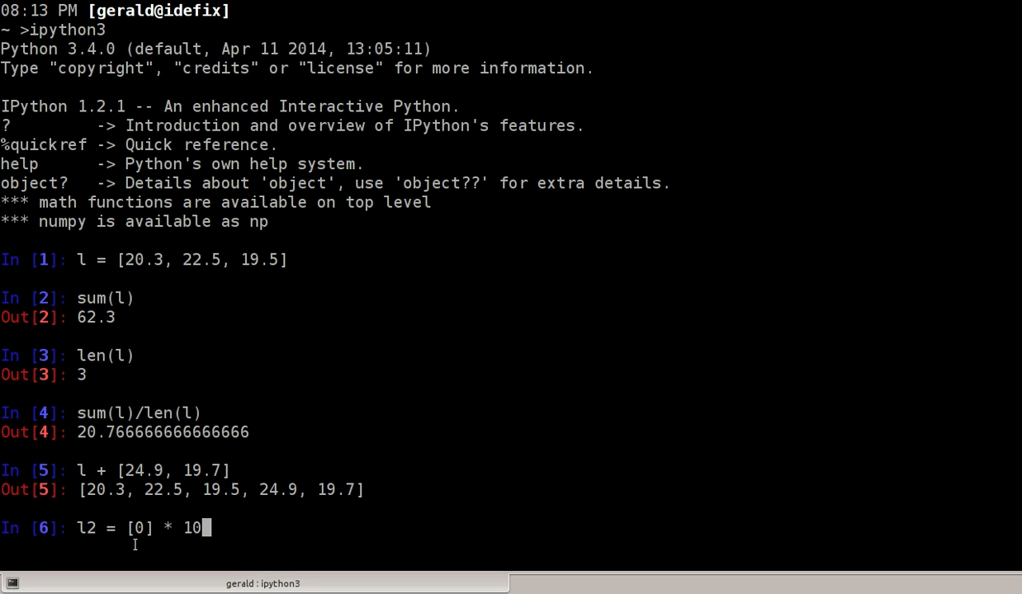
pyautogui.moveTo(429, 482)
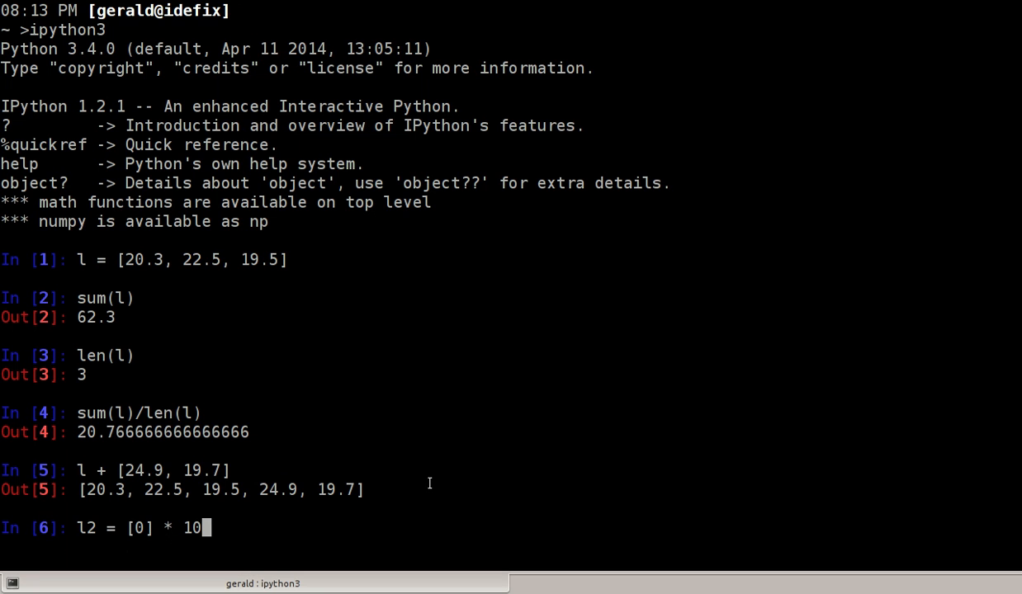
pyautogui.press('Return')
pyautogui.write('l2')
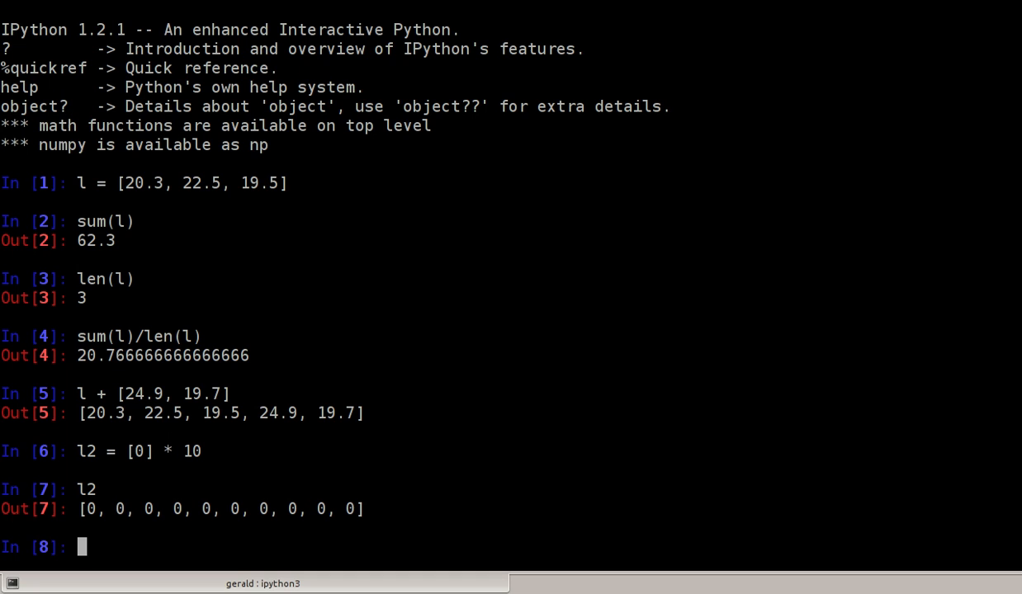
# - Index l to show l[0] as 20.3, l[1] as 22.5 and l[-1] as 19.5
pyautogui.write('l[')
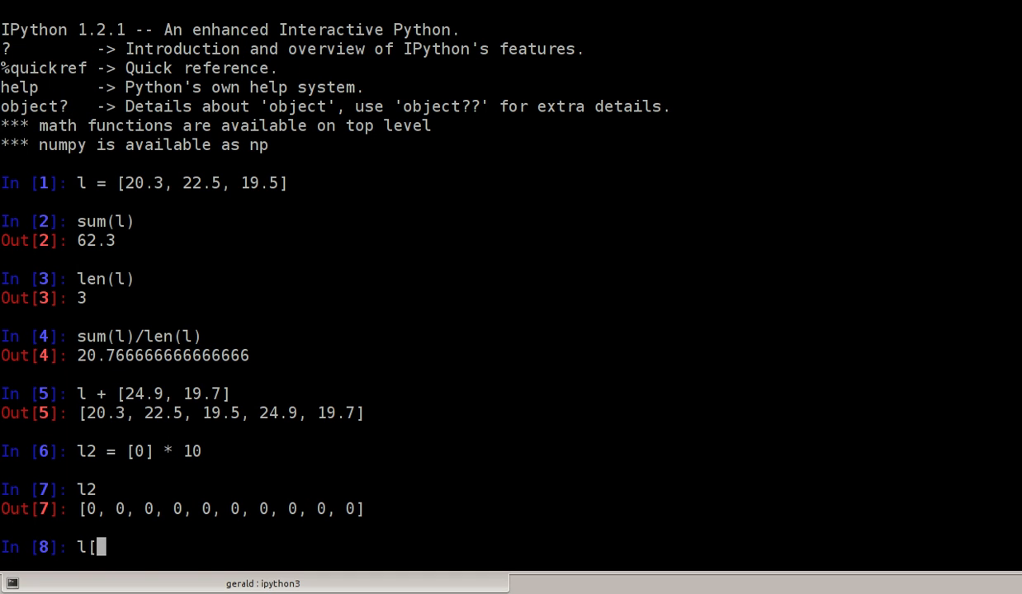
pyautogui.write('0')
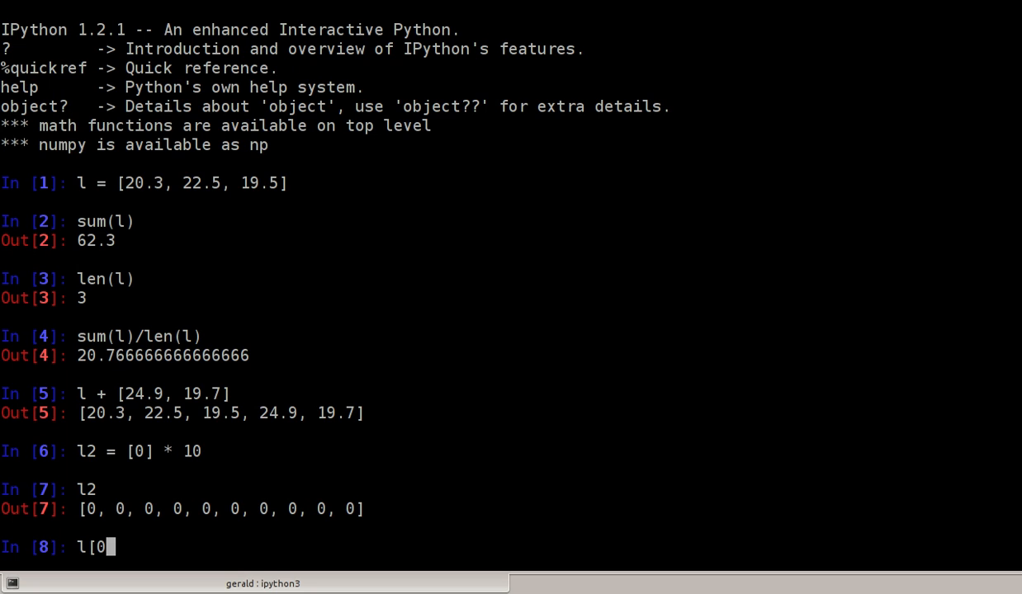
pyautogui.press('Return')
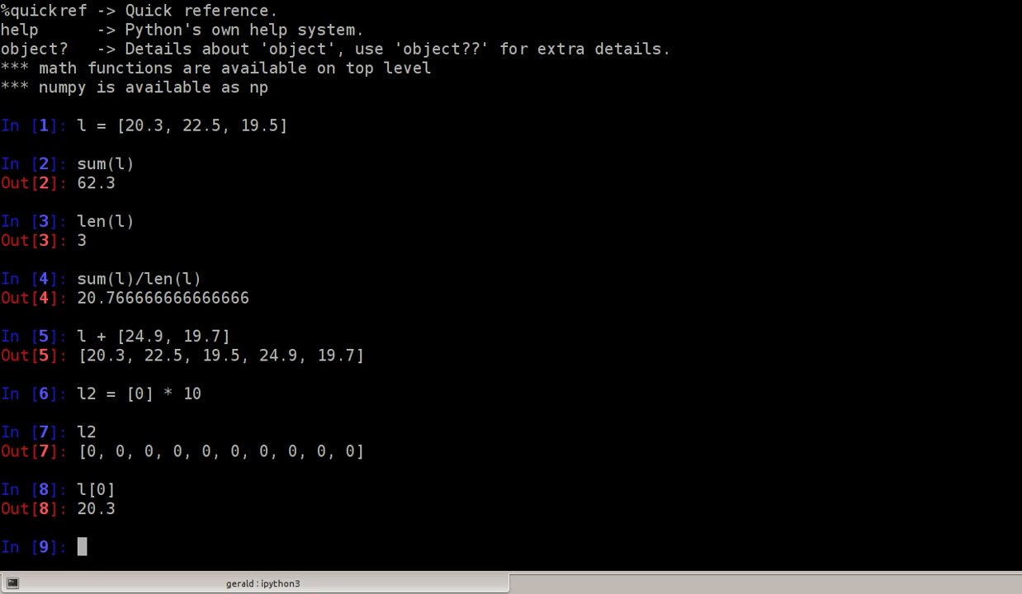
pyautogui.write('l[0]')
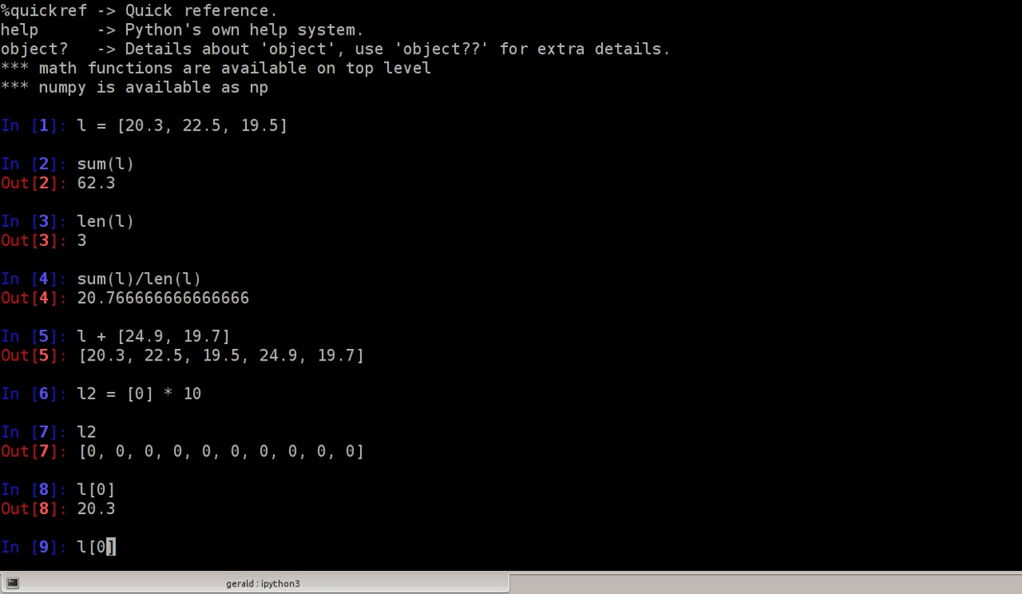
pyautogui.write('1')
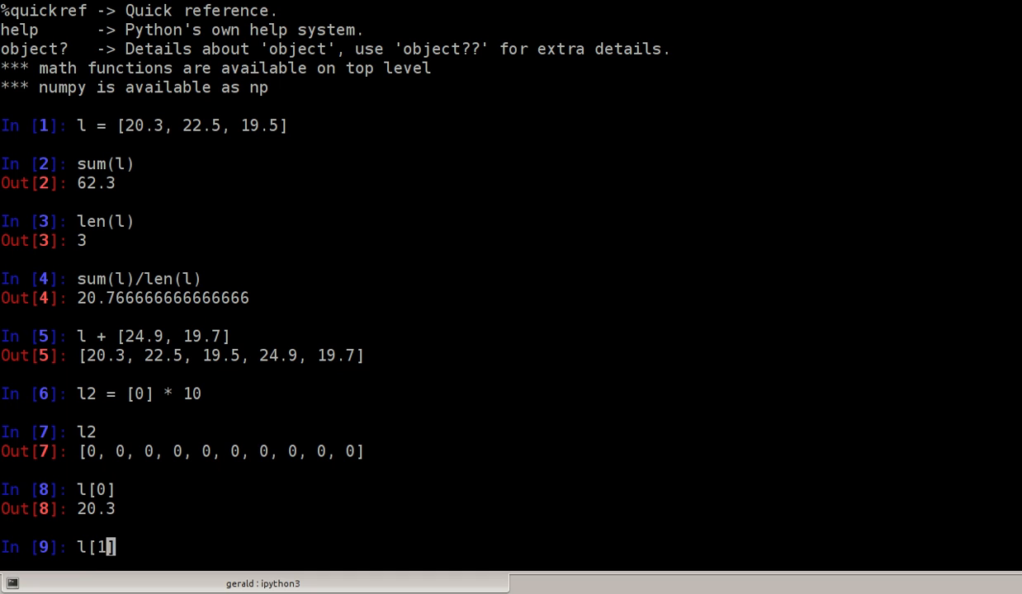
pyautogui.moveTo(91, 417)
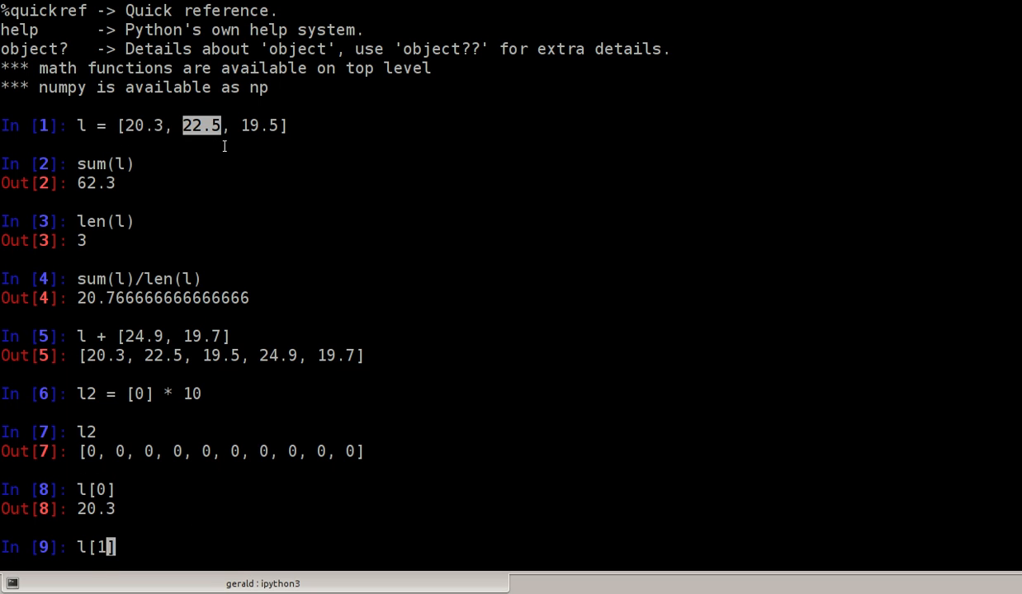
pyautogui.moveTo(101, 567)
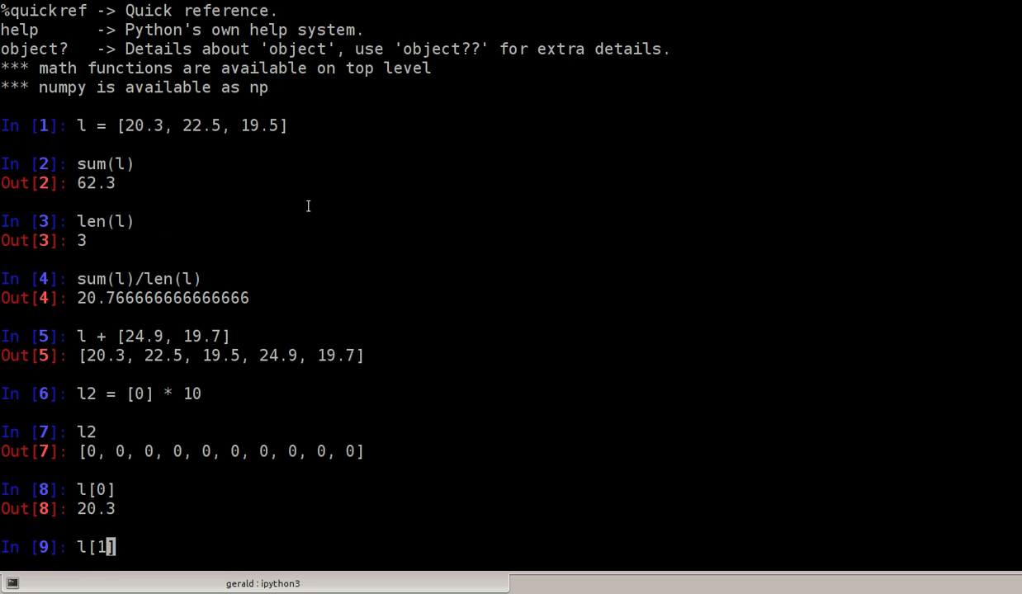
pyautogui.press('Return')
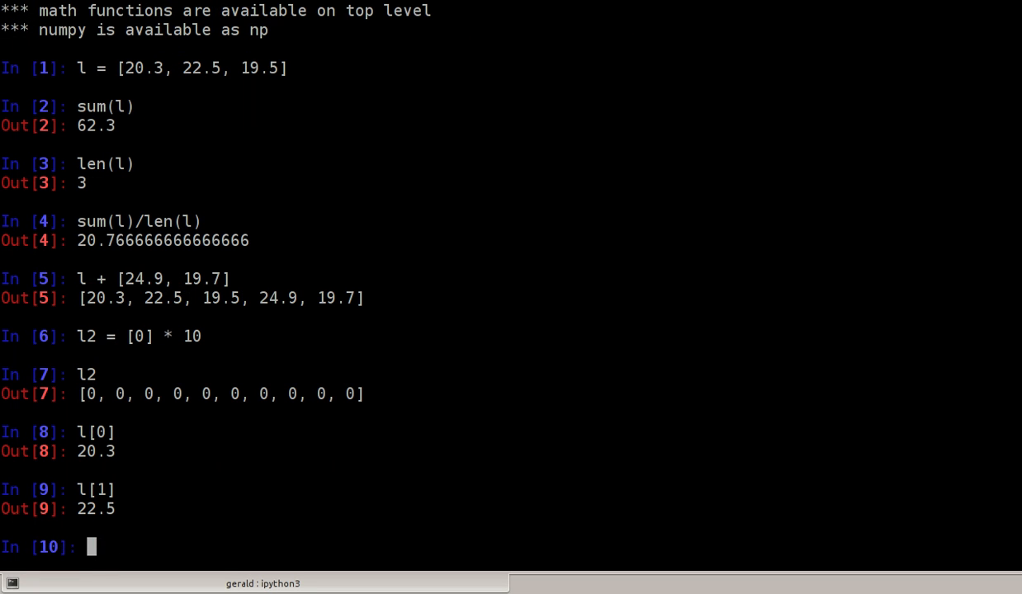
pyautogui.write('l[-1]')
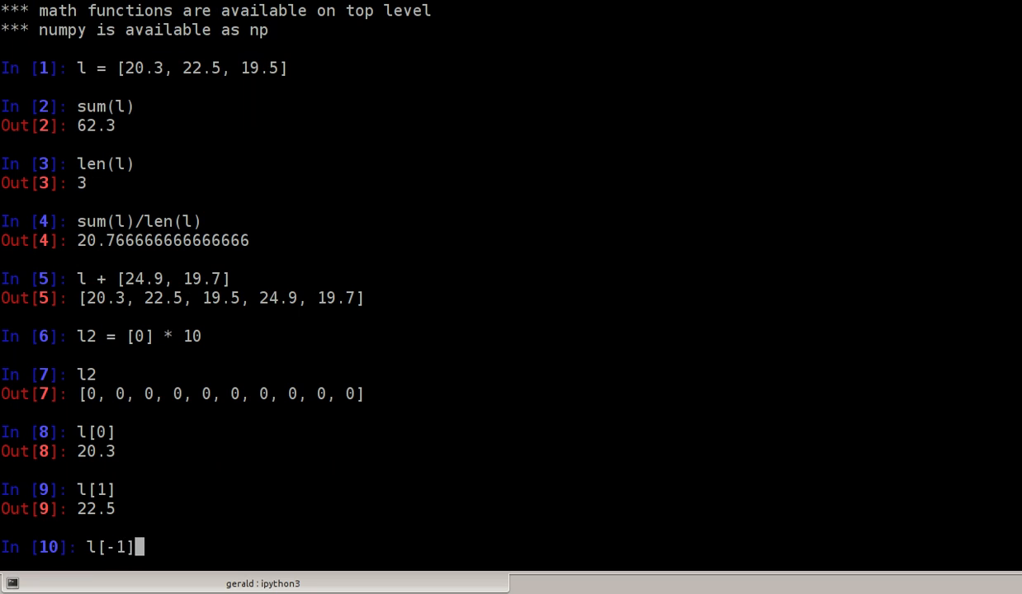
pyautogui.press('Return')
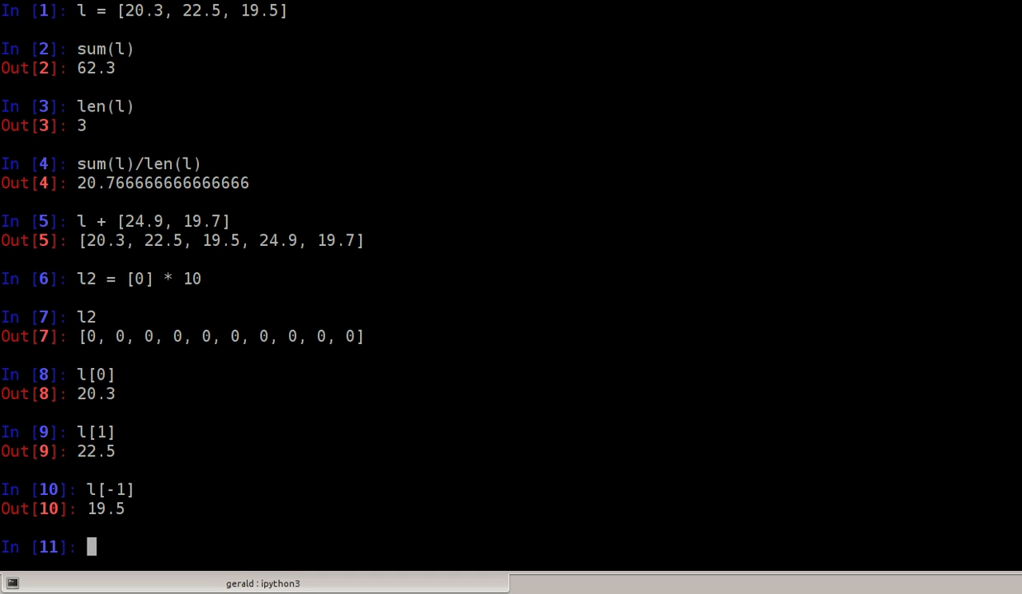
# - Evaluate the slice l[:2], returning [20.3, 22.5]
pyautogui.write('l[')
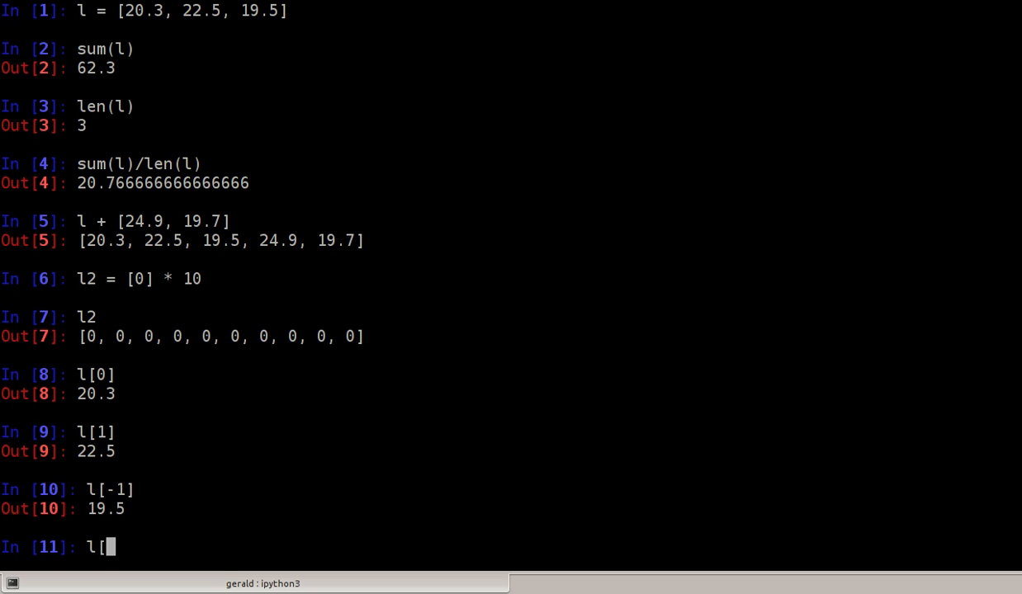
pyautogui.write(':')
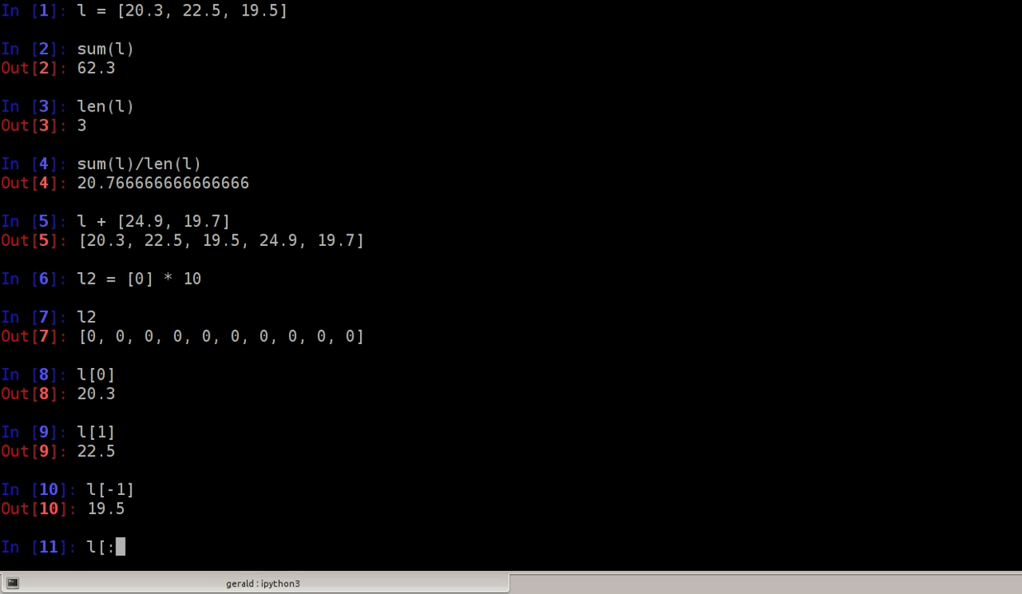
pyautogui.write('2]')
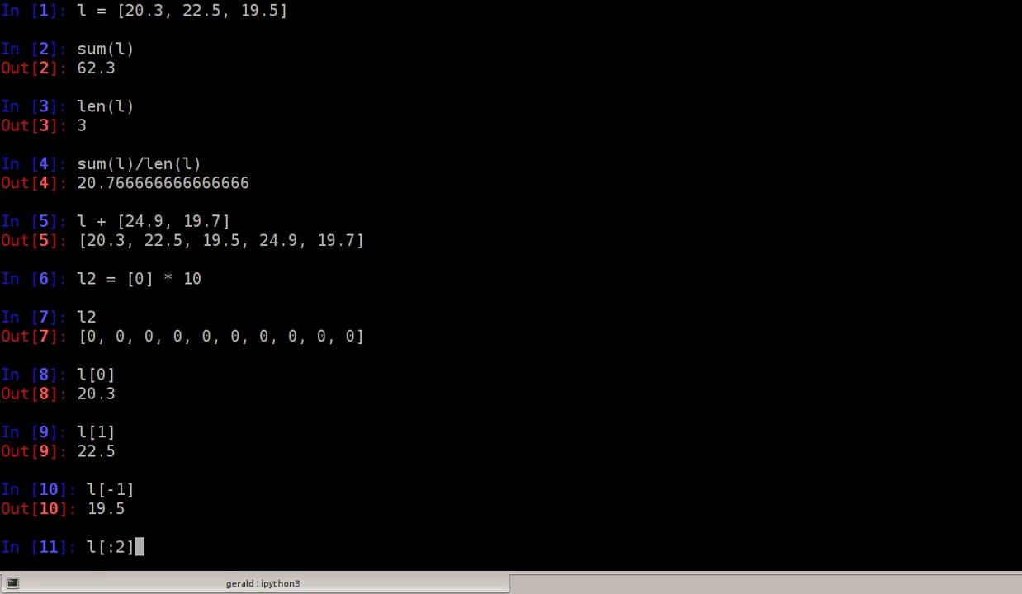
pyautogui.press('Return')
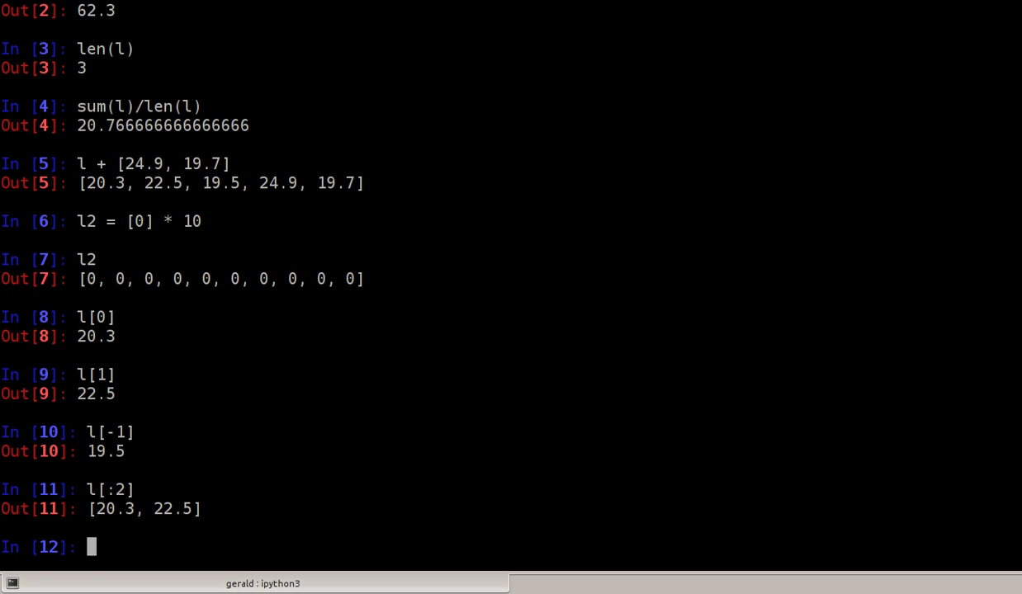
# - Set l[0] = 15.6 and highlight the unchanged values 22.5 and 19.5
pyautogui.write('l[')
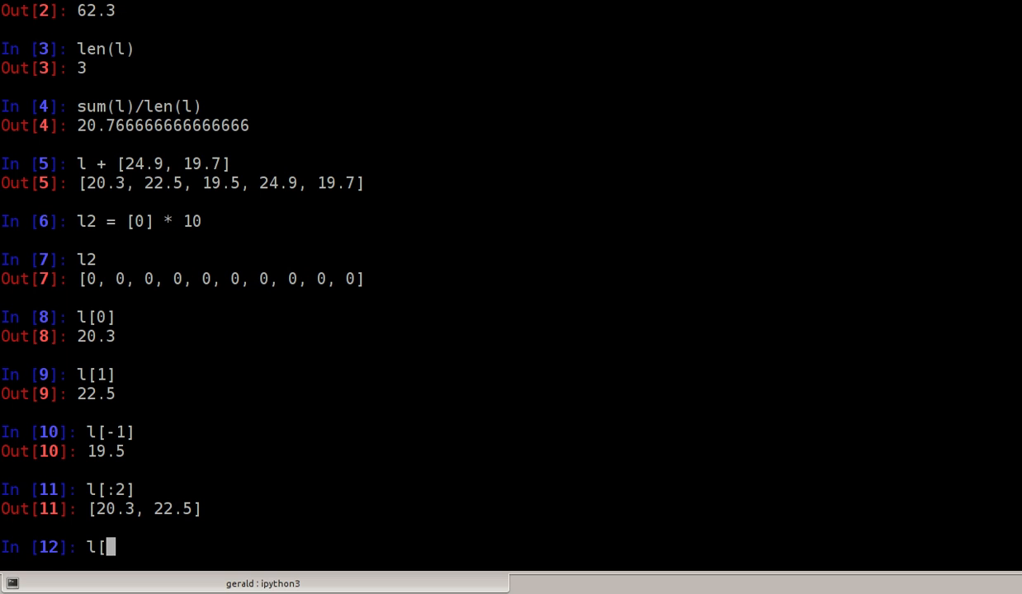
pyautogui.write('0] =')
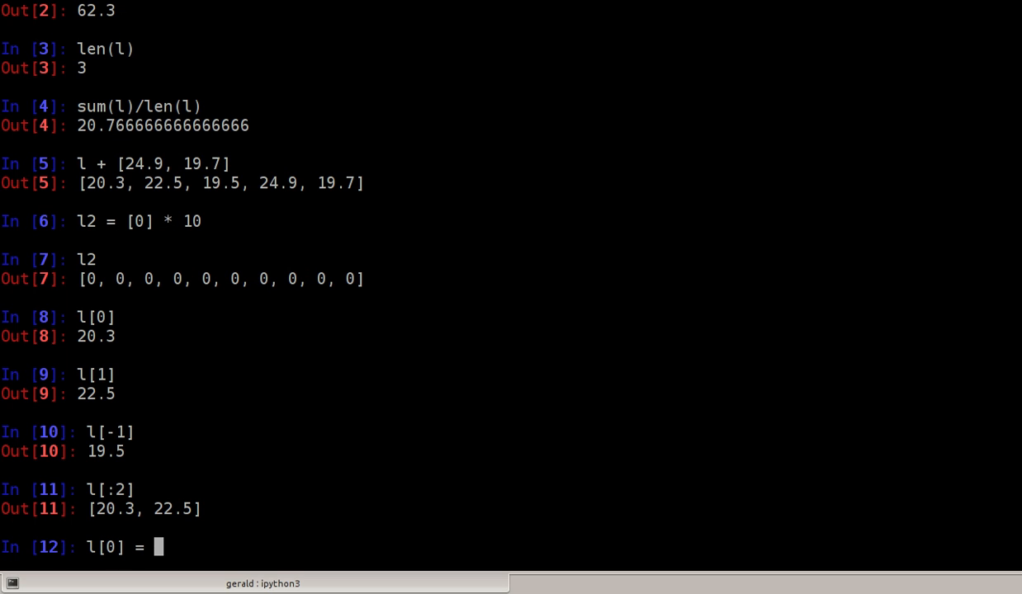
pyautogui.write('1')
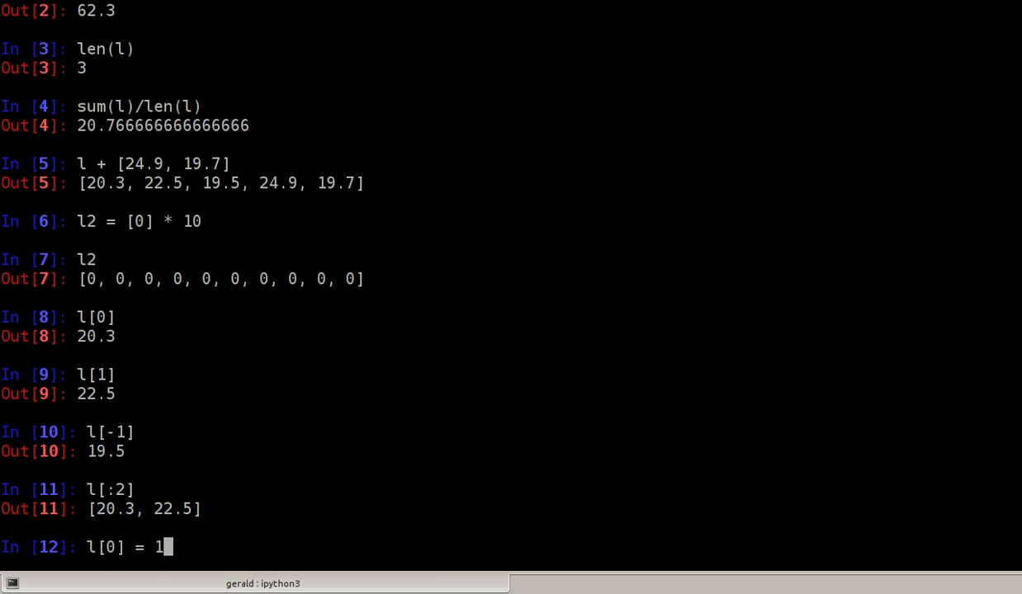
pyautogui.write('5.6')
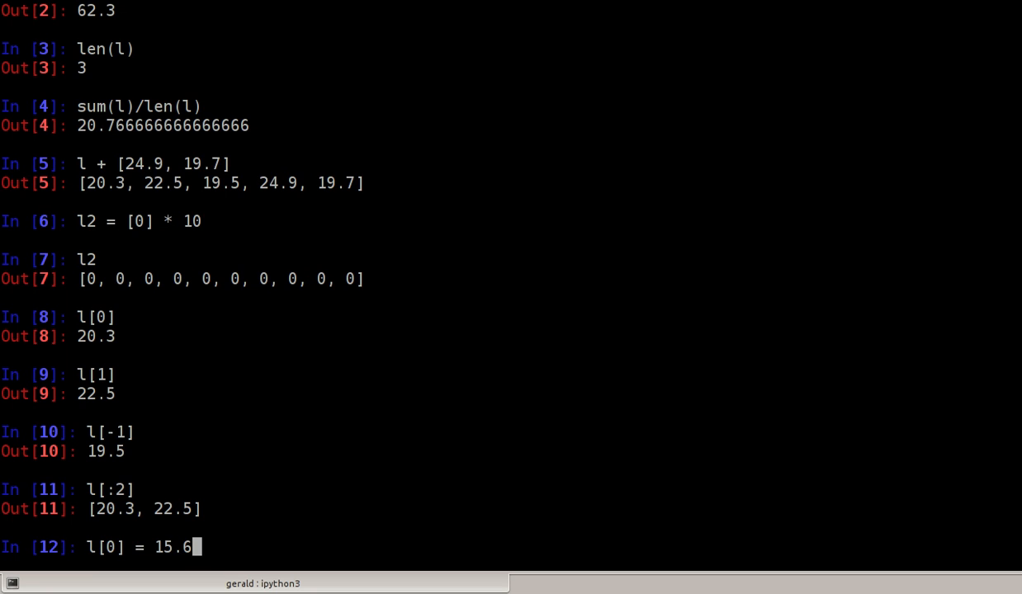
pyautogui.press('Return')
pyautogui.write('l')
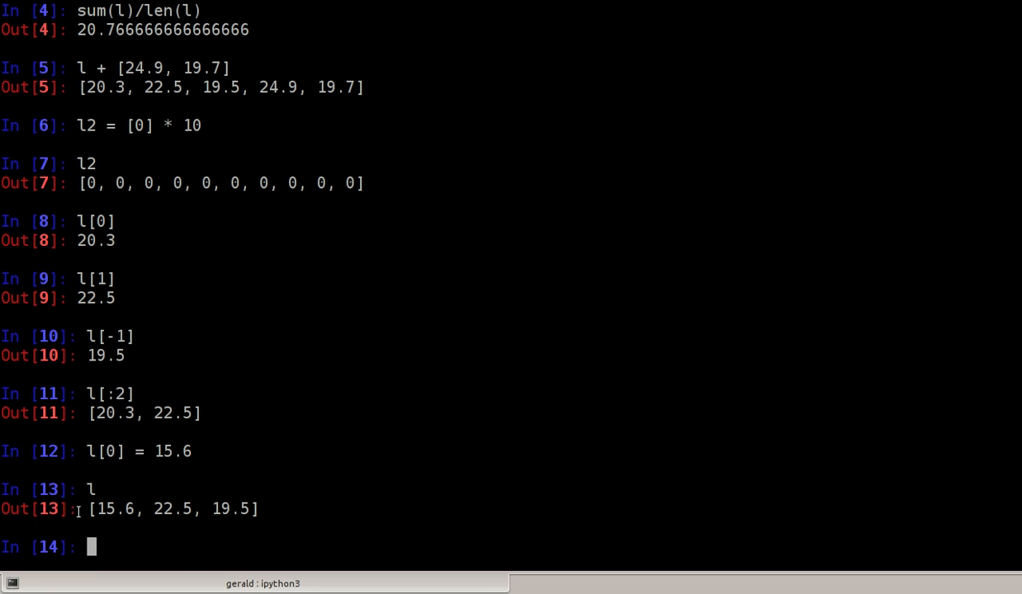
pyautogui.doubleClick(114, 509)
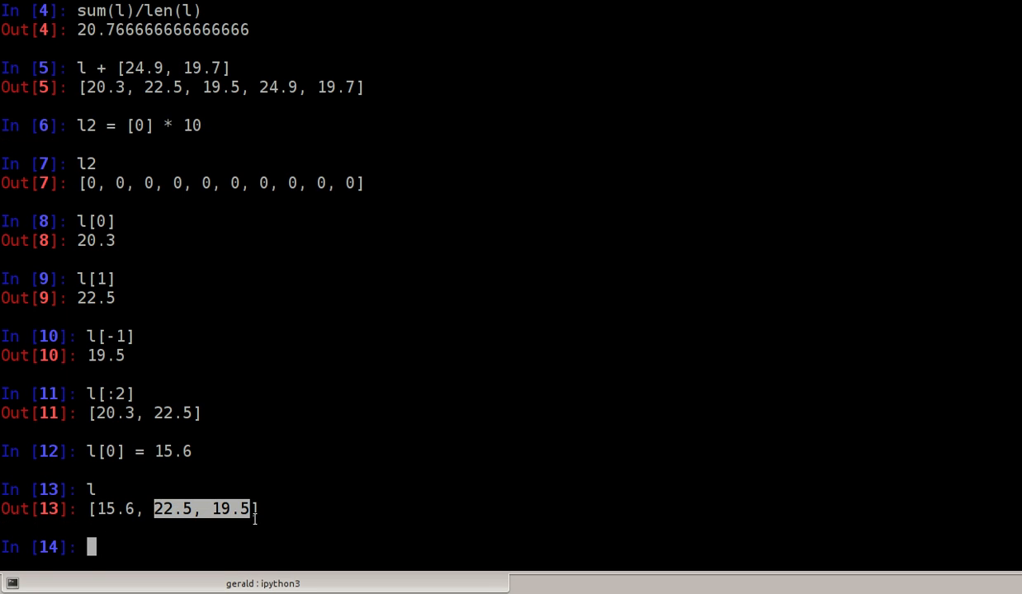
pyautogui.moveTo(287, 466)
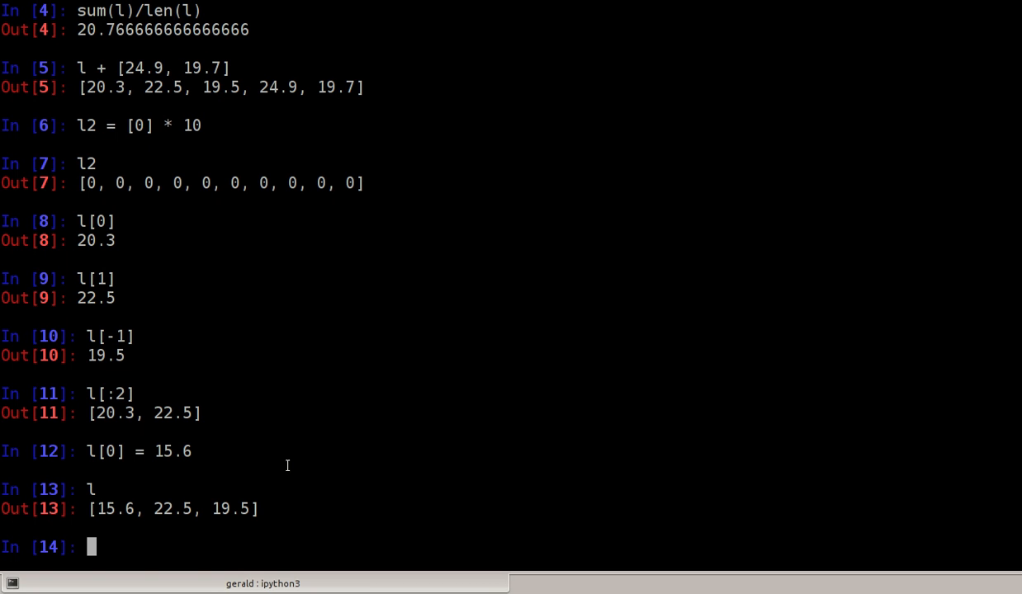
# - Set slice = l[:2], then slice[0] = 20, showing l stays [15.6, 22.5, 19.5]
pyautogui.write('sl')
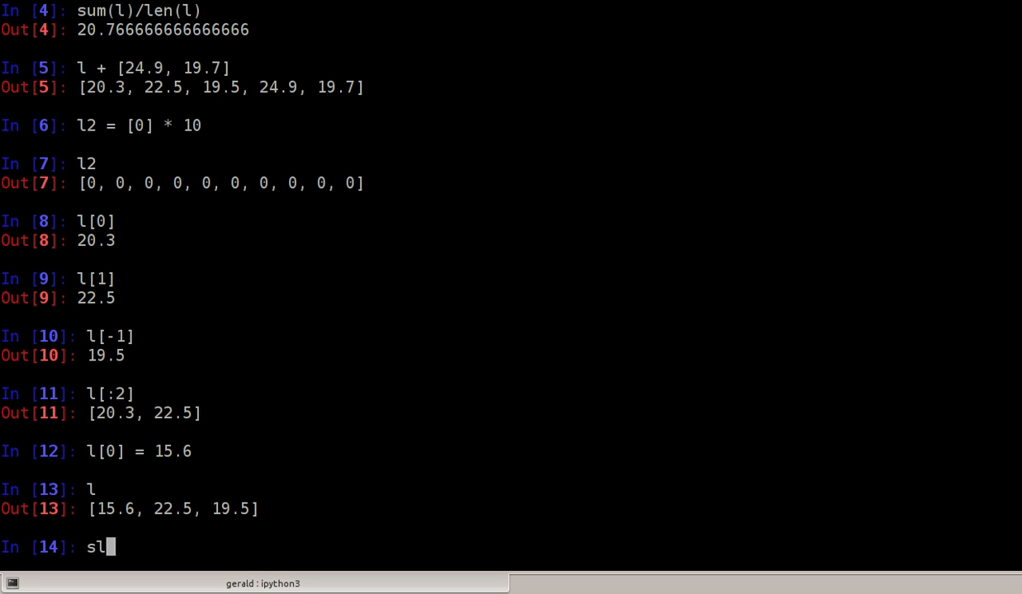
pyautogui.write('ice = l')
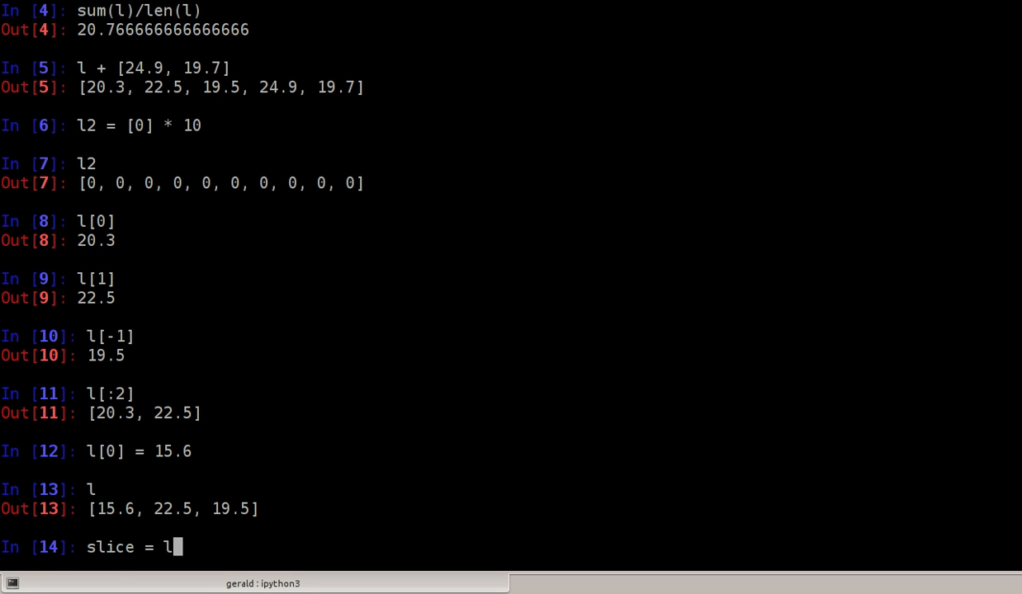
pyautogui.write('[')
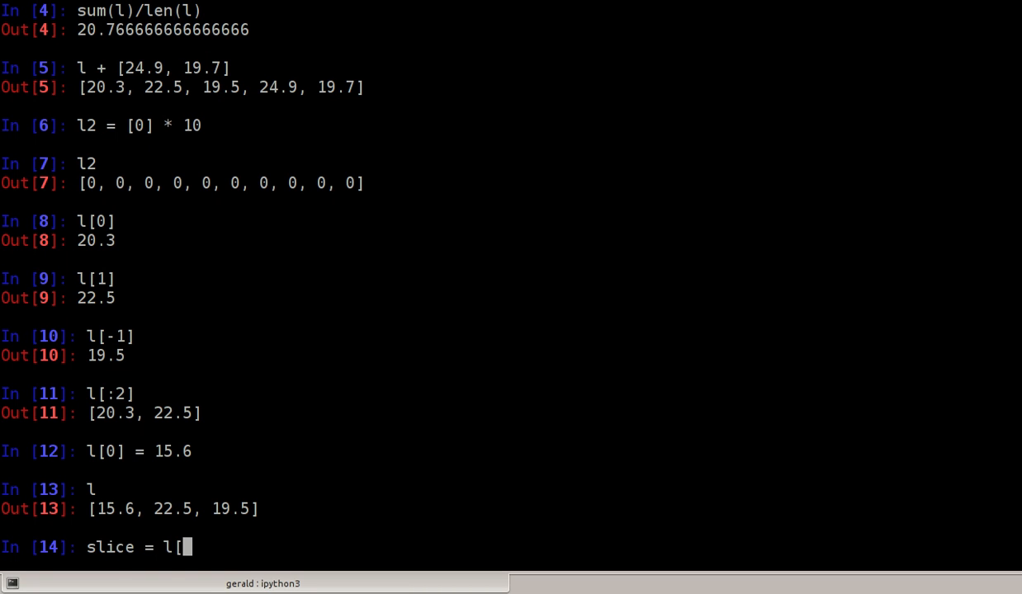
pyautogui.write(':2]')
pyautogui.write('slic')
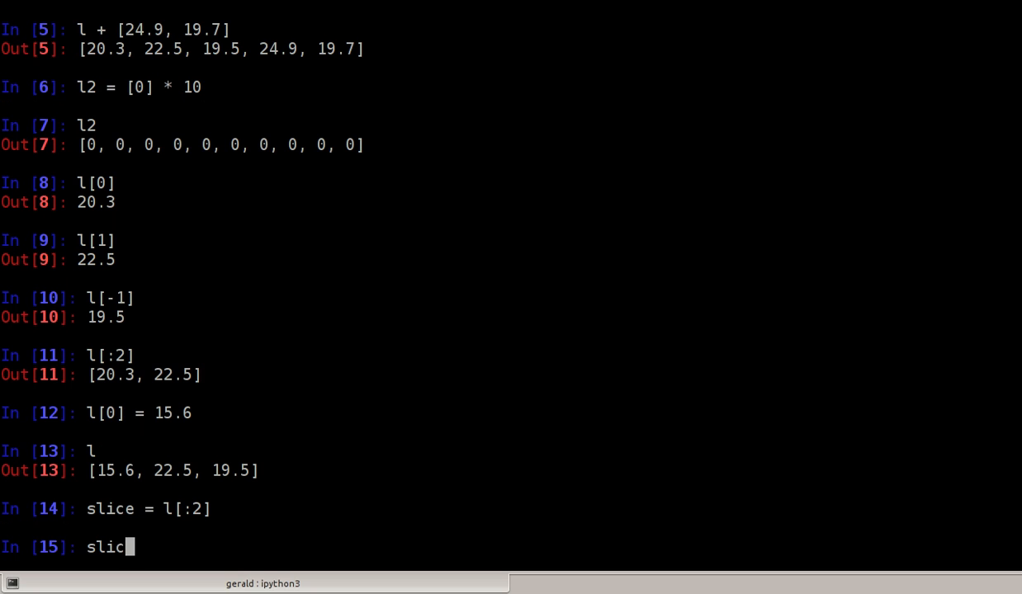
pyautogui.write('e[')
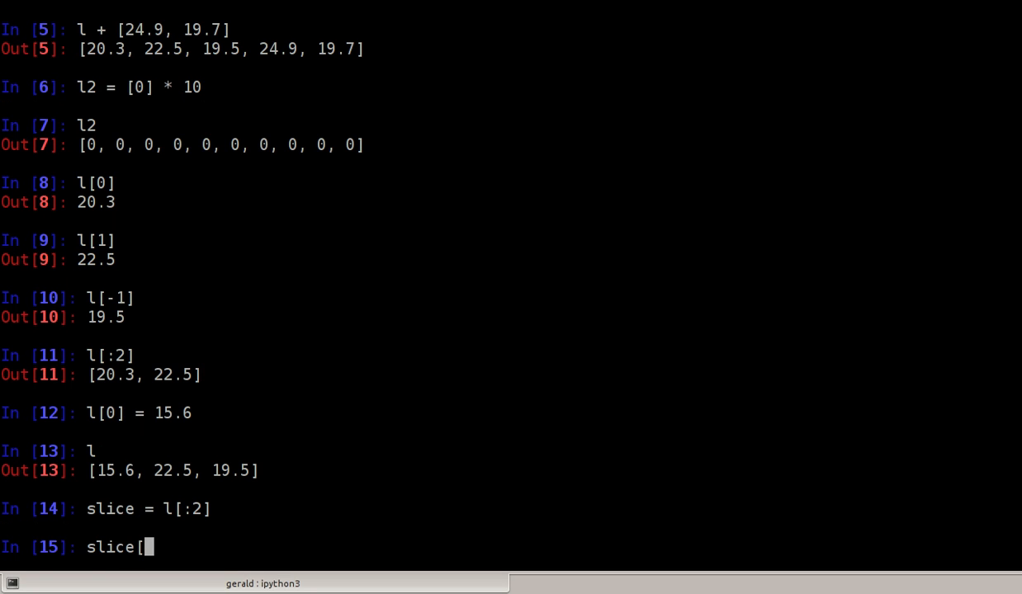
pyautogui.write('0] = 20')
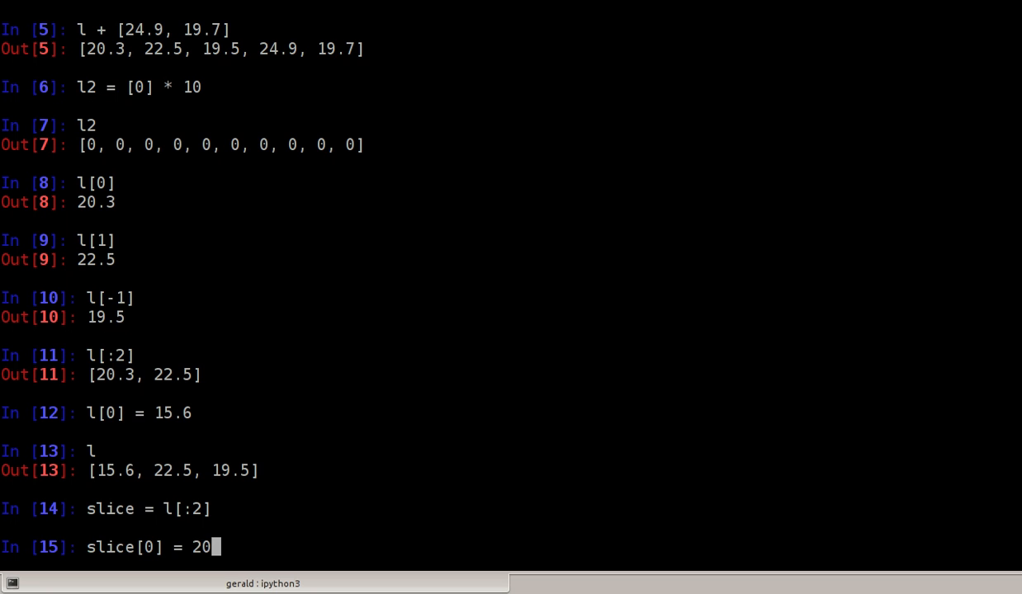
pyautogui.press('Return')
pyautogui.write('slice')
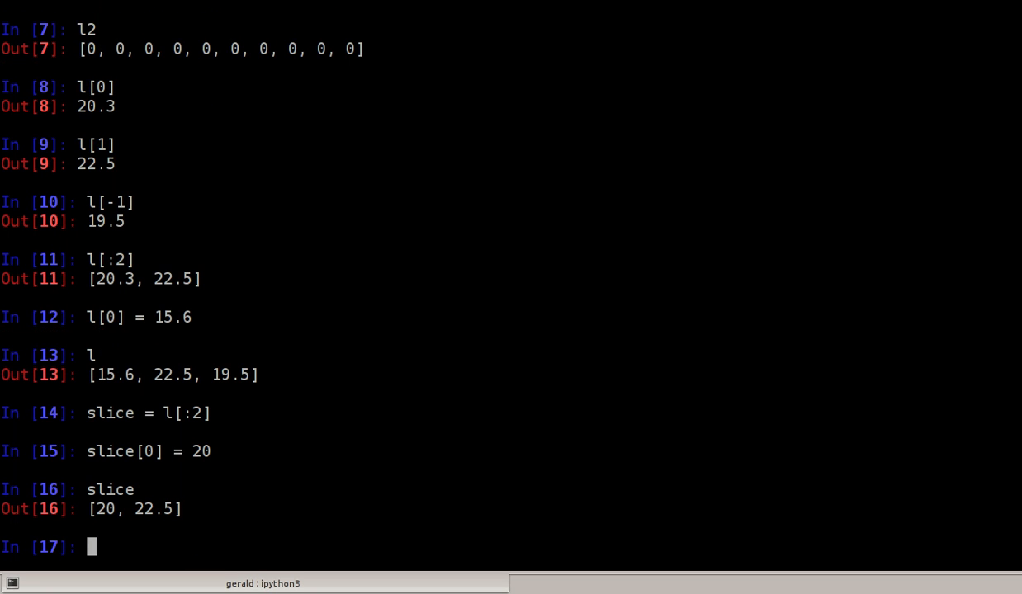
pyautogui.press('Return')
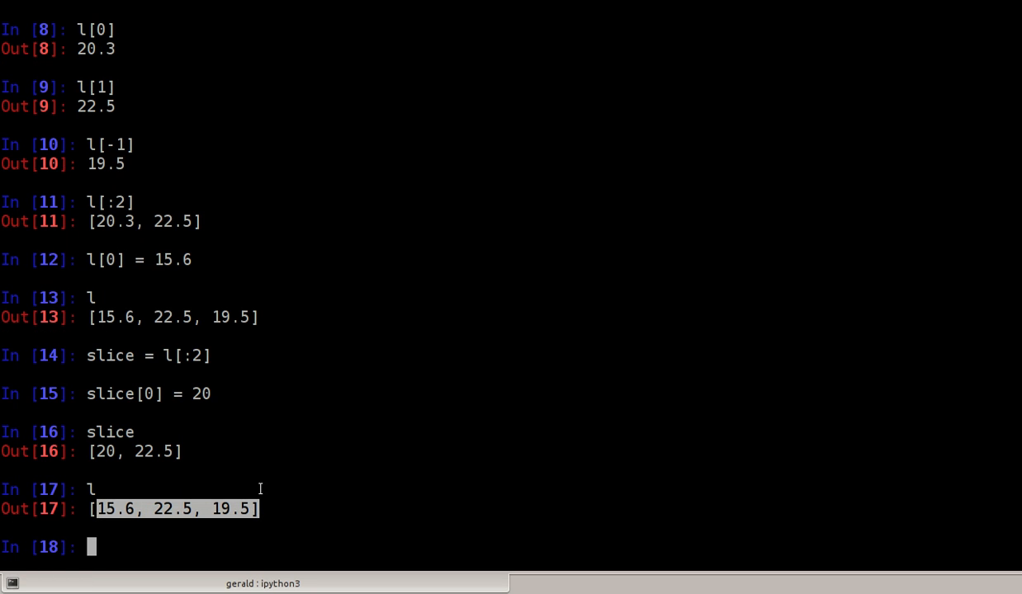
pyautogui.moveTo(268, 481)
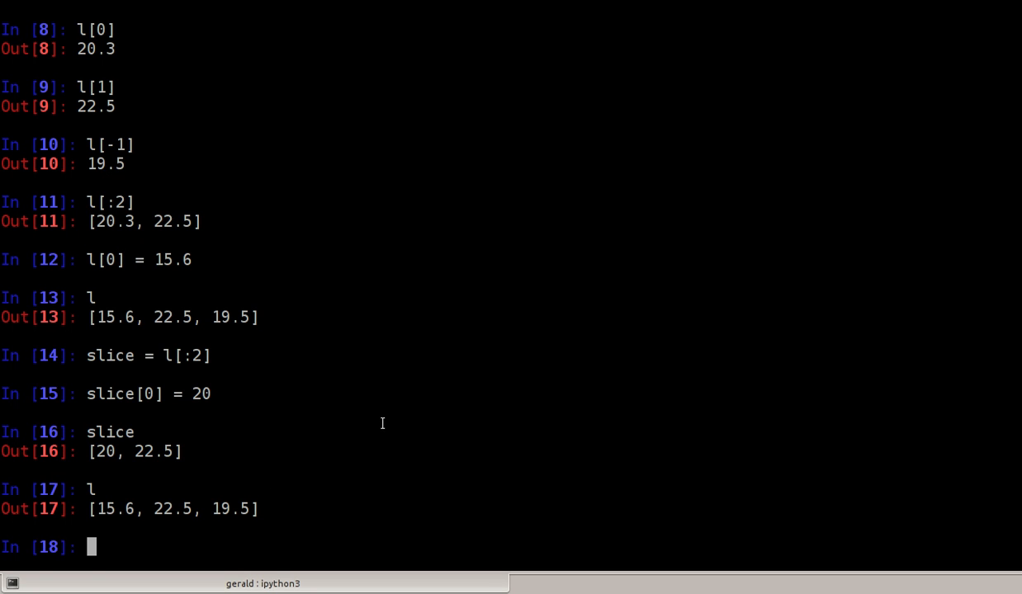
# - Copy l into l2 with l2 = l[:]
pyautogui.write('l2 =')
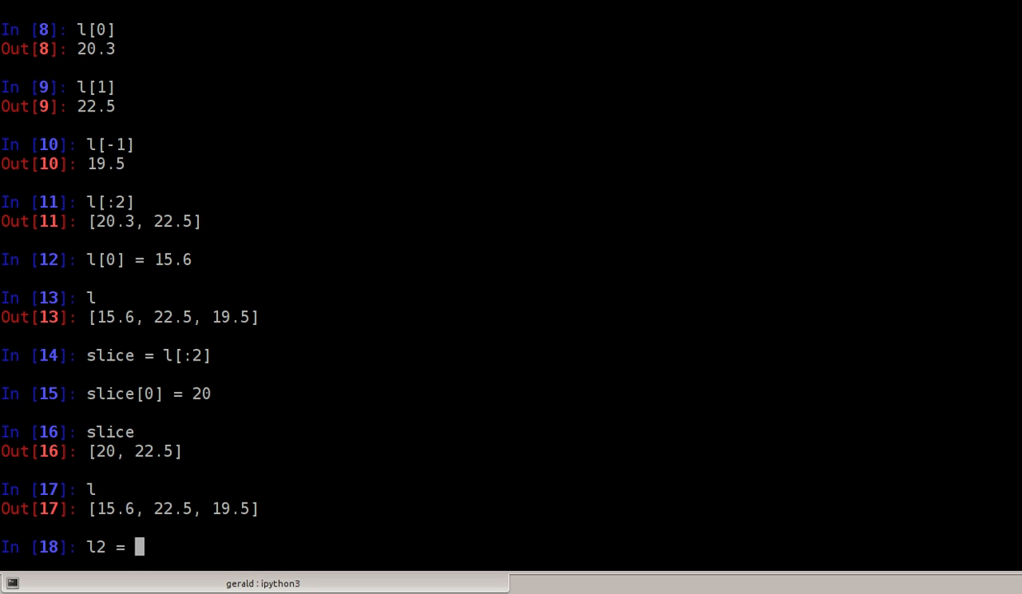
pyautogui.write('l[')
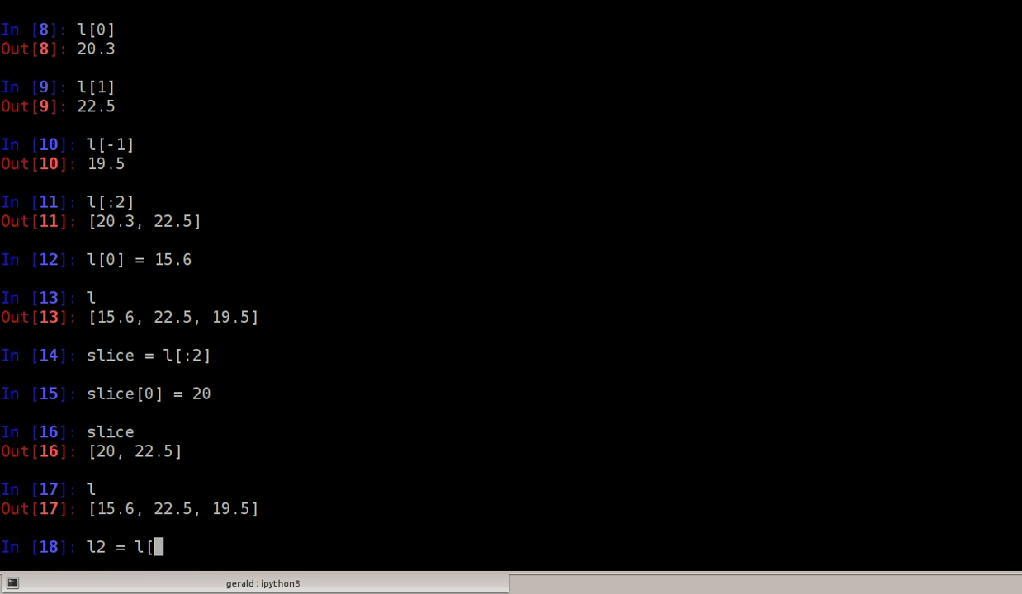
pyautogui.write(':')
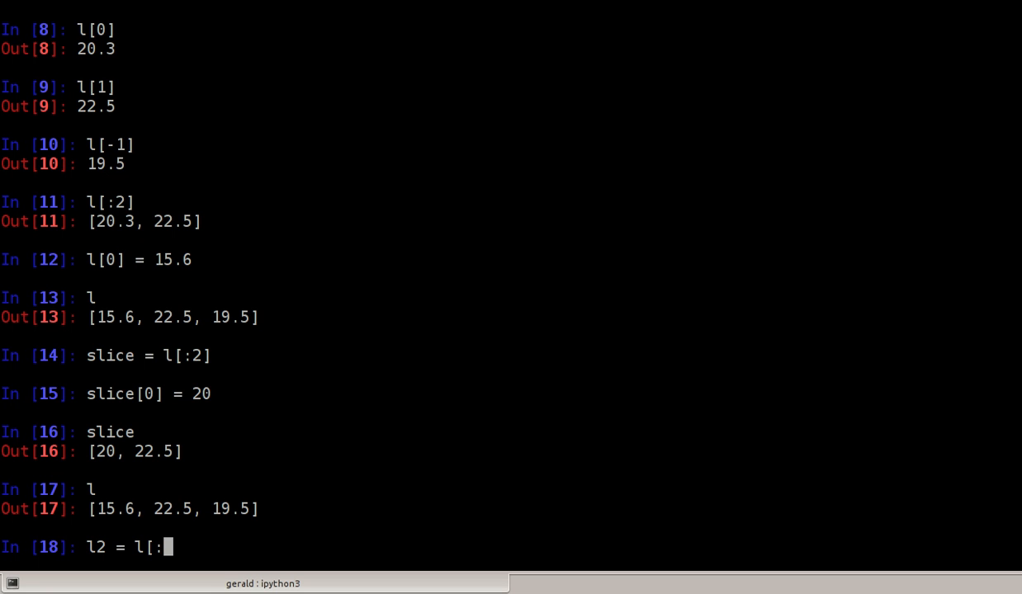
pyautogui.press('Return')
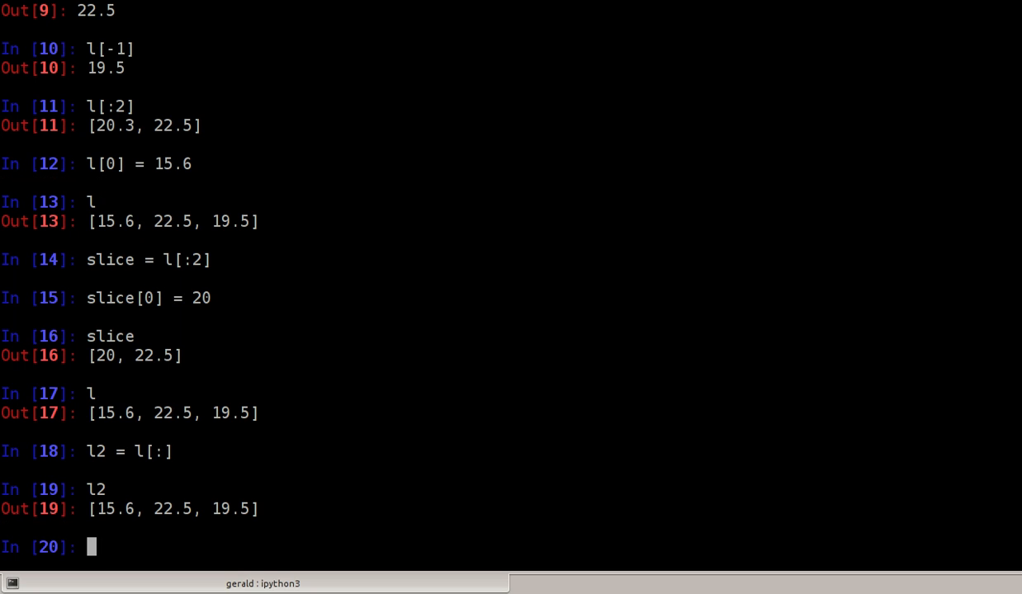
# - Set l2[2] = 15 and point out that l still holds 19.5
pyautogui.write('l =')
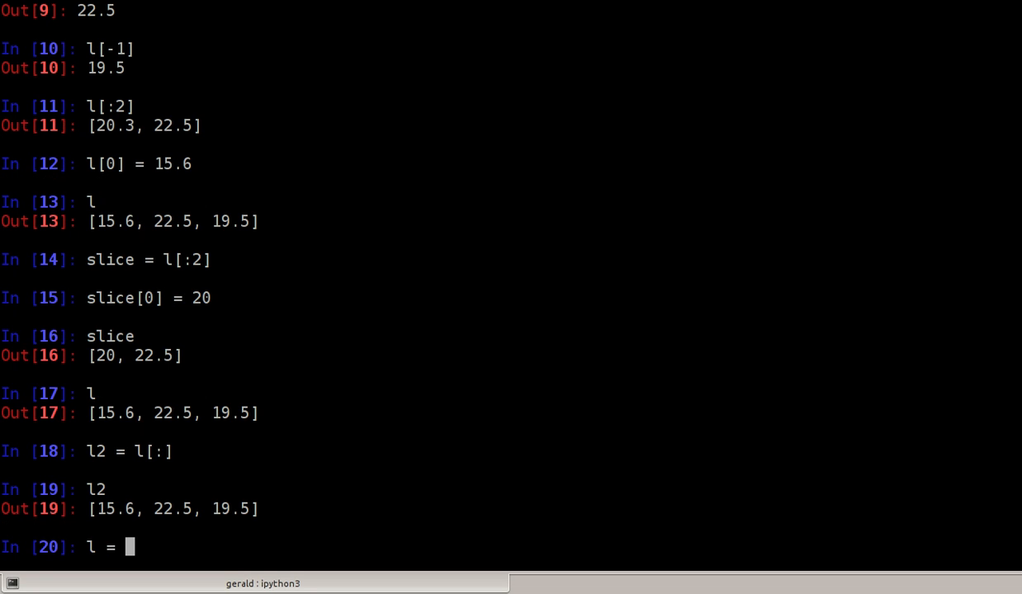
pyautogui.write('2')
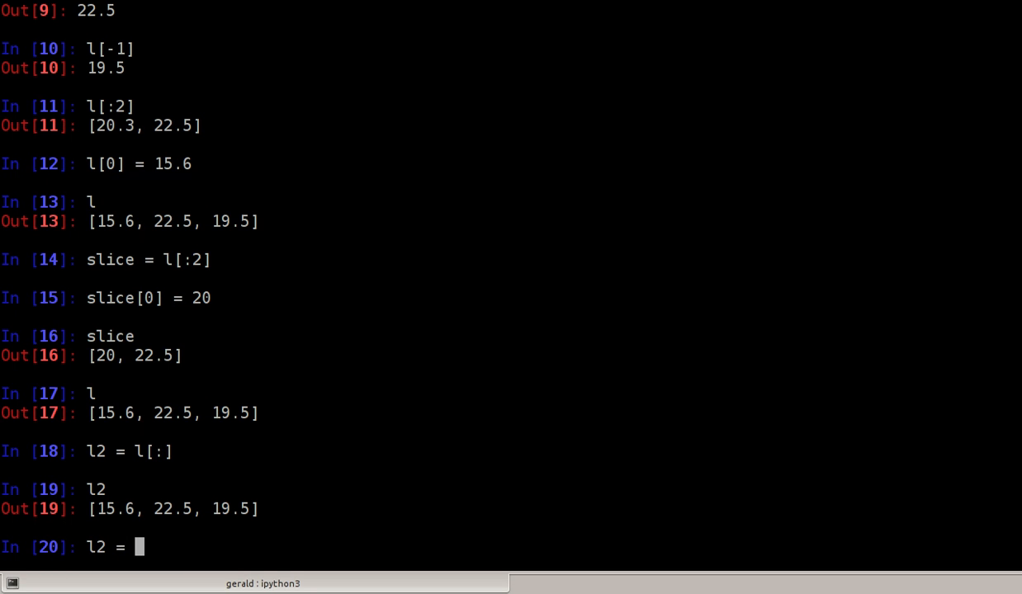
pyautogui.write('[')
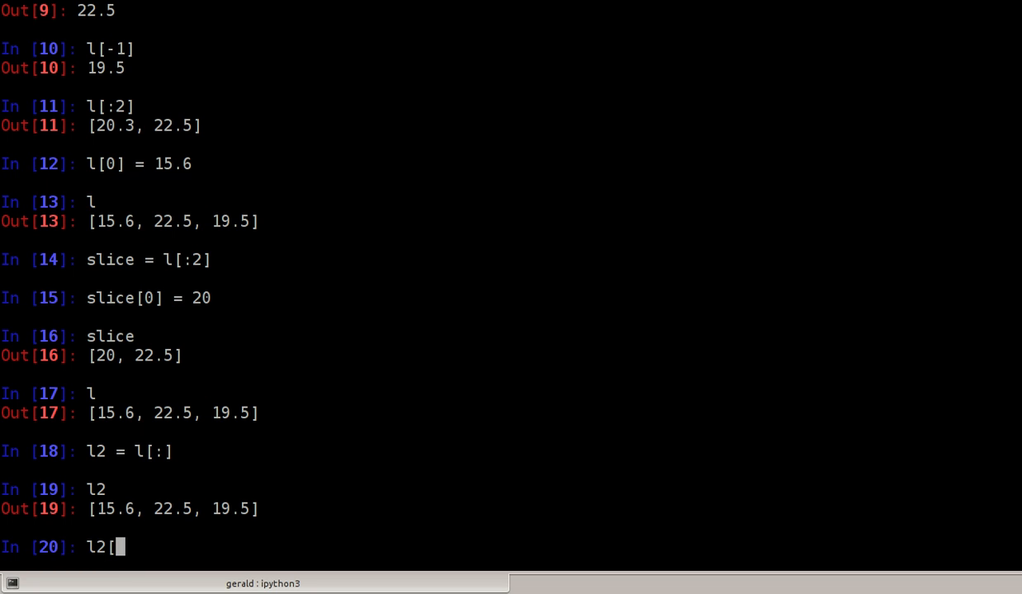
pyautogui.write('2] = 15')
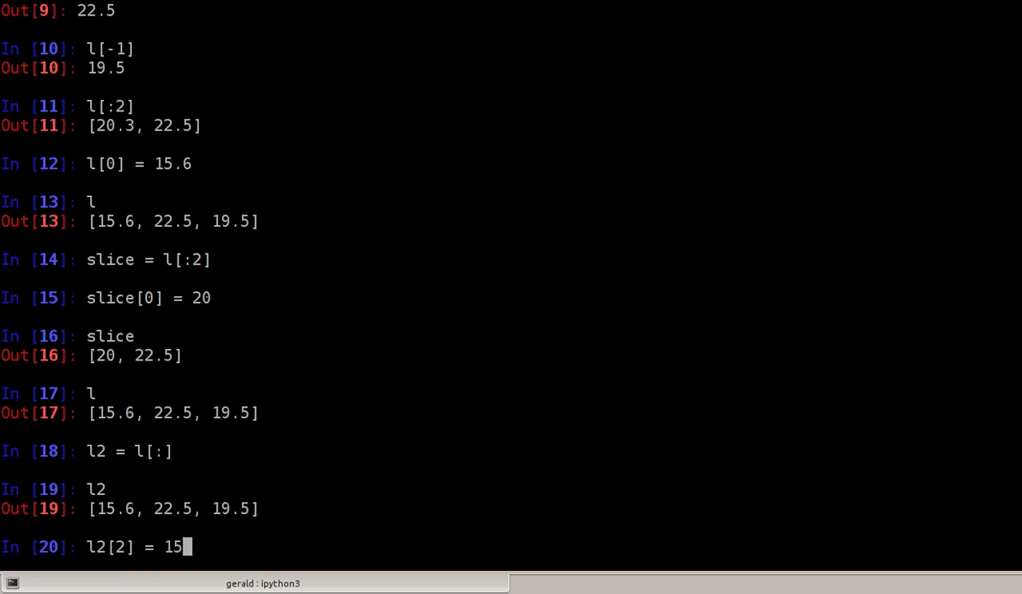
pyautogui.press('Return')
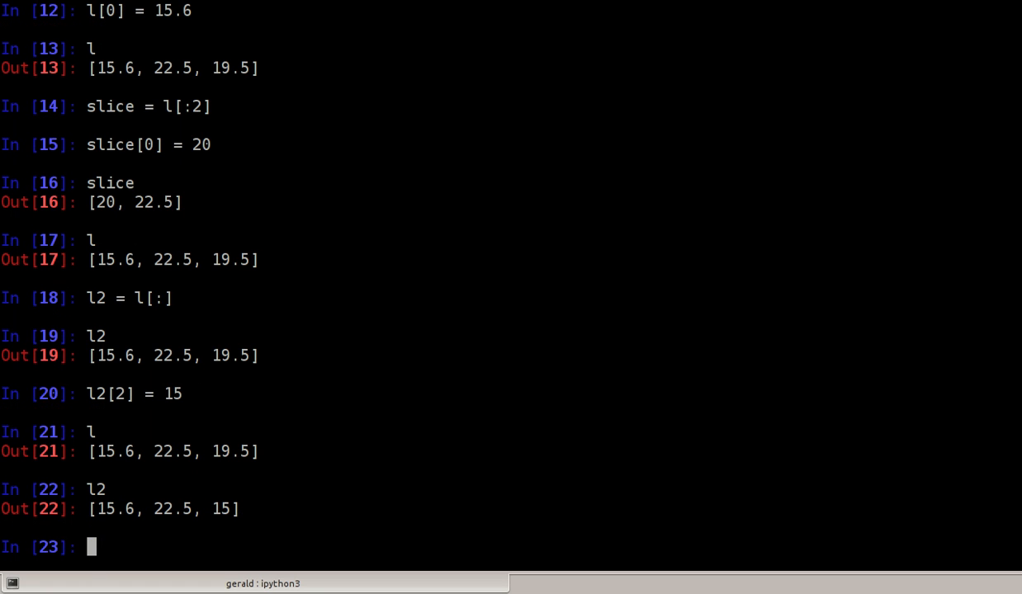
pyautogui.doubleClick(222, 508)
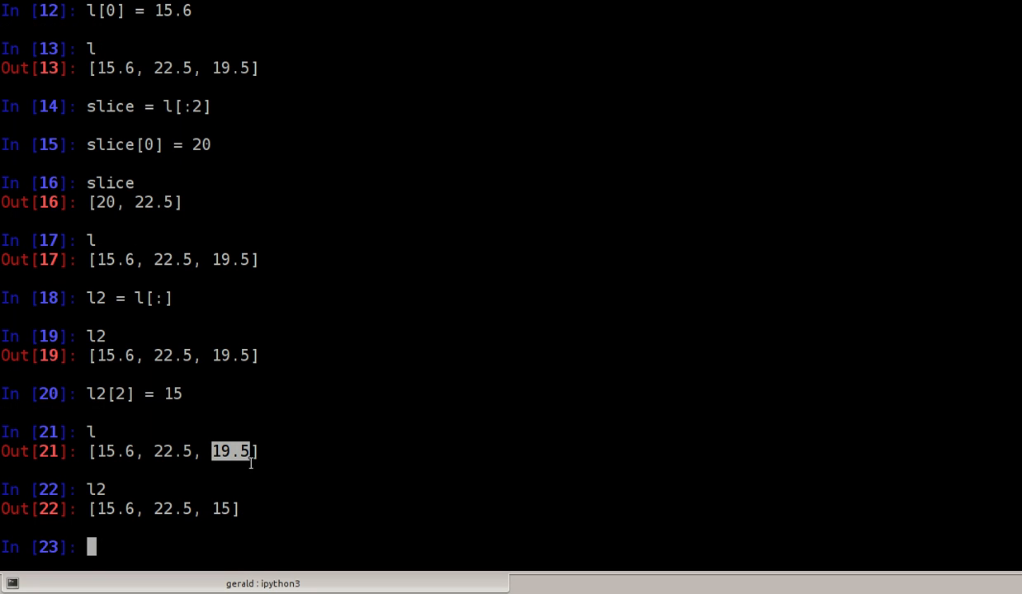
pyautogui.moveTo(274, 442)
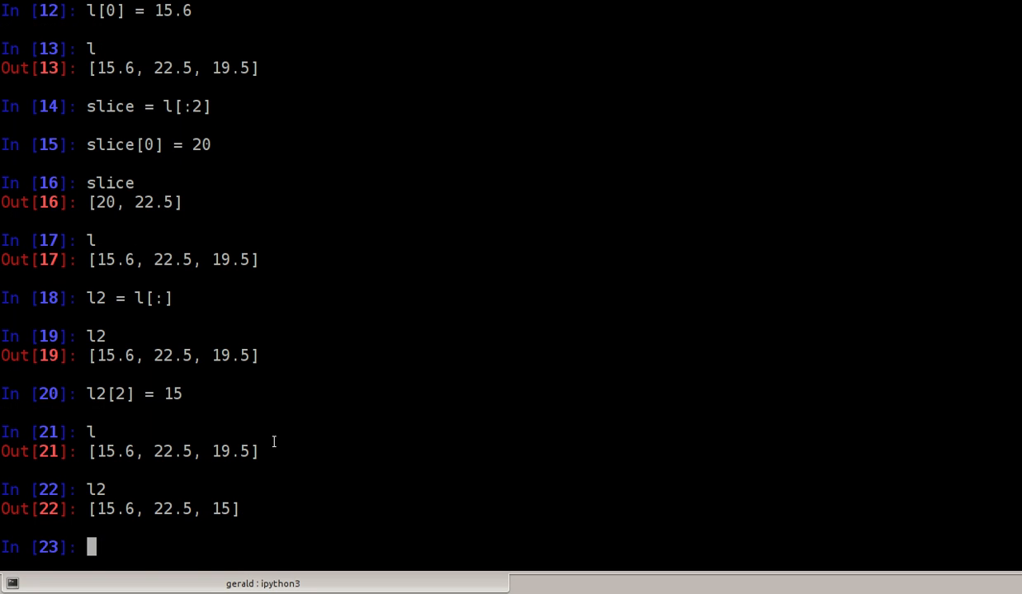
# - Create l3 = list(l) and display l, both holding [15.6, 22.5, 19.5]
pyautogui.write('l3')
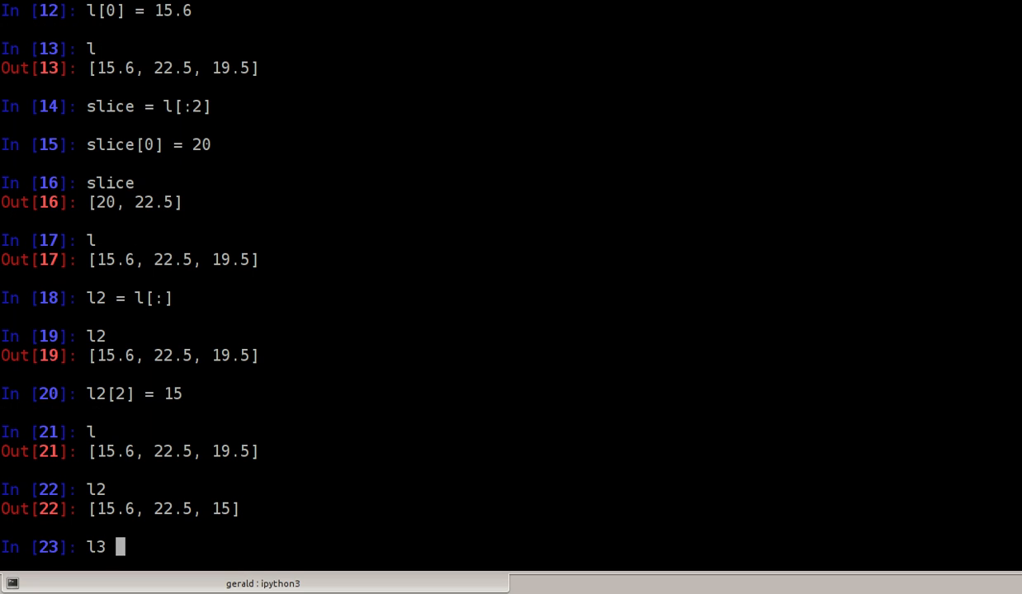
pyautogui.write('= list(')
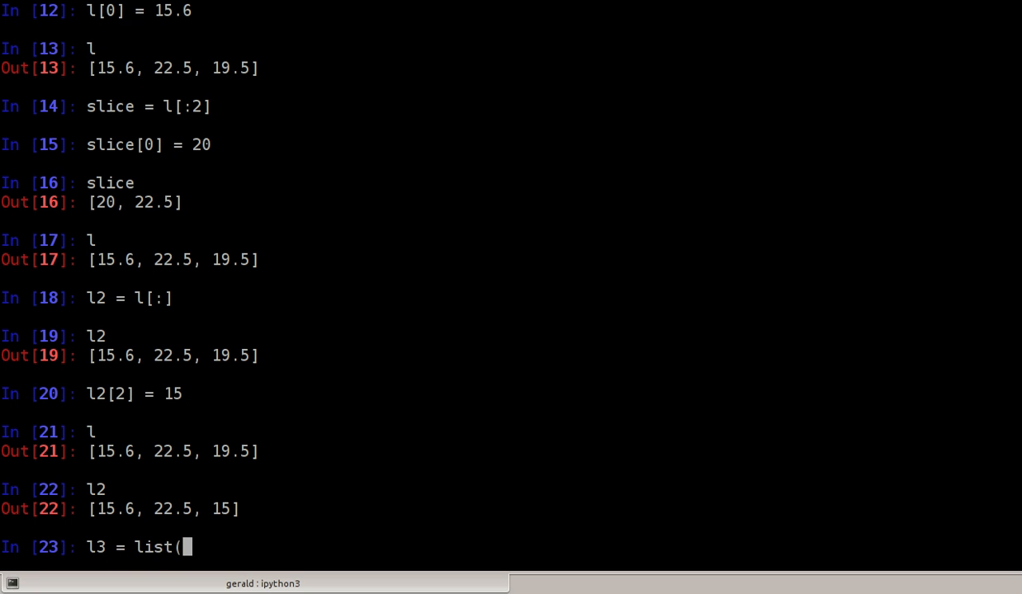
pyautogui.write('l)')
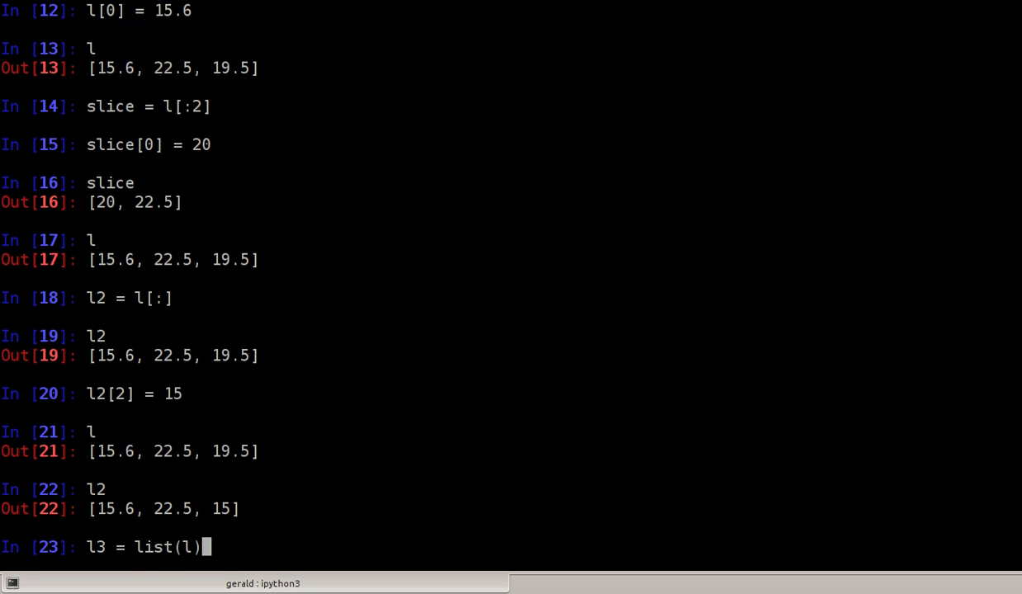
pyautogui.press('Return')
pyautogui.write('l3')
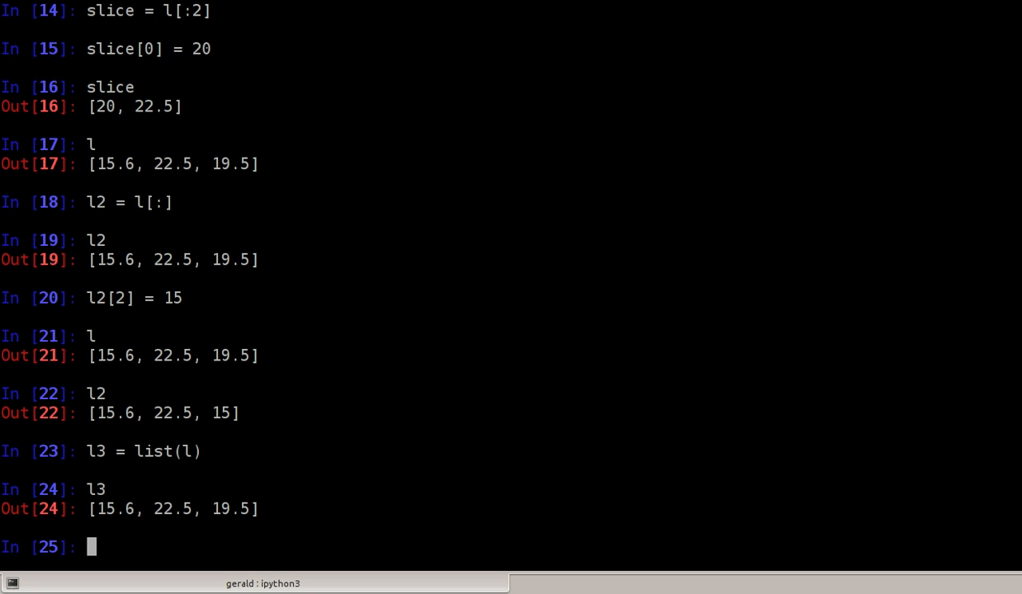
pyautogui.write('l')
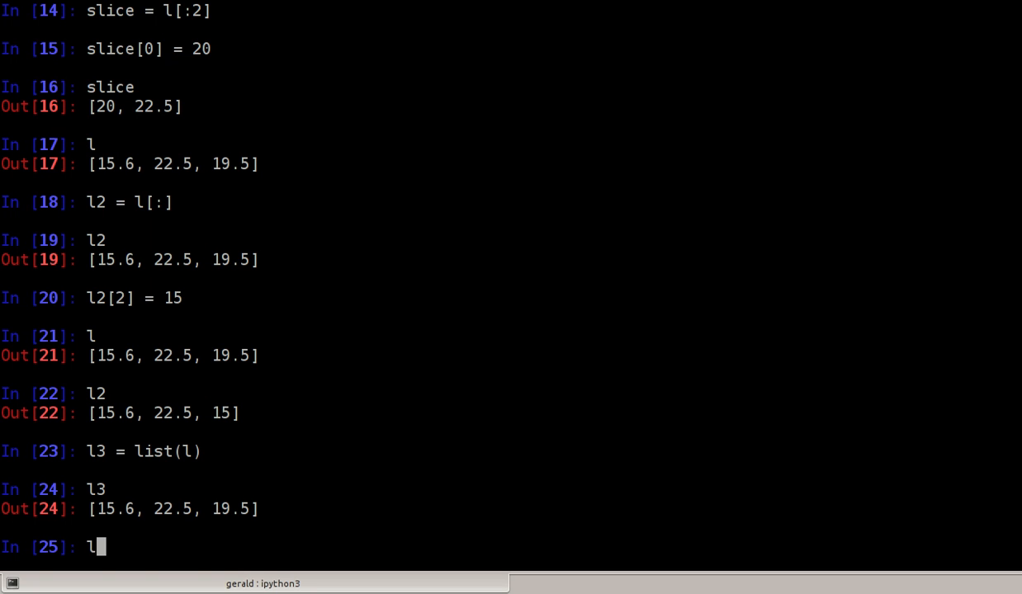
pyautogui.press('Return')
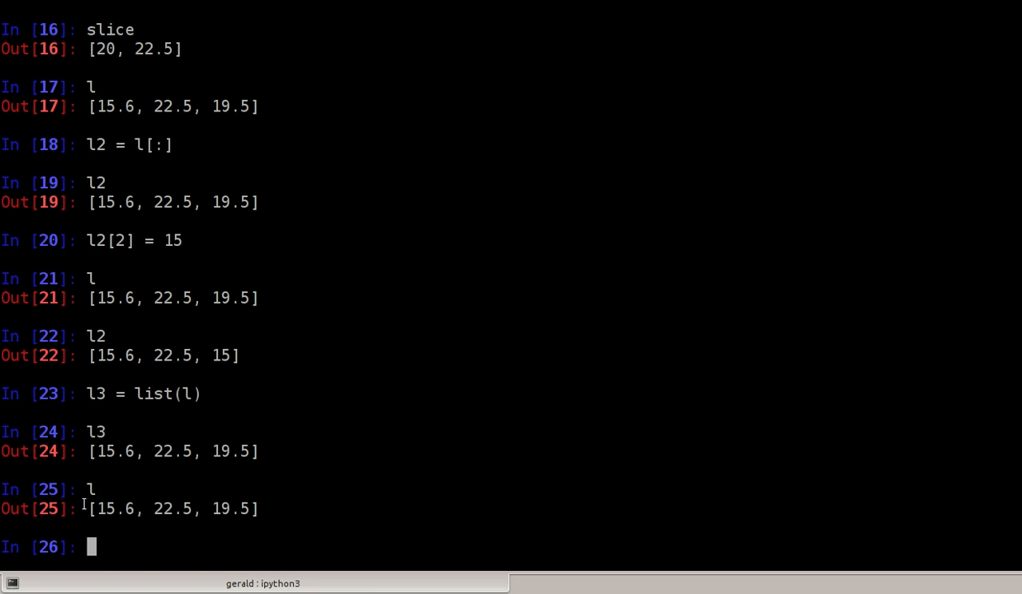
pyautogui.moveTo(411, 444)
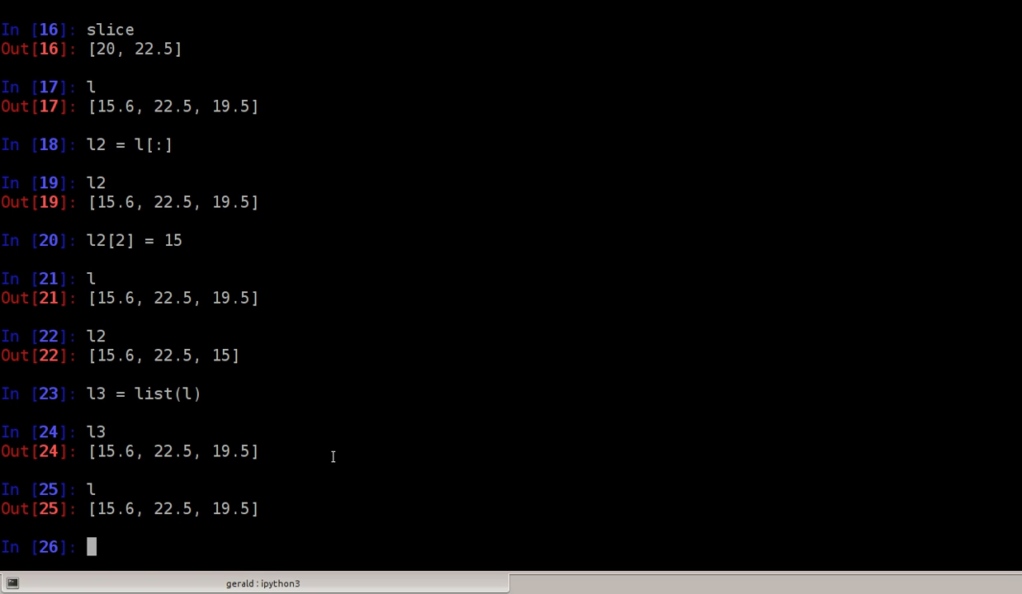
# - List l's methods, then run l.sort() so l reads [15.6, 19.5, 22.5]
pyautogui.write('l.')
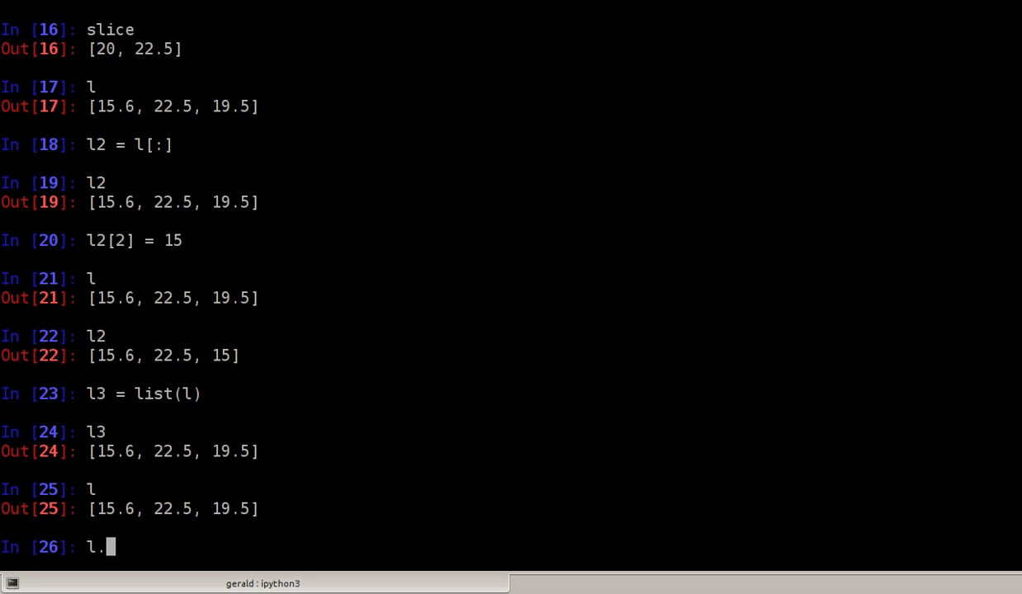
pyautogui.press('Tab')
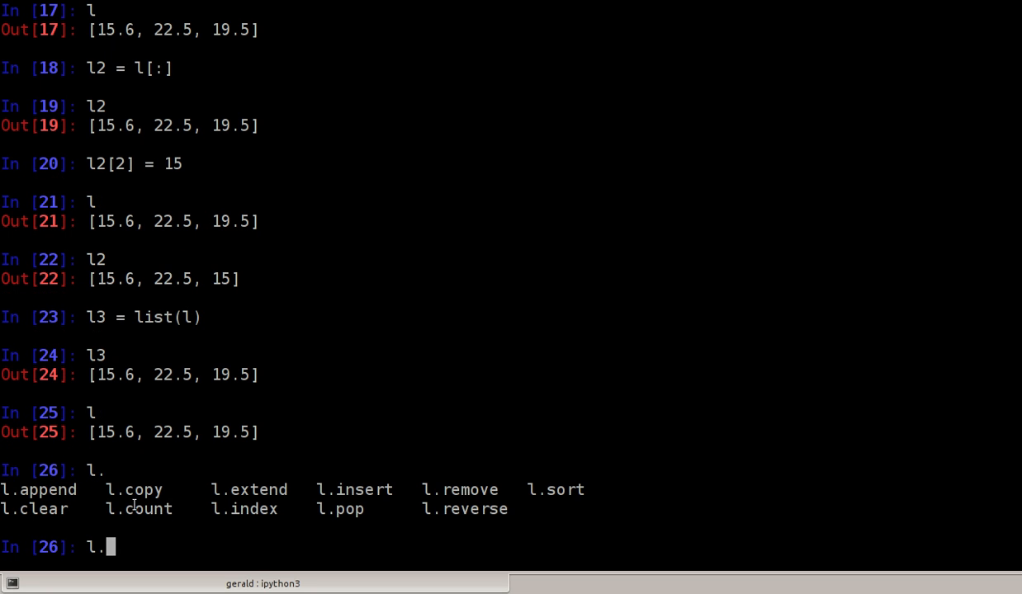
pyautogui.moveTo(587, 449)
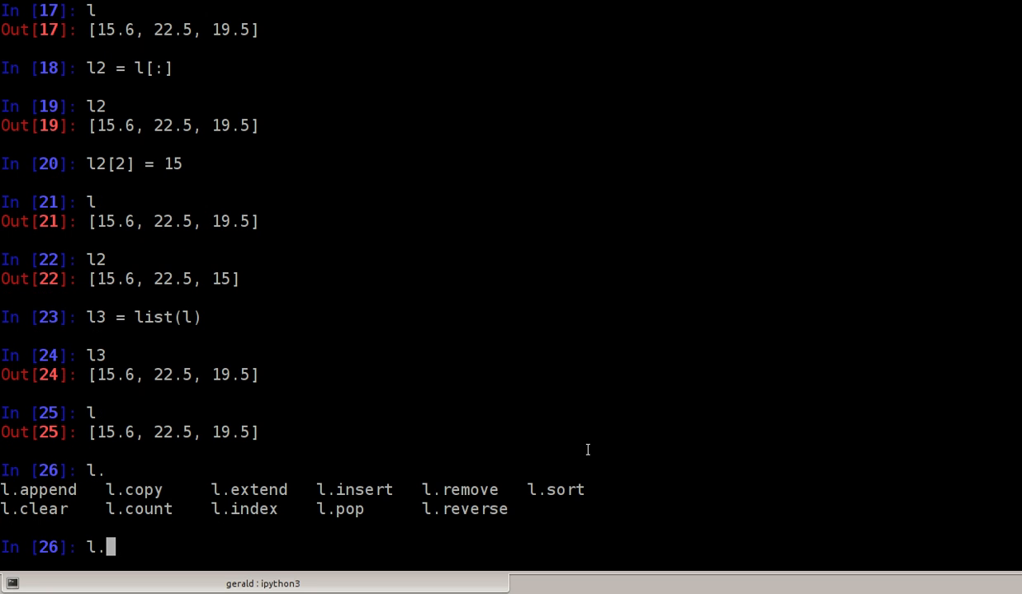
pyautogui.write('sort()')
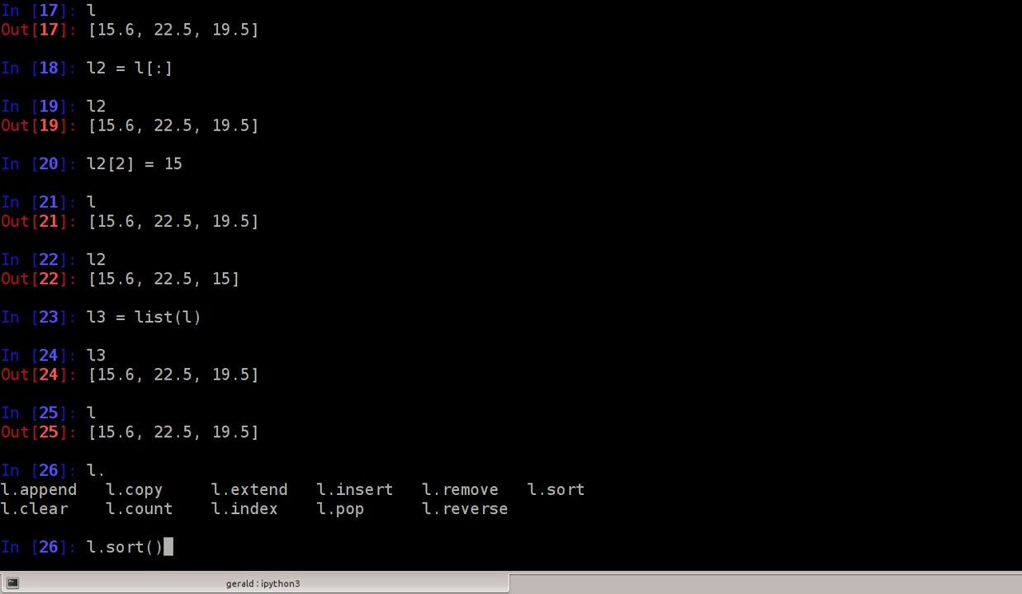
pyautogui.press('Return')
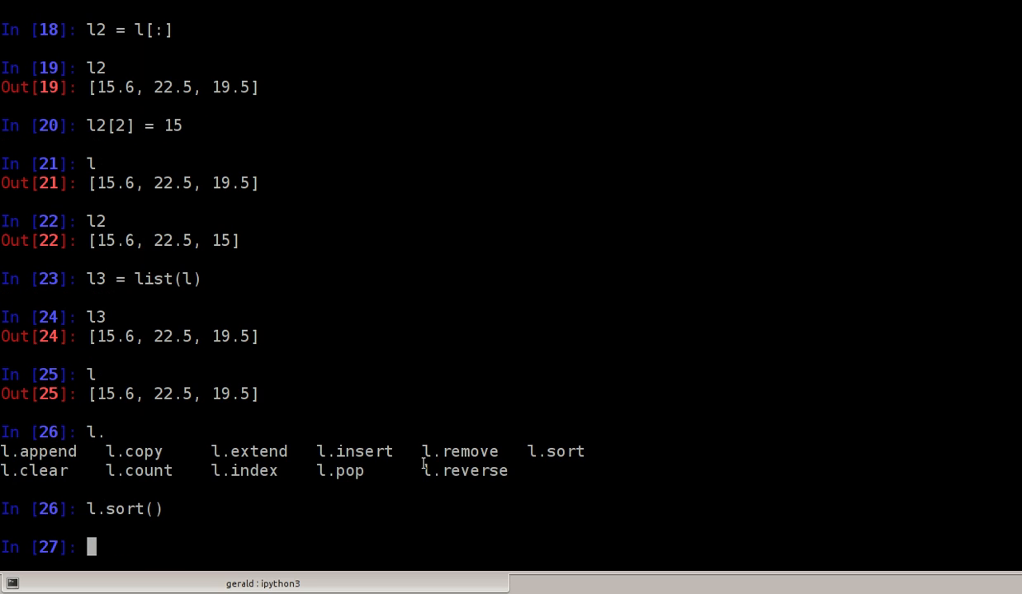
pyautogui.press('Return')
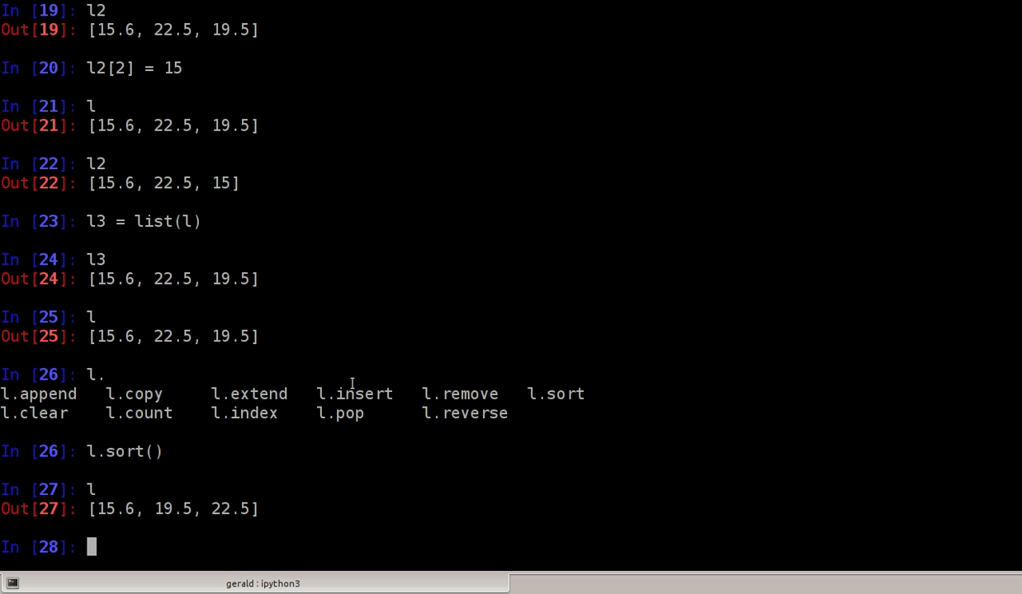
# - Run a for loop over sorted(l), printing 15.6, 19.5 and 22.5
pyautogui.write('for')
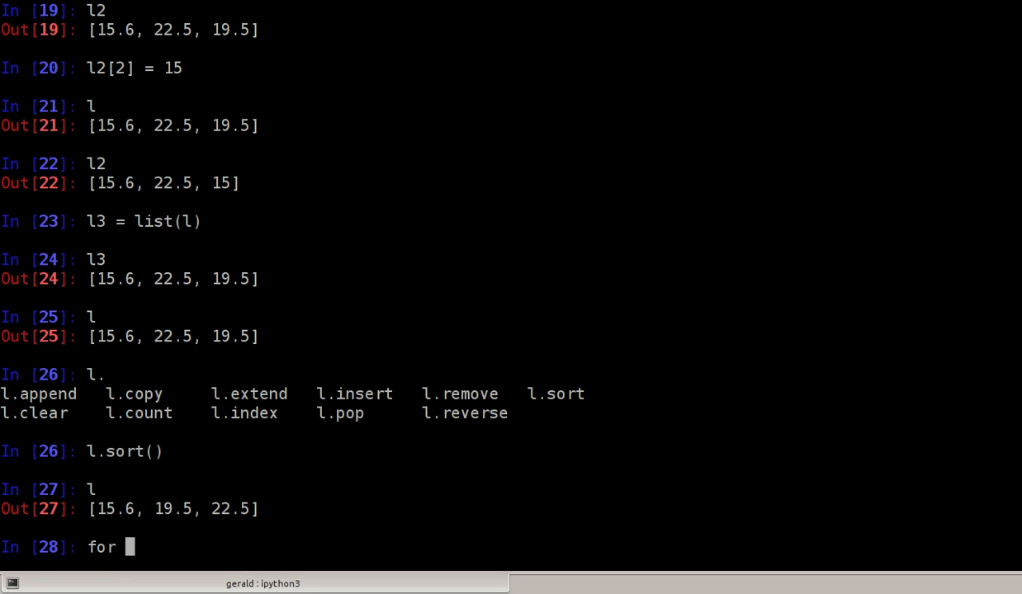
pyautogui.write('elem in l')
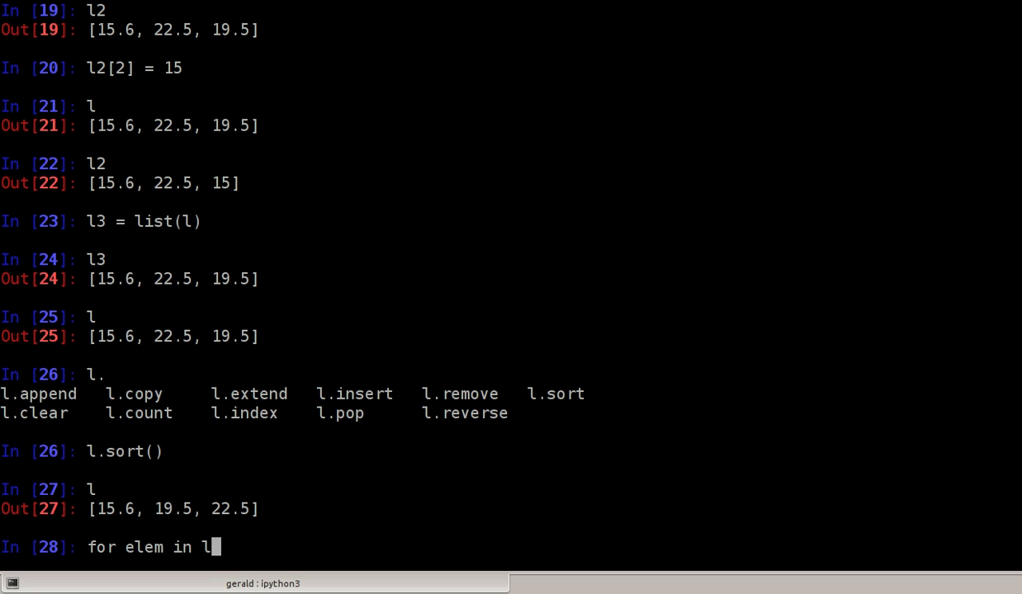
pyautogui.write('.sort')
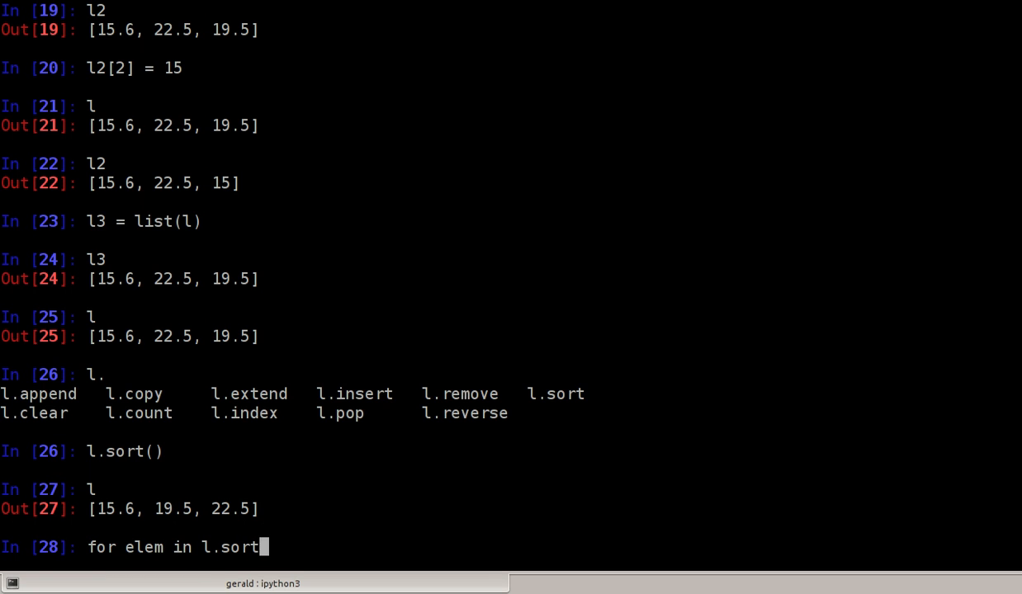
pyautogui.write('()')
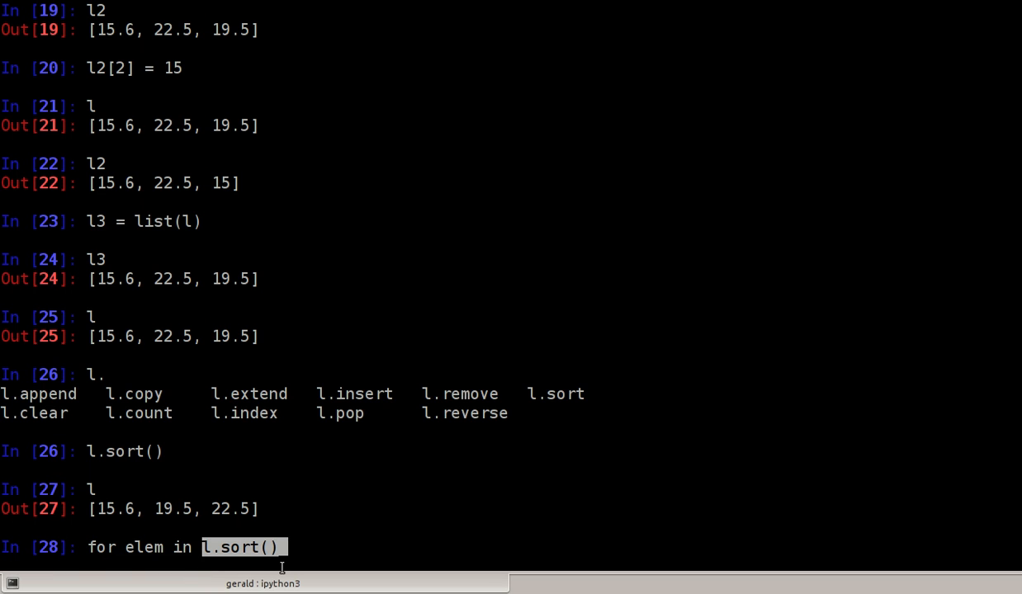
pyautogui.moveTo(279, 568)
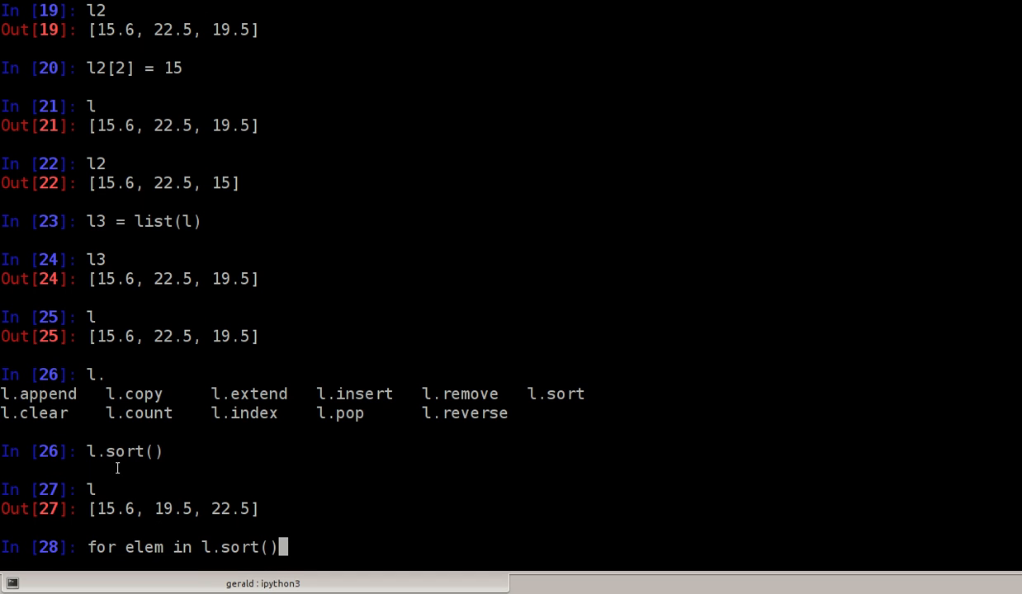
pyautogui.moveTo(392, 439)
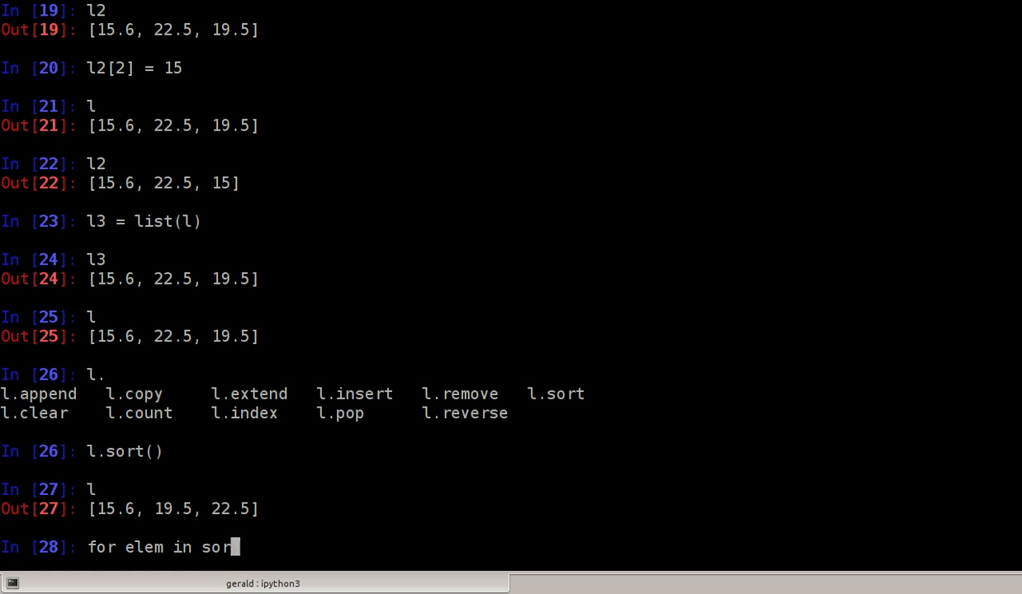
pyautogui.write('ted(l)')
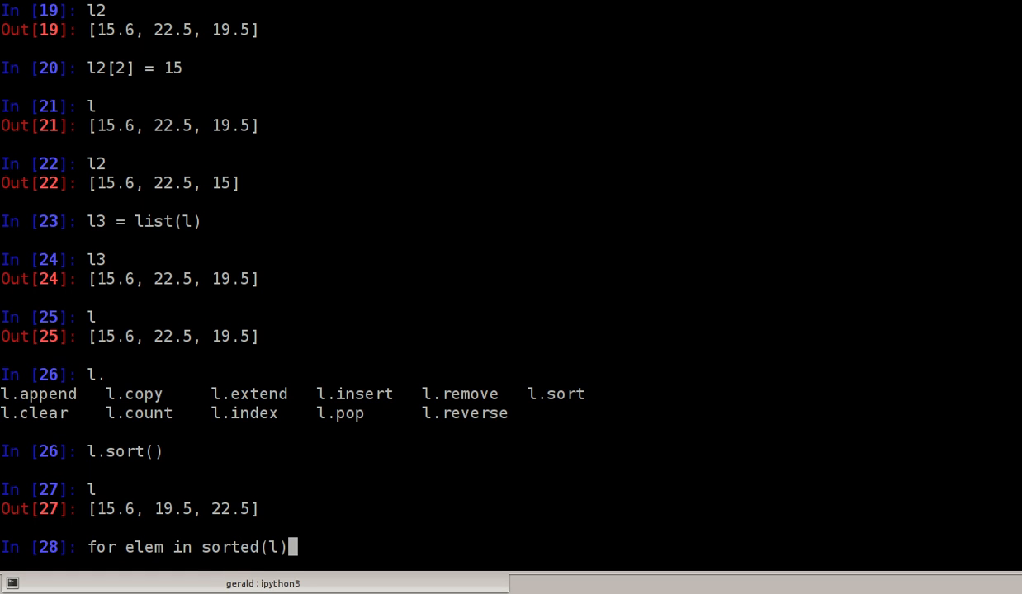
pyautogui.write(':')
pyautogui.write('print(elem')
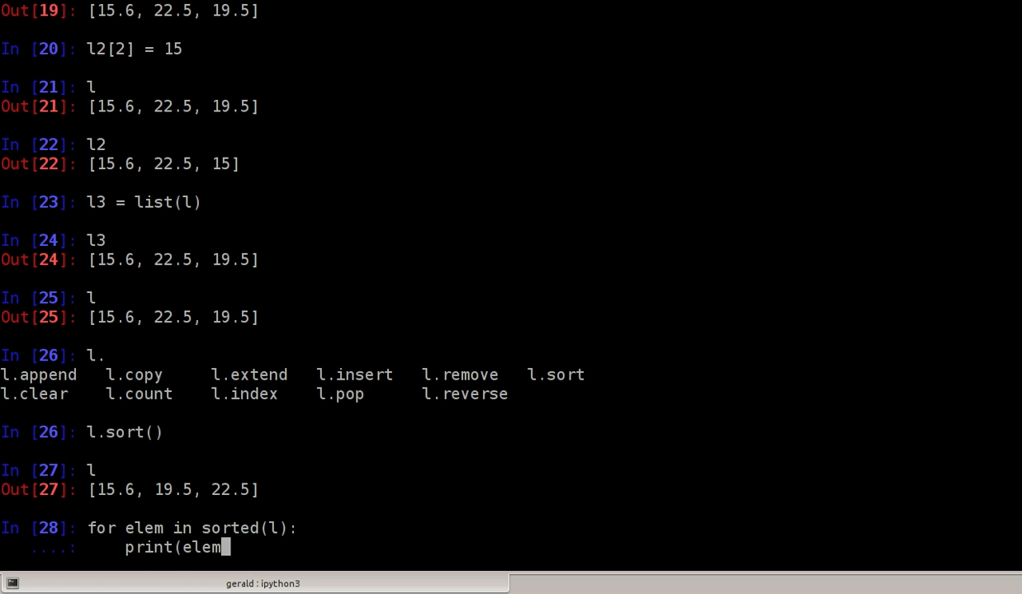
pyautogui.write(')')
pyautogui.press('Return')
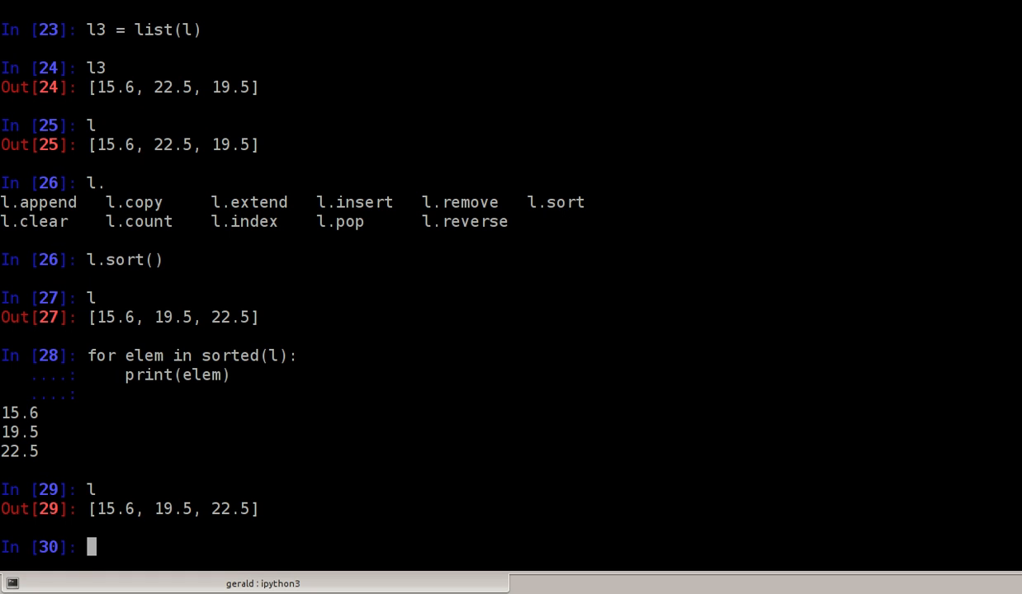
# - Run ''.join(l), raising TypeError: expected str instance, float found
pyautogui.write("''")
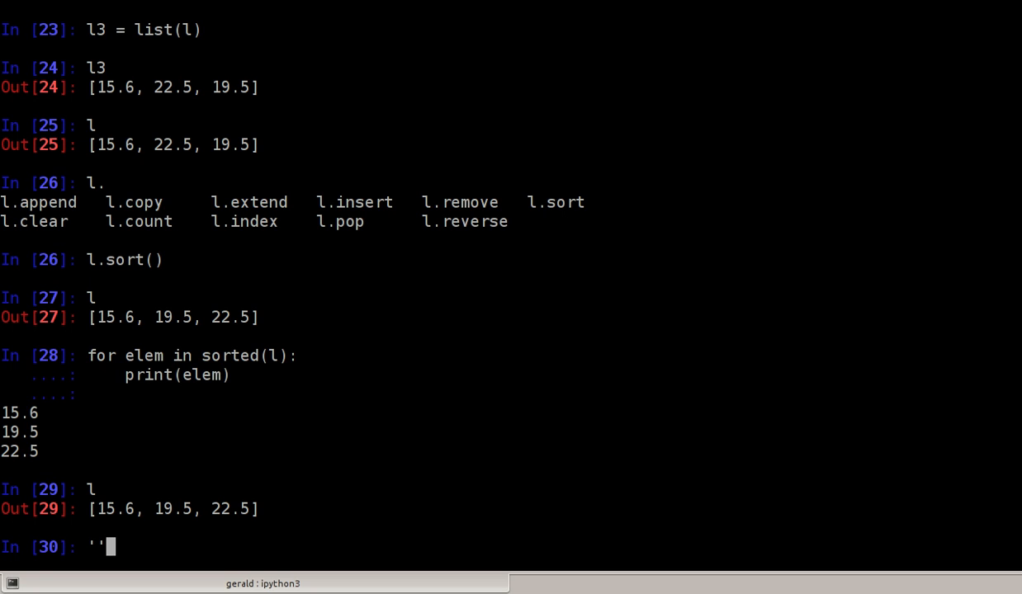
pyautogui.write('.join(')
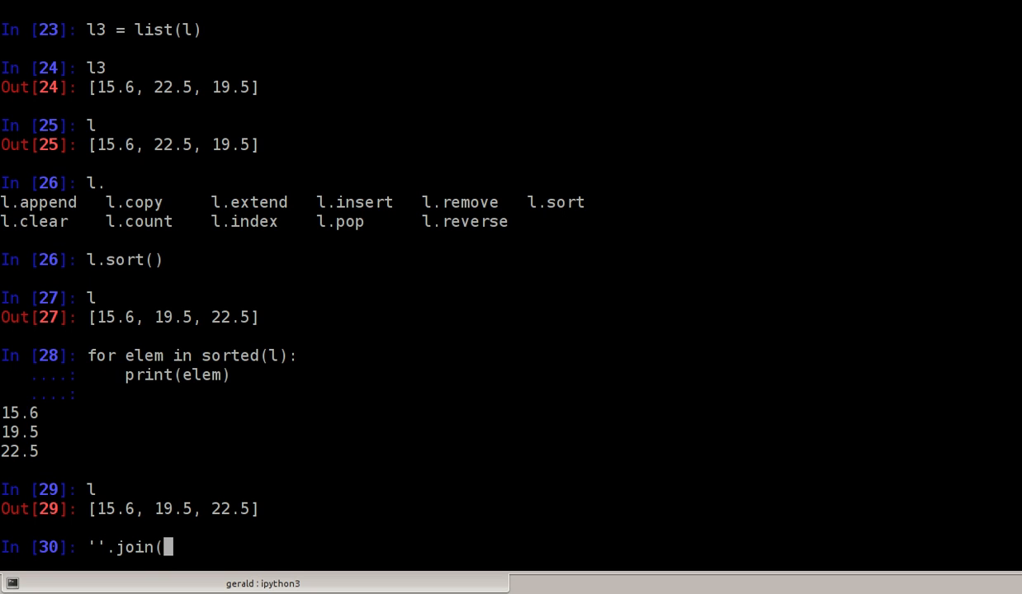
pyautogui.write('l)')
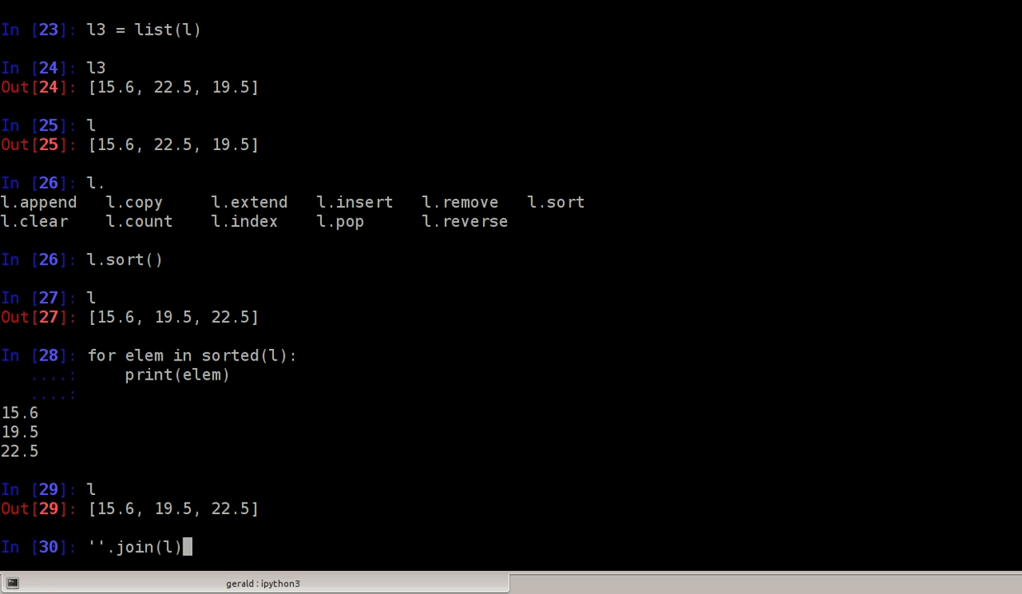
pyautogui.moveTo(263, 338)
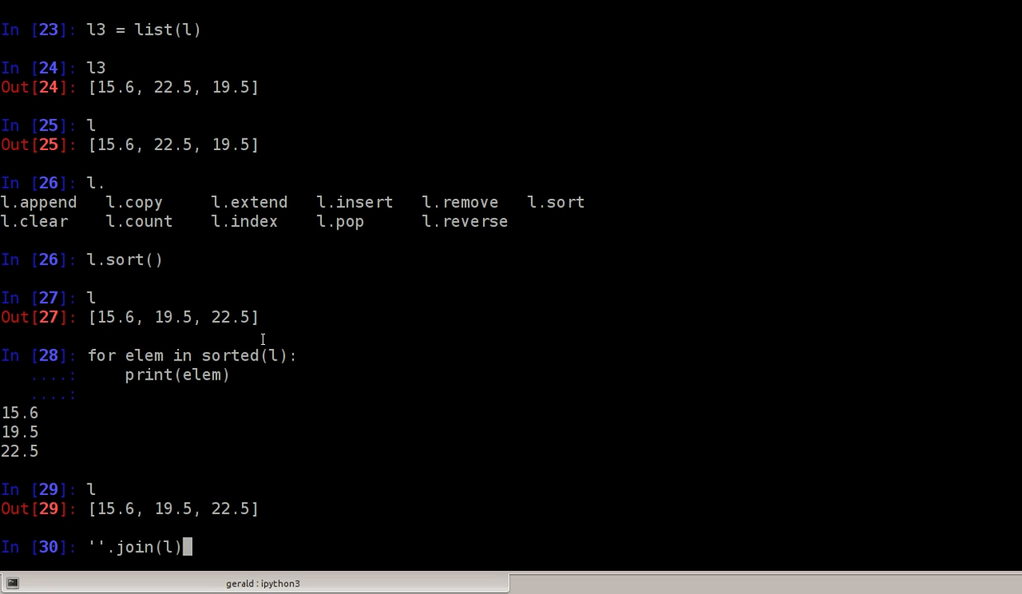
pyautogui.press('Return')
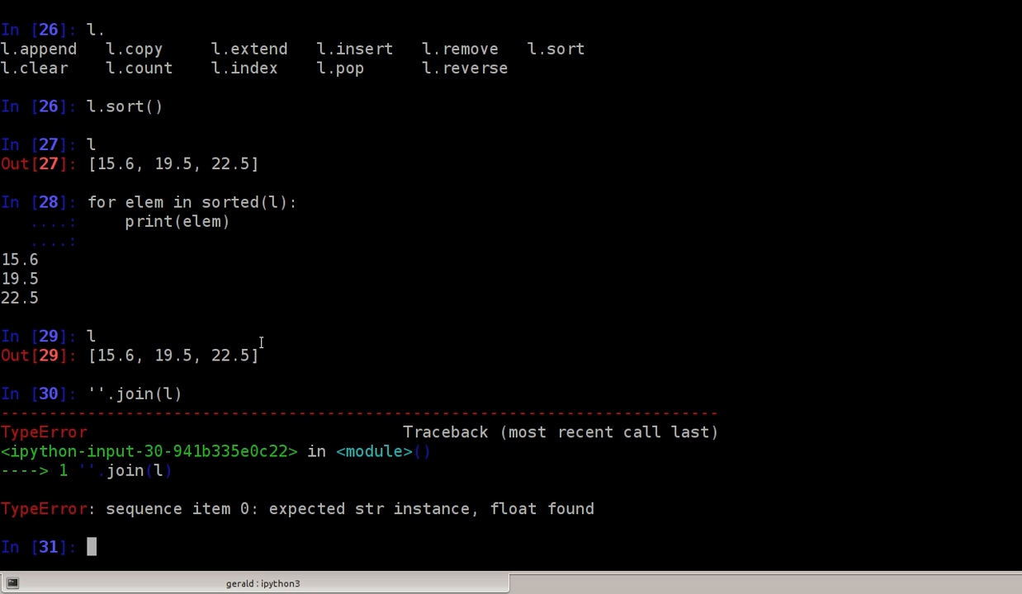
pyautogui.moveTo(190, 381)
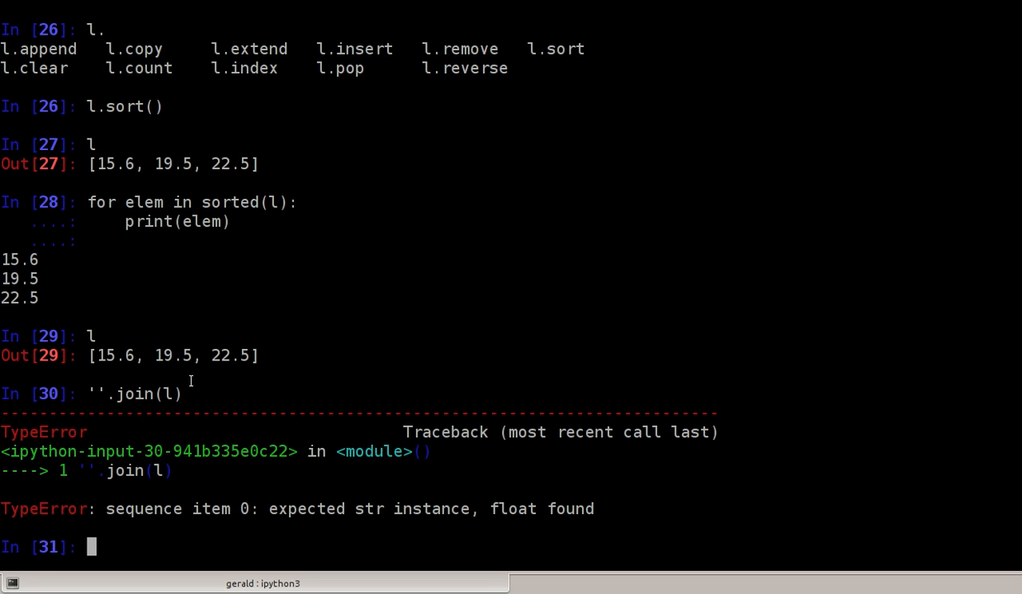
# - Join str(elem) for each element into '15.619.522.5', then comma-separated into '15.6,19.5,22.5'
pyautogui.write("''.join(l)")
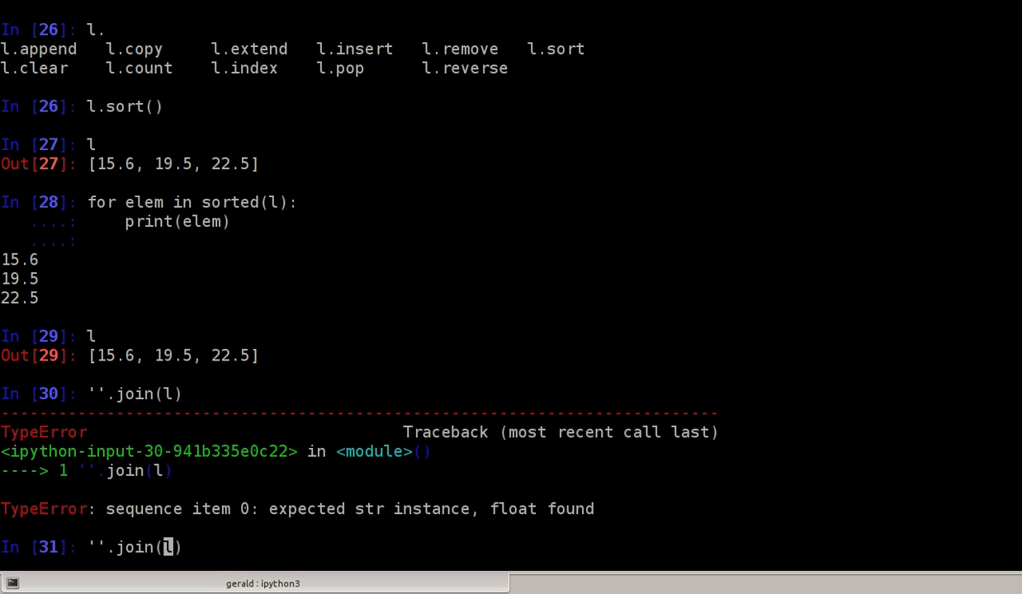
pyautogui.write('[s')
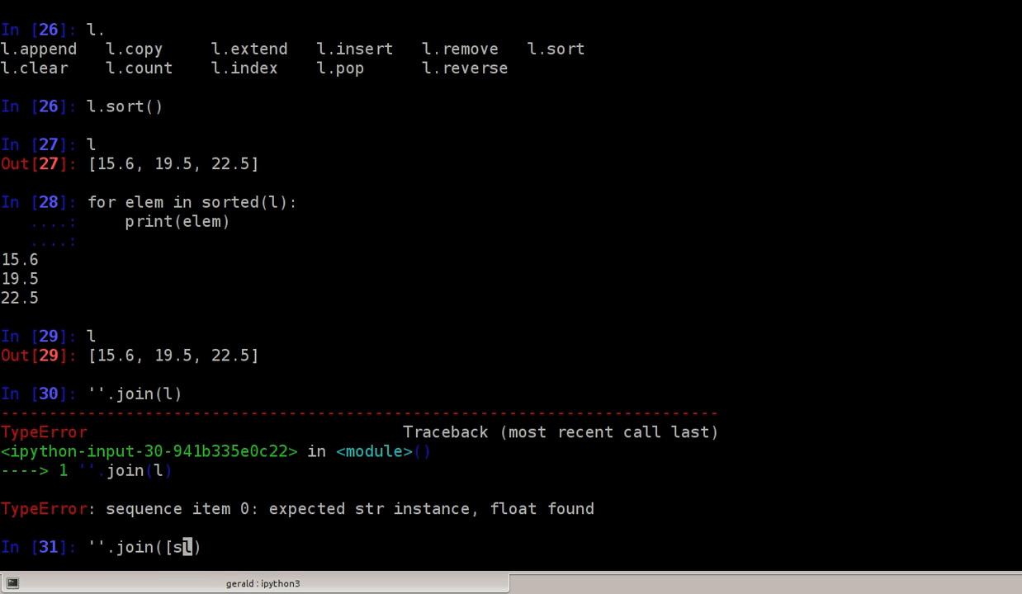
pyautogui.write('tr(')
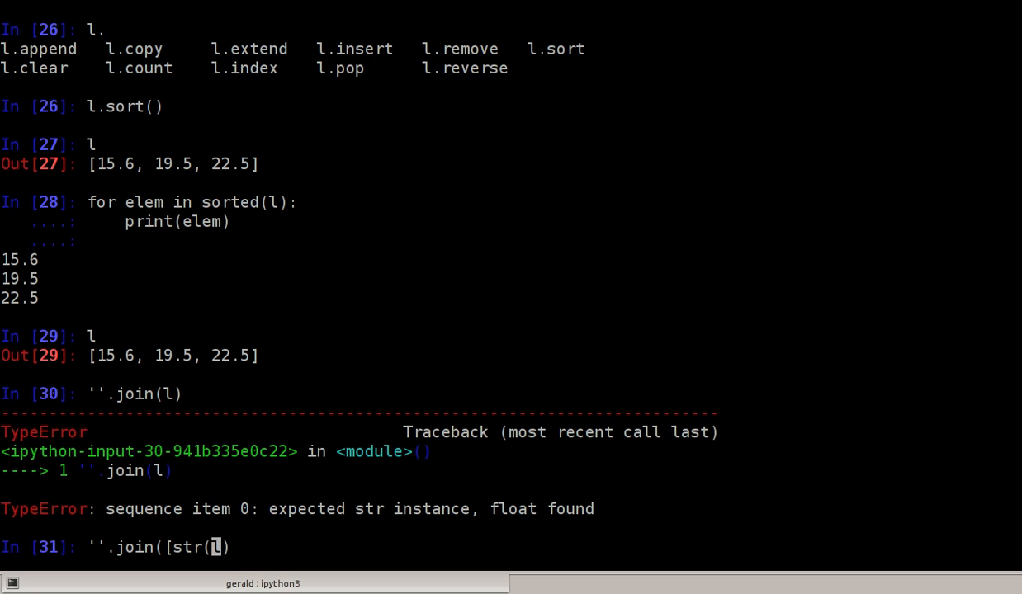
pyautogui.write('elem)')
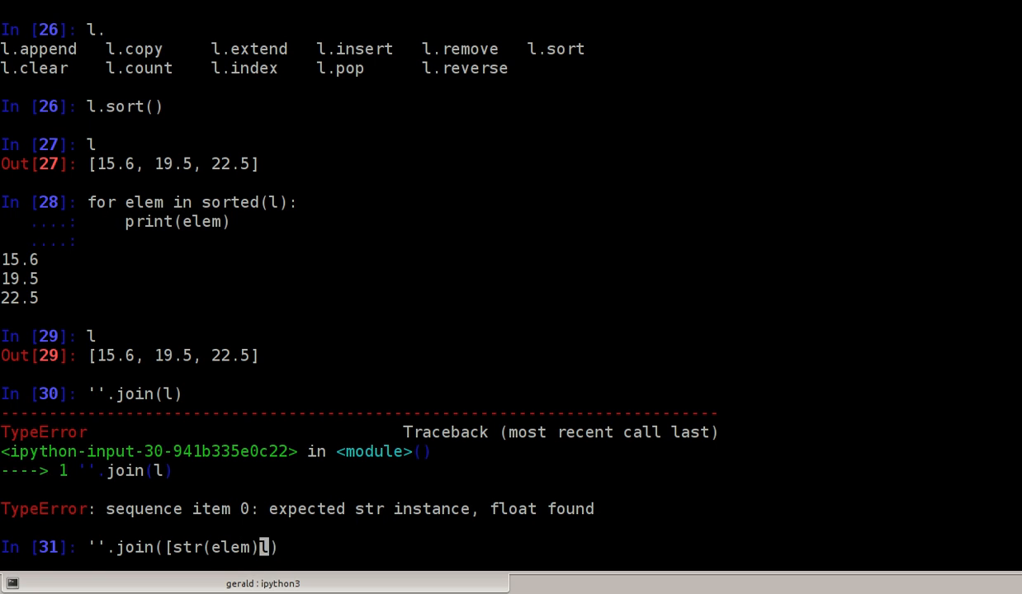
pyautogui.write('for elem in l')
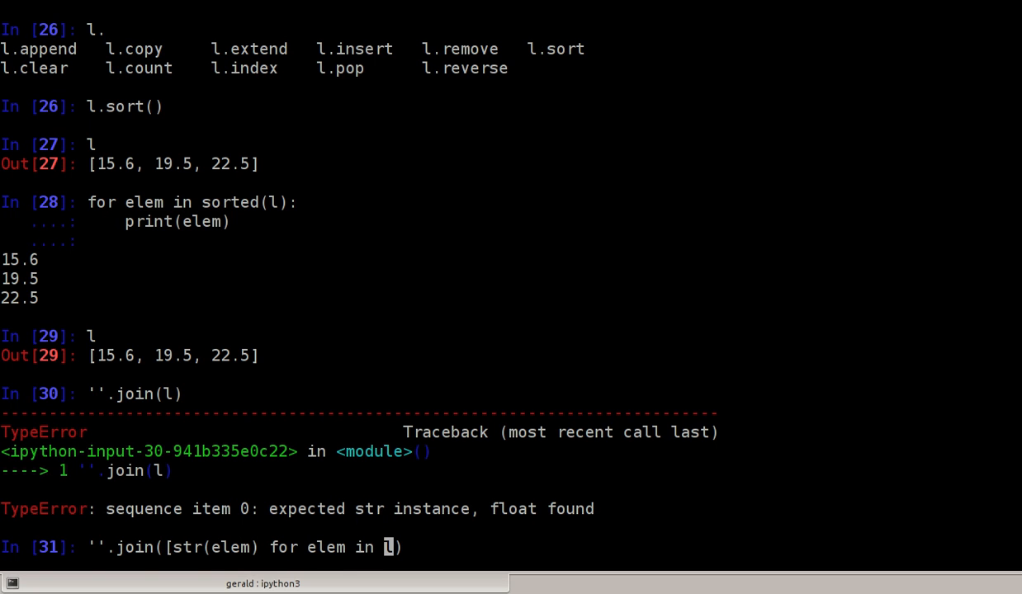
pyautogui.write(']')
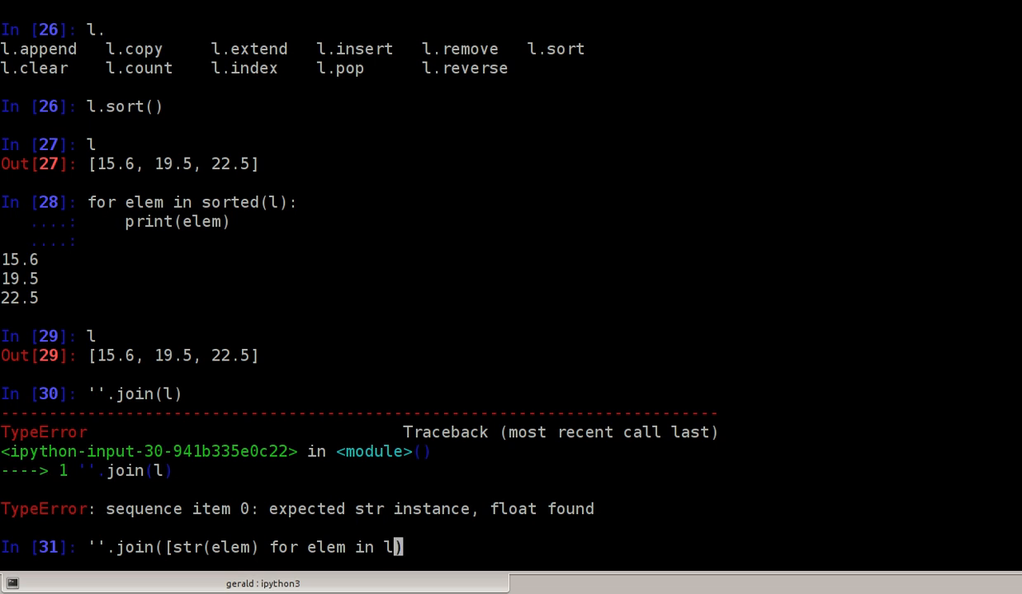
pyautogui.write(')')
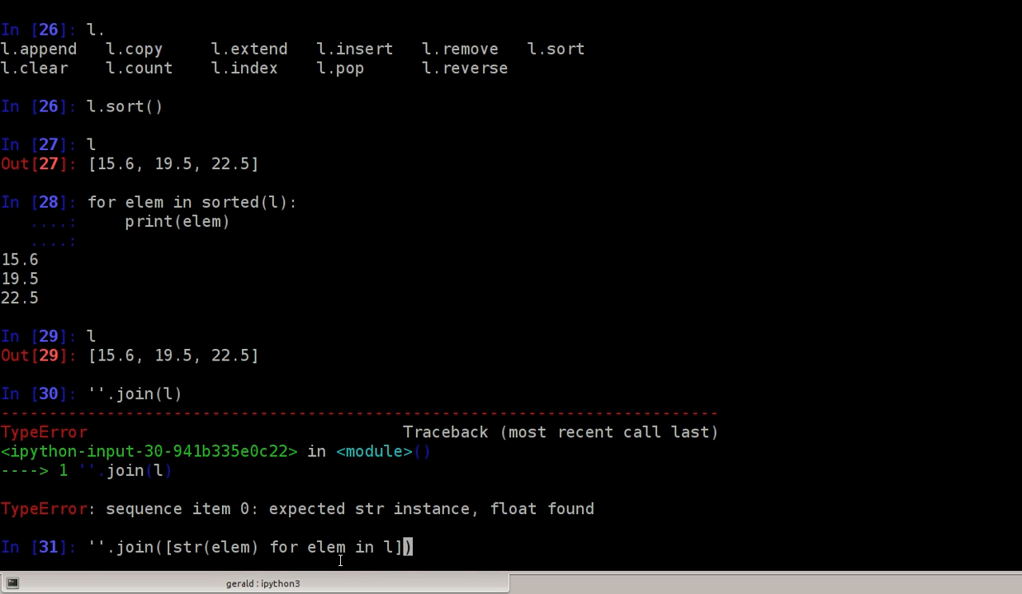
pyautogui.doubleClick(214, 547)
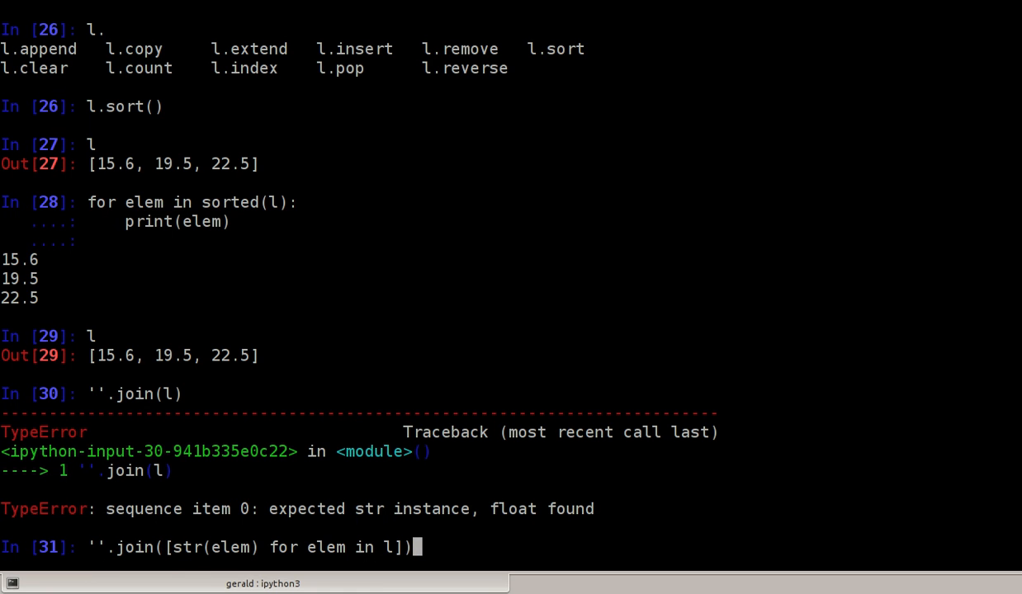
pyautogui.press('Return')
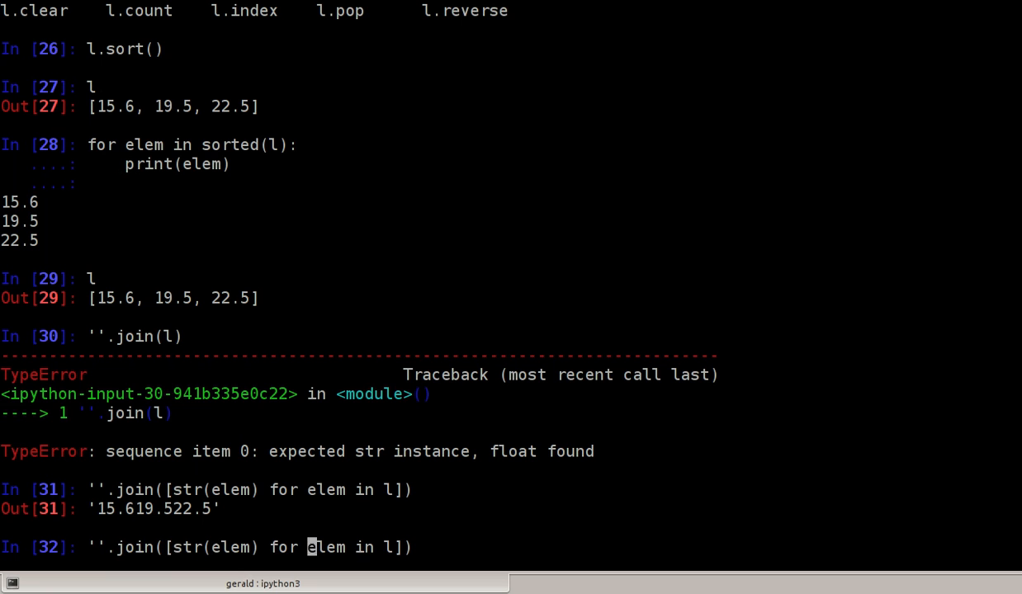
pyautogui.write(',')
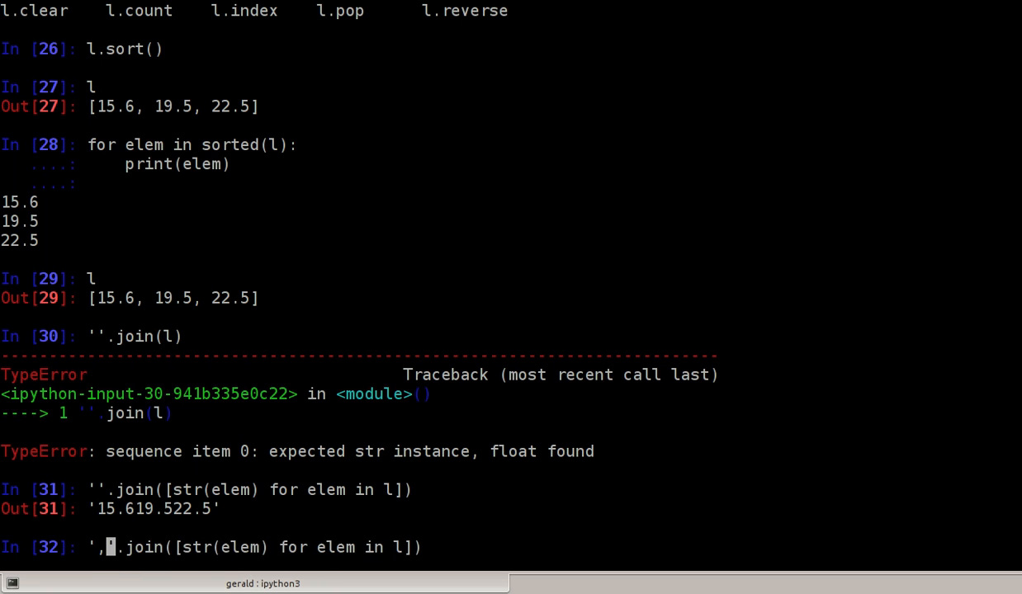
pyautogui.press('Return')
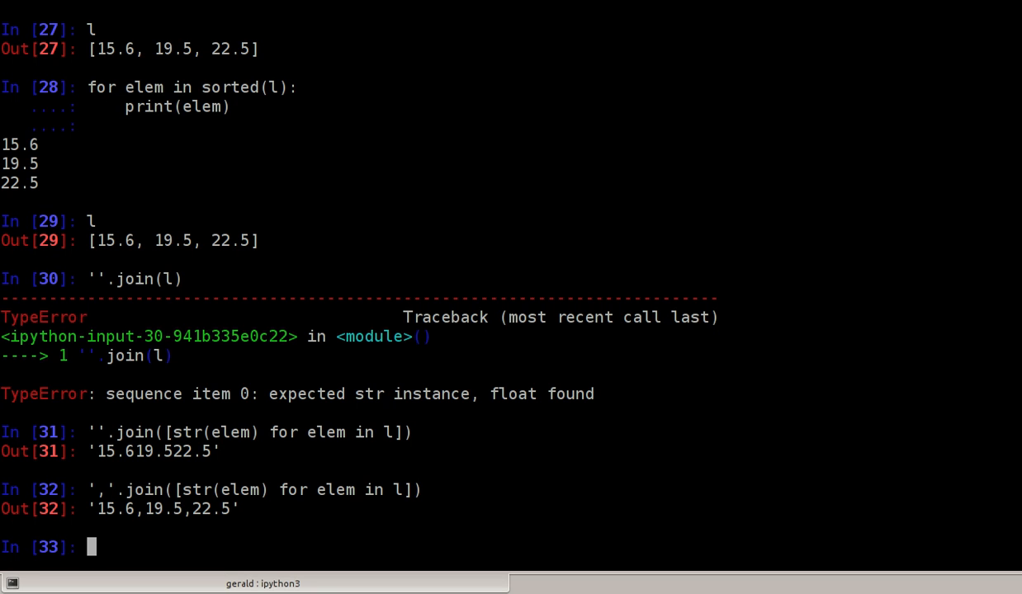
# - Evaluate range(5), which displays range(0, 5)
pyautogui.write('range(')
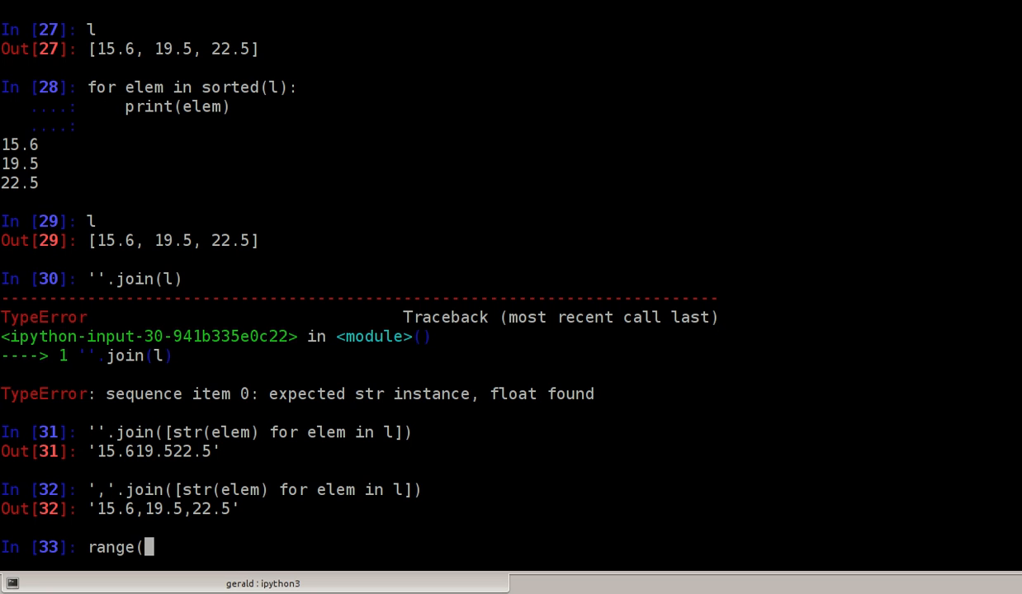
pyautogui.write('5')
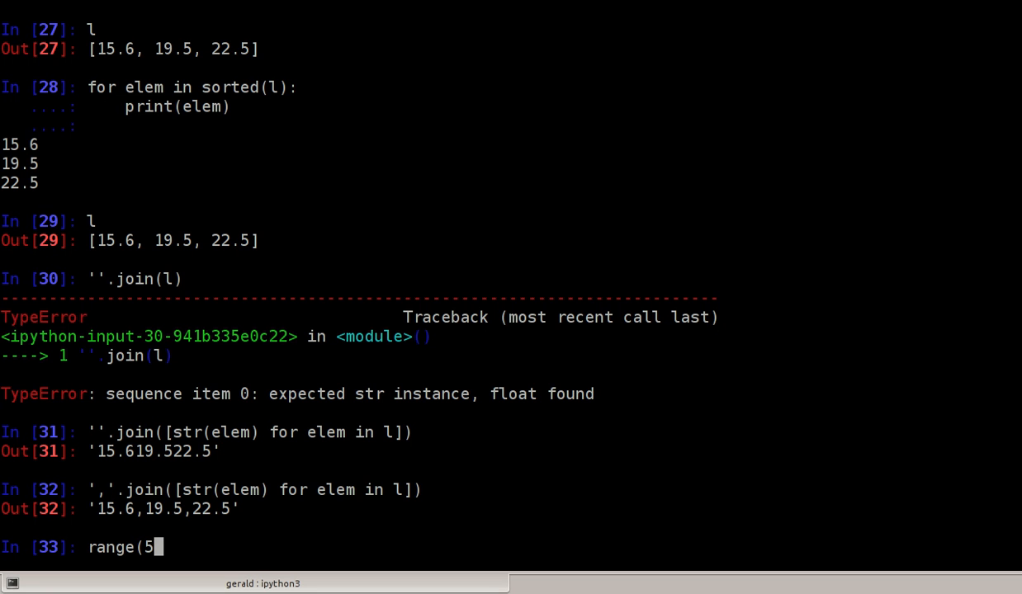
pyautogui.press('Return')
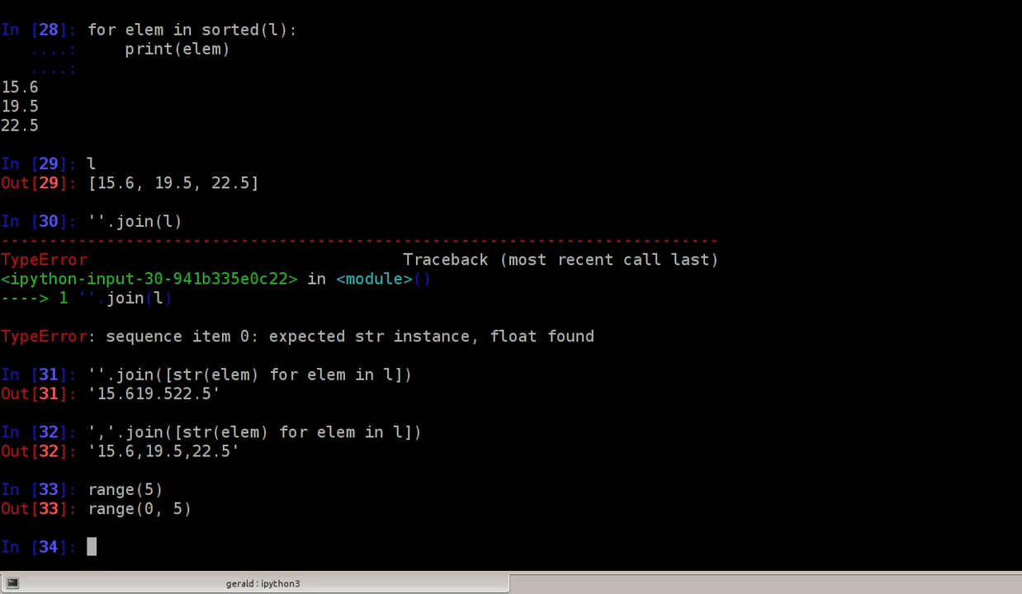
# - Store list(range(5)) as l4, giving [0, 1, 2, 3, 4]
pyautogui.write('l')
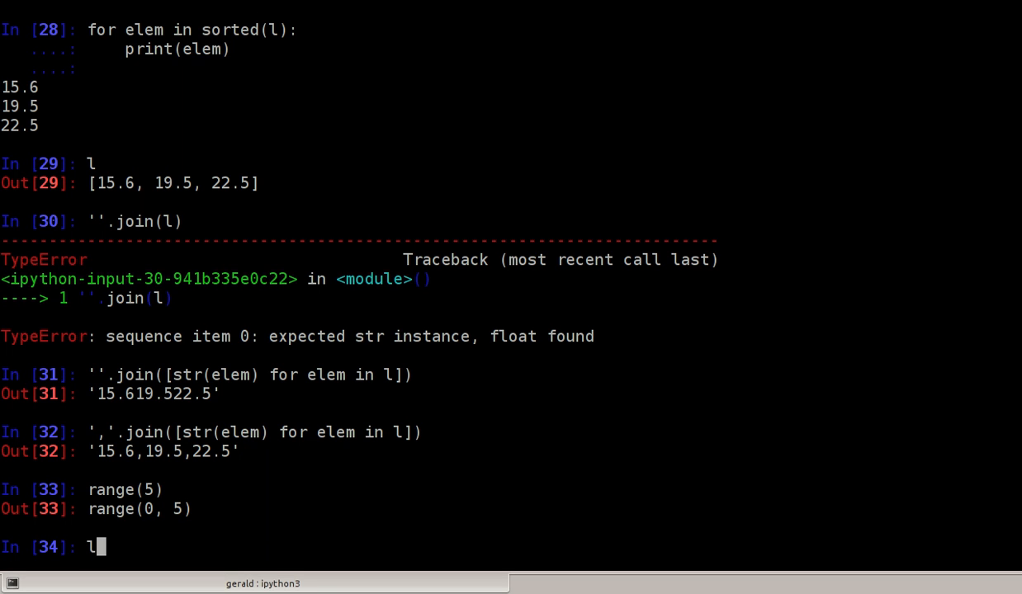
pyautogui.write('4 = ran')
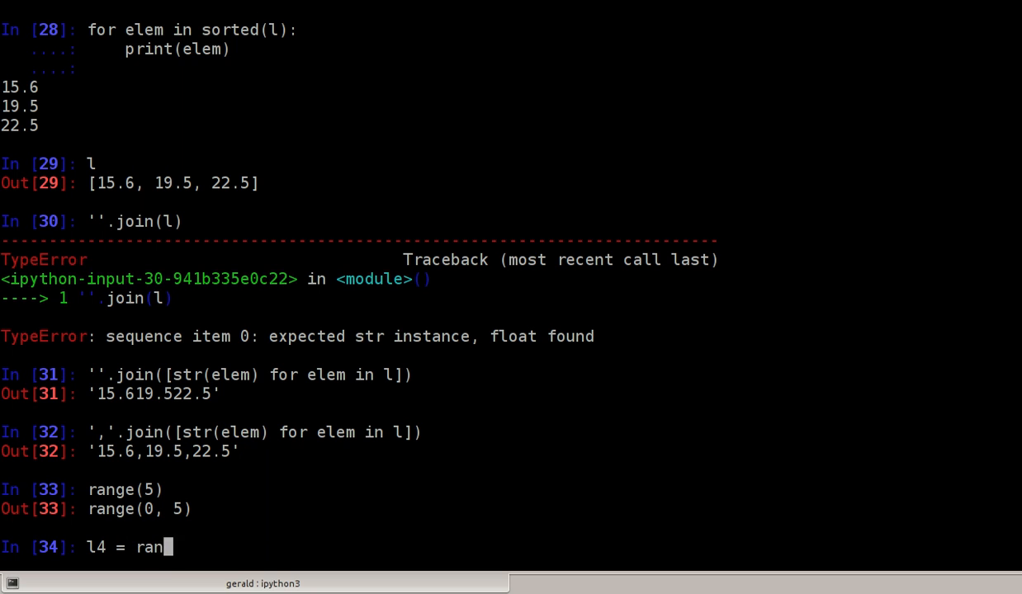
pyautogui.write('ge(5')
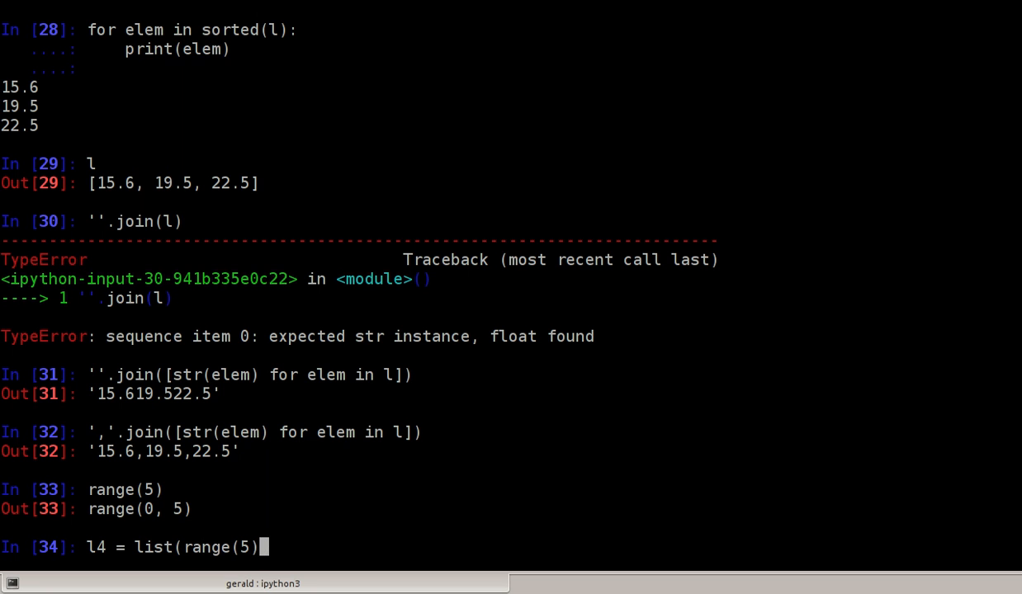
pyautogui.press('Return')
pyautogui.write('l4')
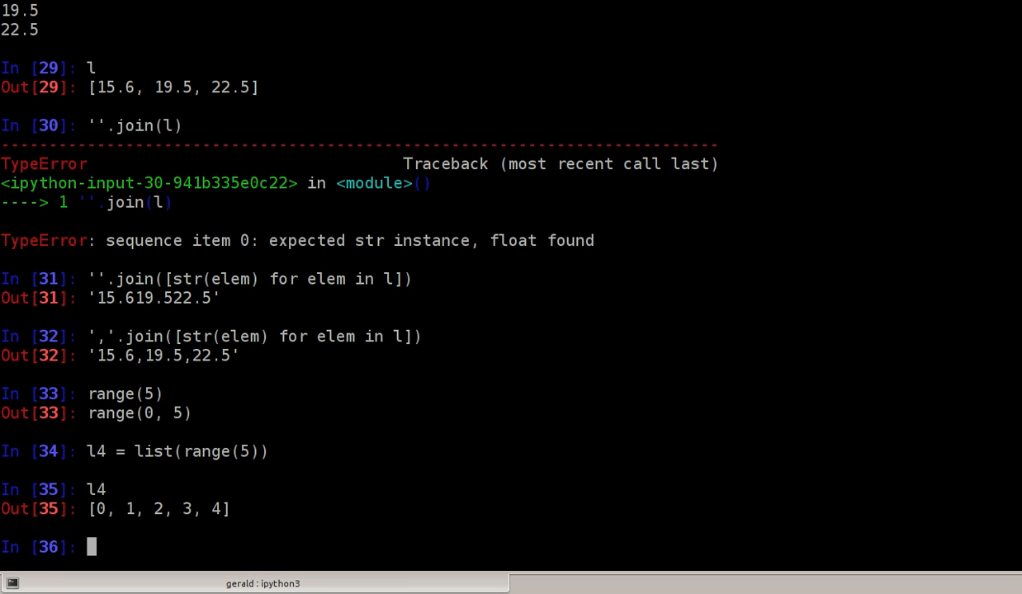
pyautogui.moveTo(126, 496)
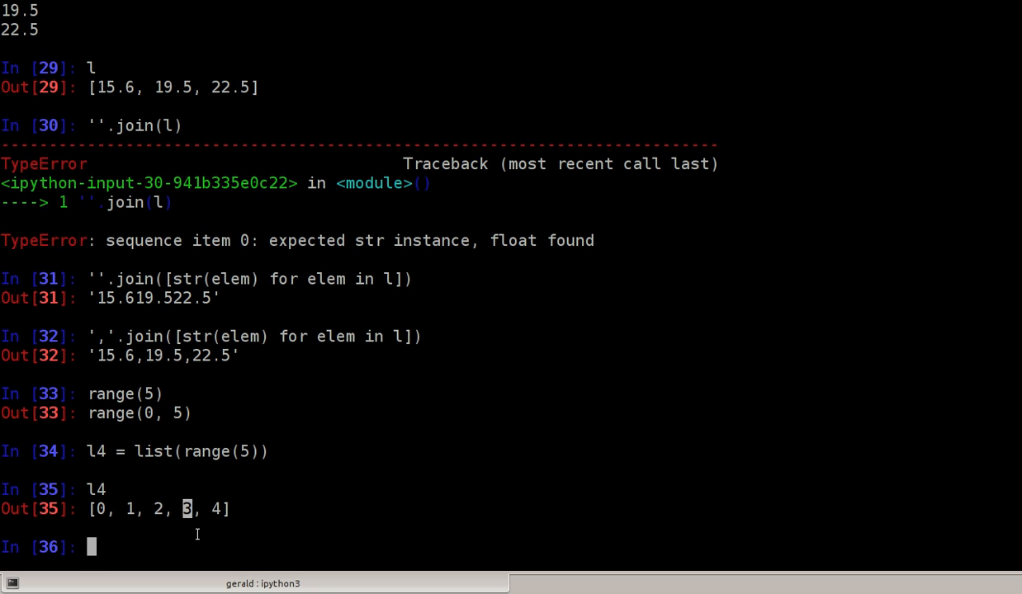
pyautogui.moveTo(202, 537)
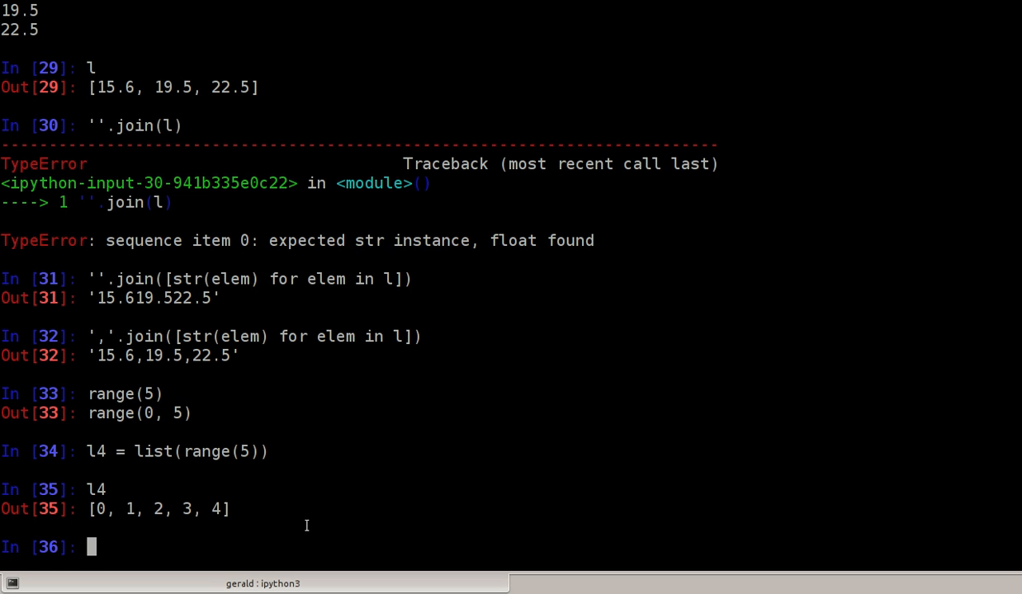
# - Start typing l4.insert(0, ) to add a value at the front of l4
pyautogui.write('l4')
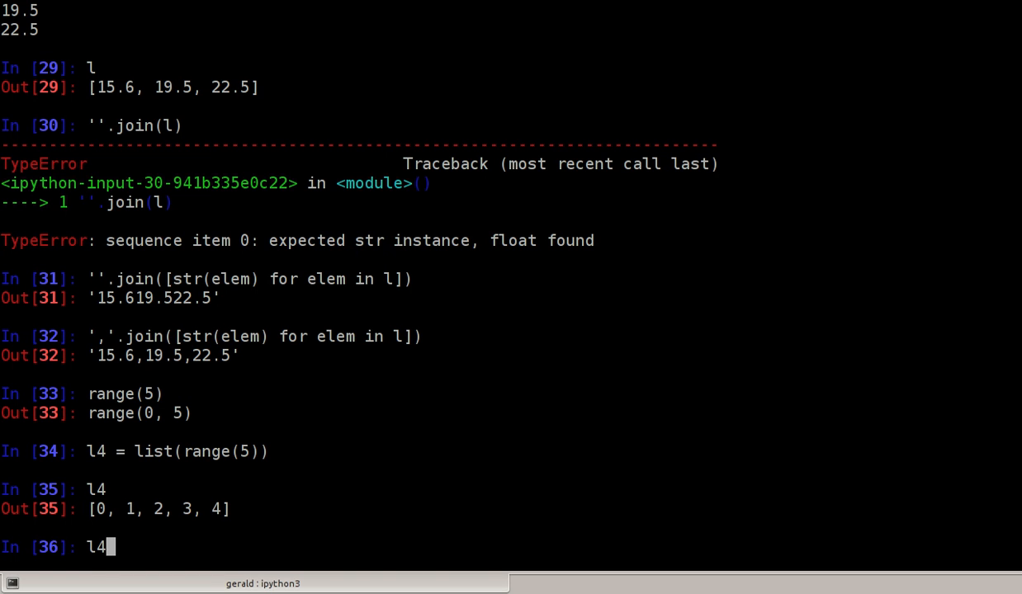
pyautogui.write('.insert')
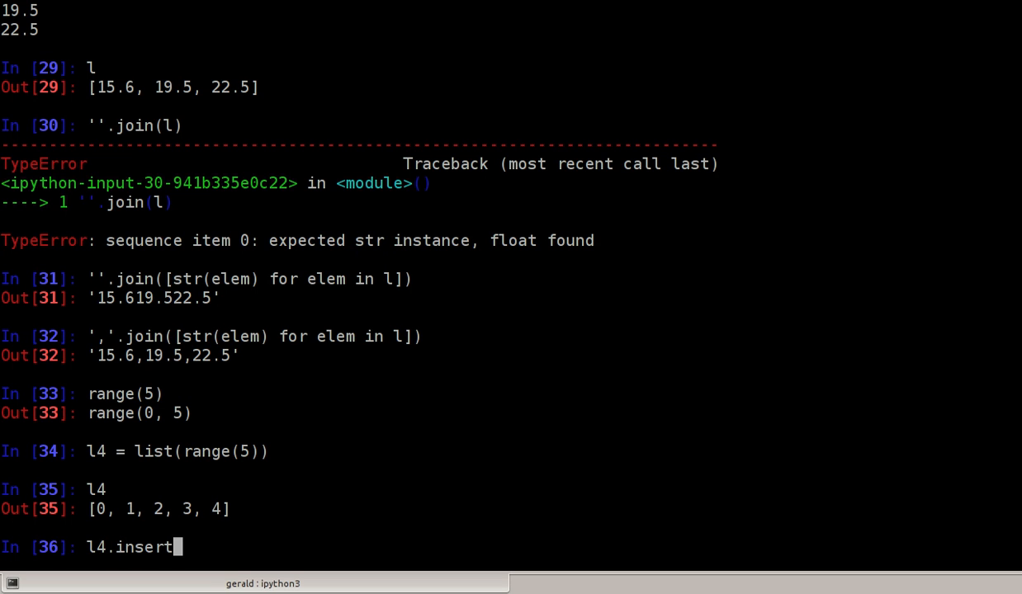
pyautogui.write('(0)')
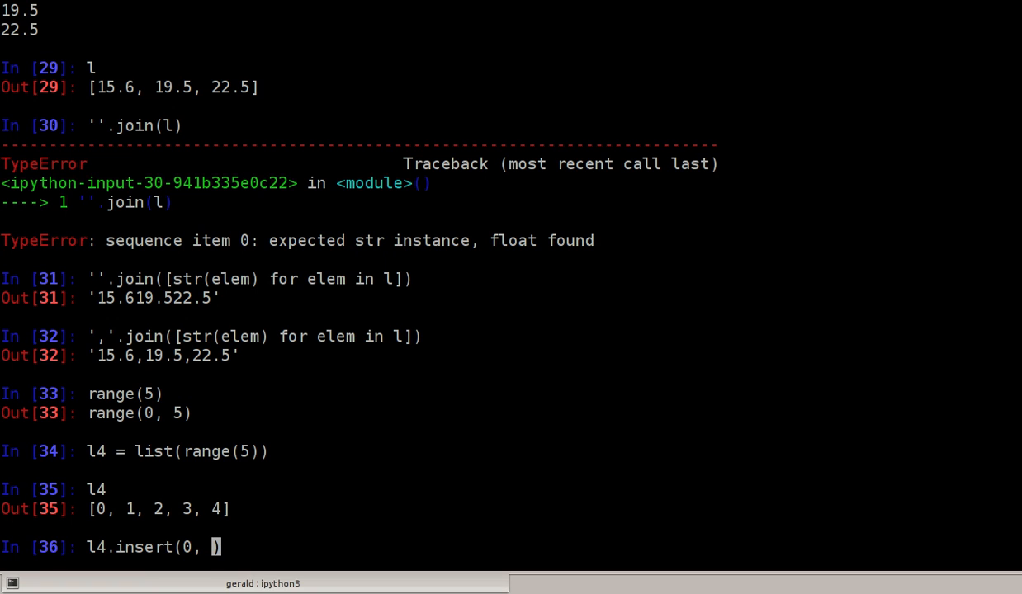
pyautogui.doubleClick(185, 548)
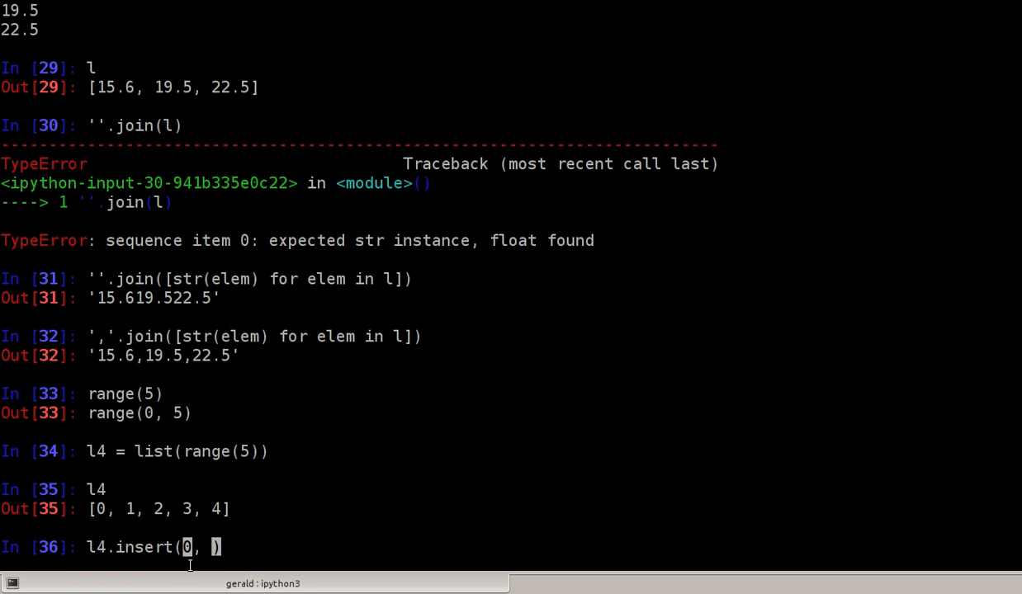
pyautogui.moveTo(370, 394)
pyautogui.write('9')
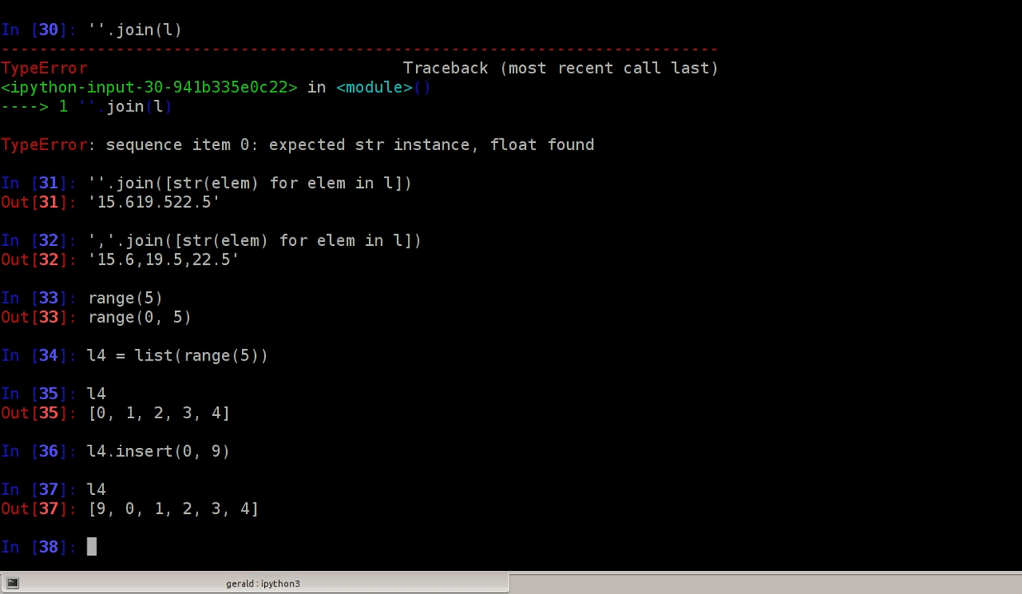
# - Run a loop over range(100000) that calls l4.insert(0, 9) each time
pyautogui.write('for')
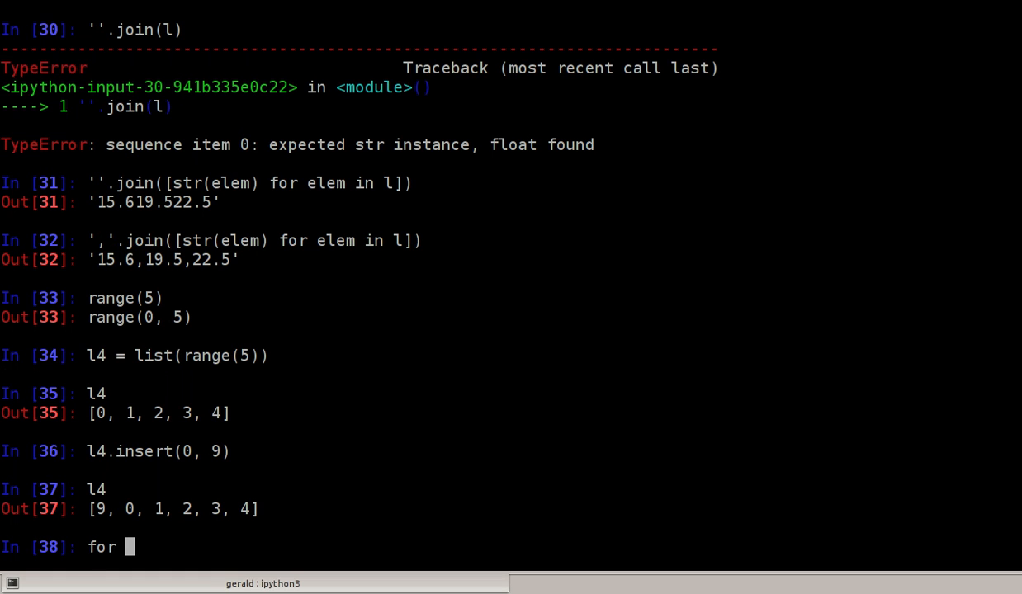
pyautogui.write('i in ran')
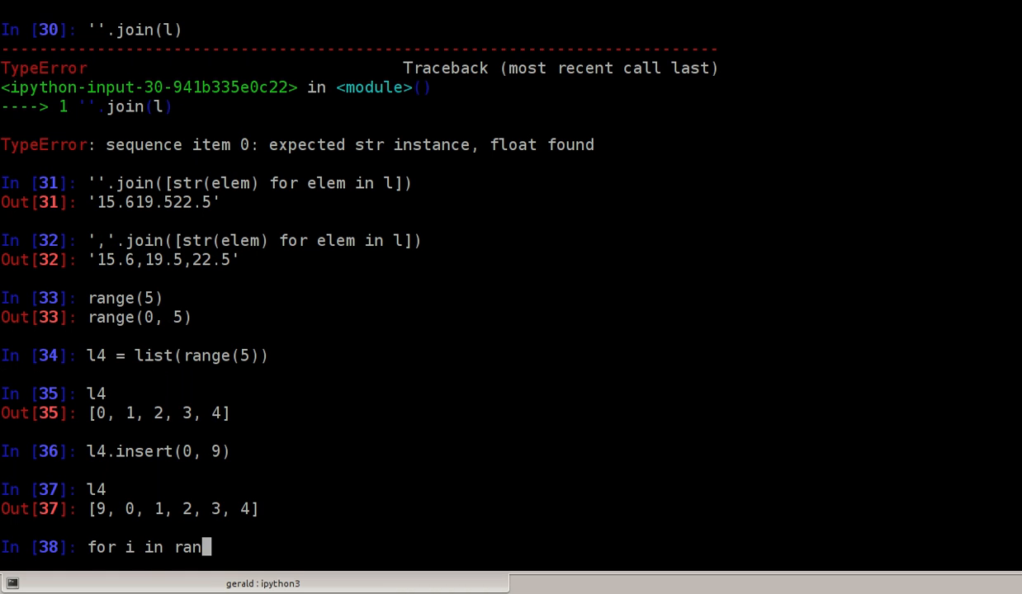
pyautogui.write('ge(100')
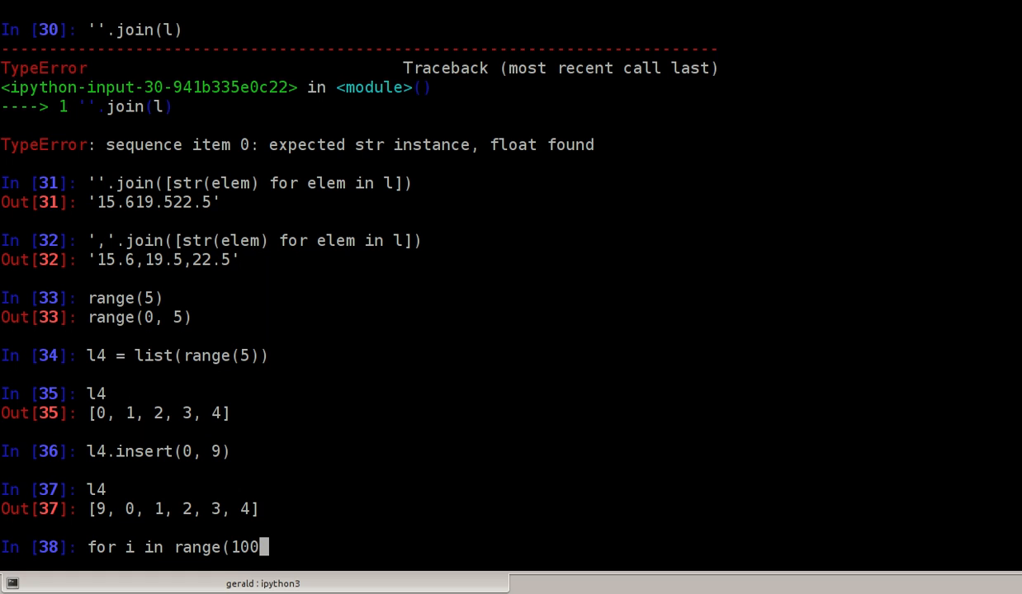
pyautogui.write('00):')
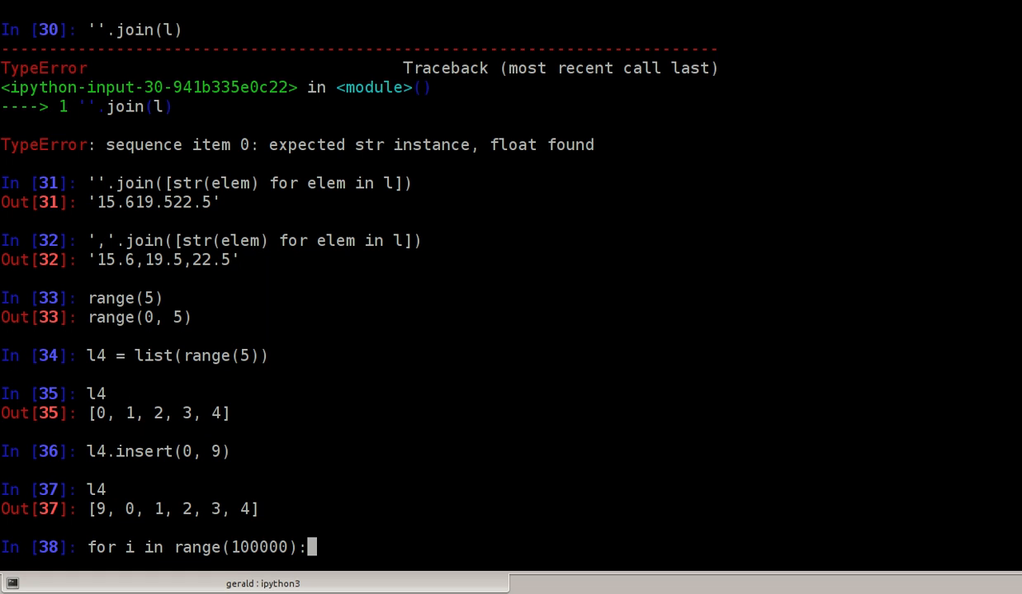
pyautogui.press('Return')
pyautogui.write('l')
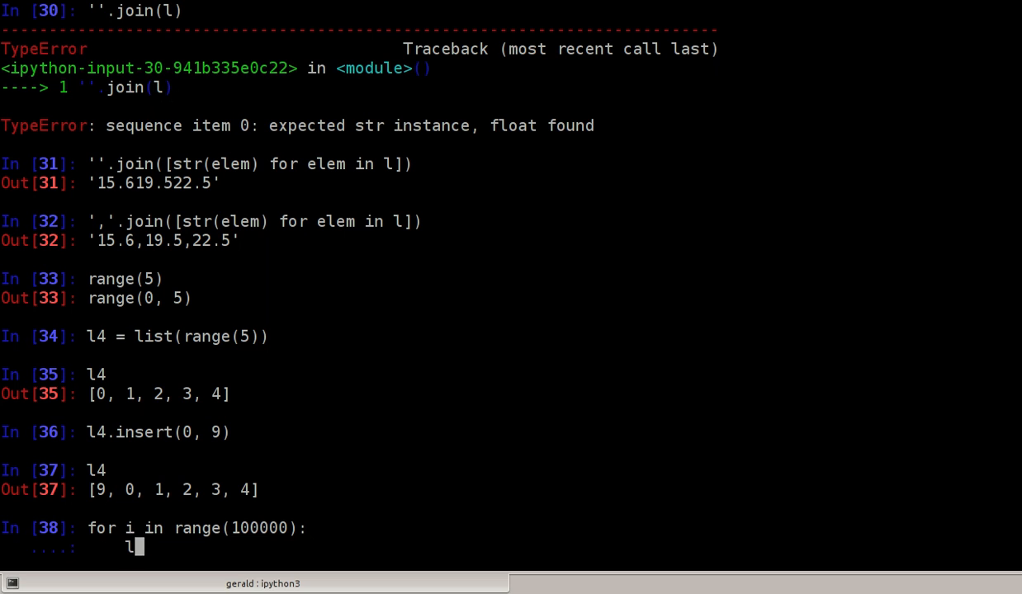
pyautogui.write('4.insert')
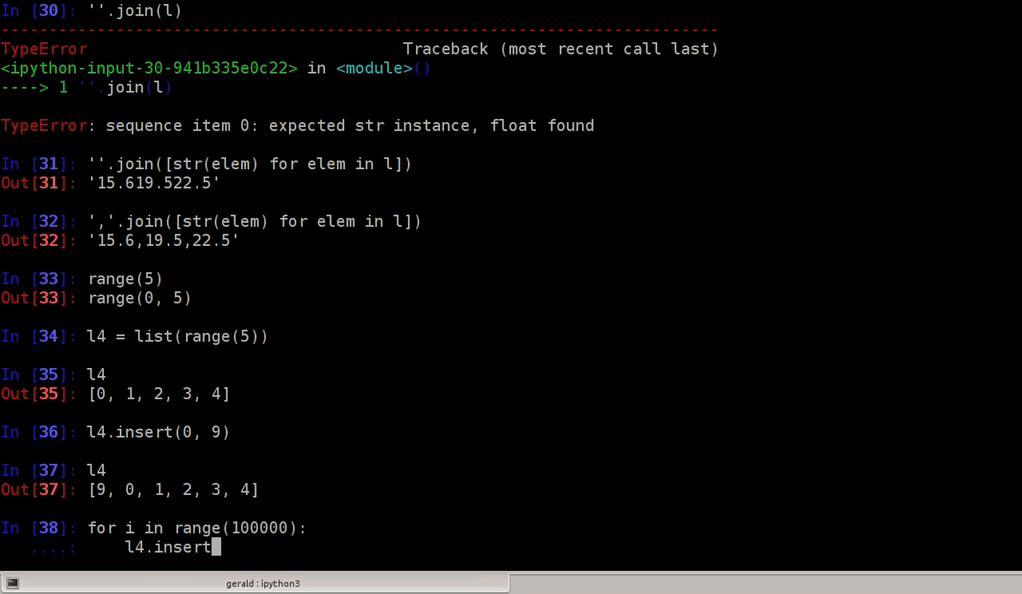
pyautogui.write('(0, 9)')
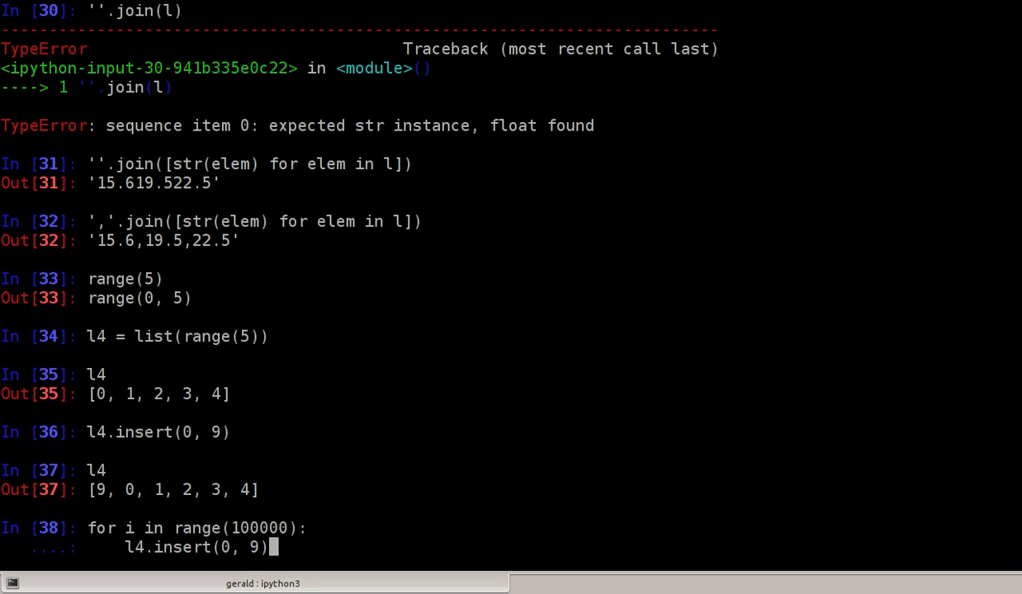
pyautogui.press('Return')
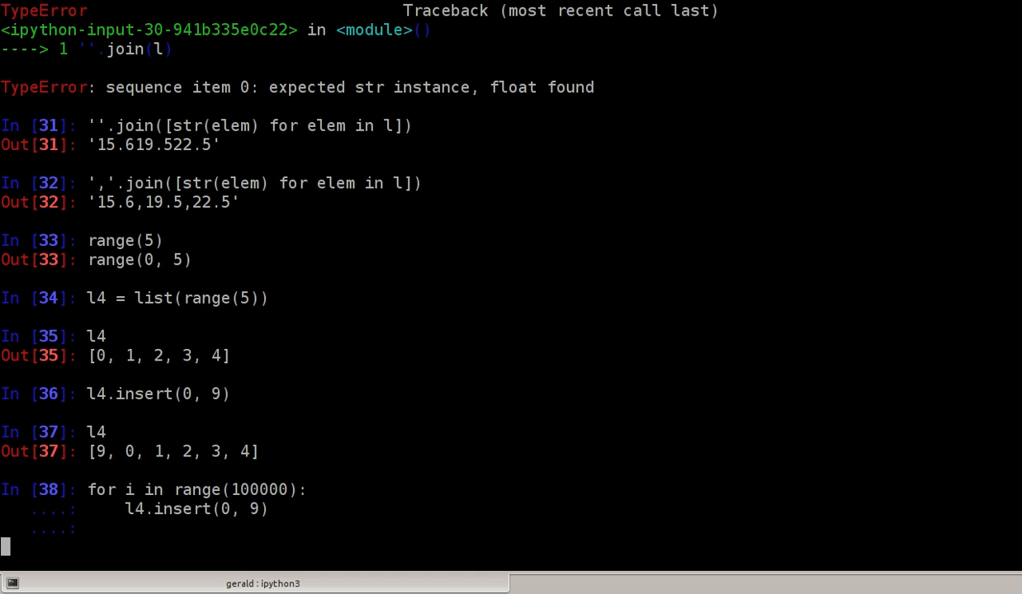
pyautogui.press('Return')
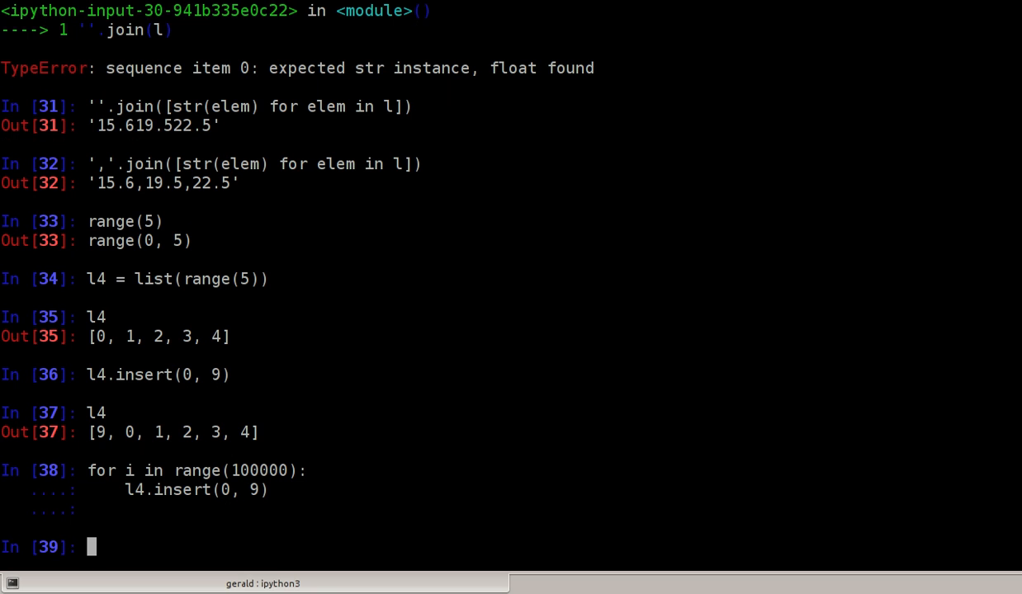
# - Check len(l4), which now reports 100006
pyautogui.write('le')
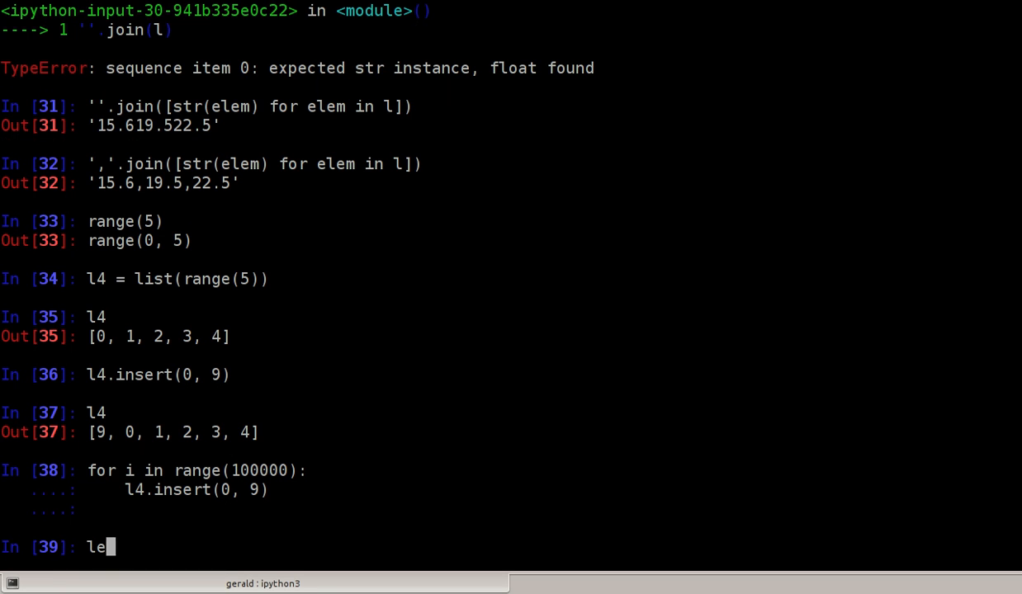
pyautogui.write('n(l4')
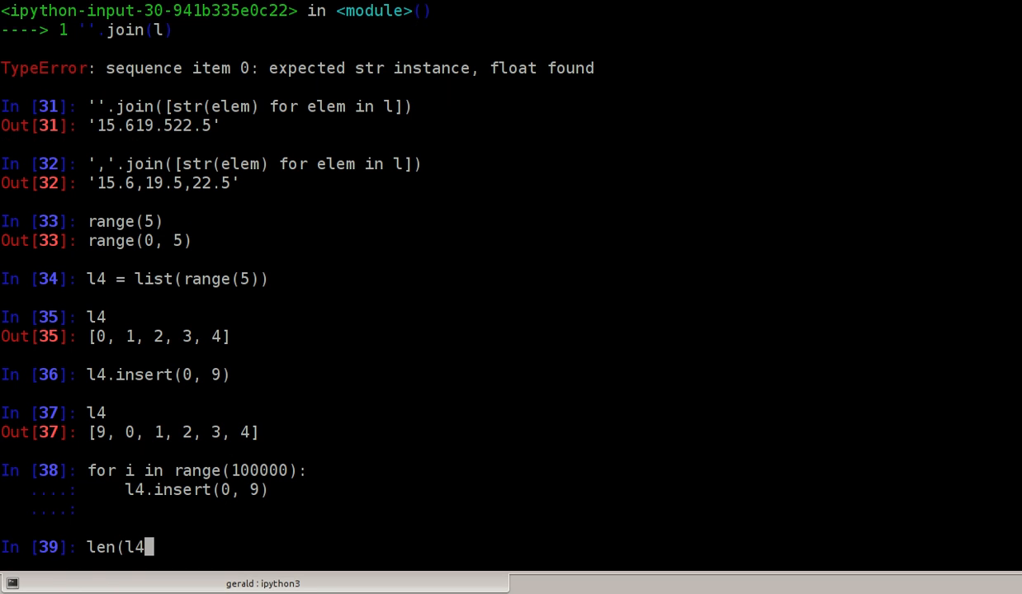
pyautogui.press('Return')
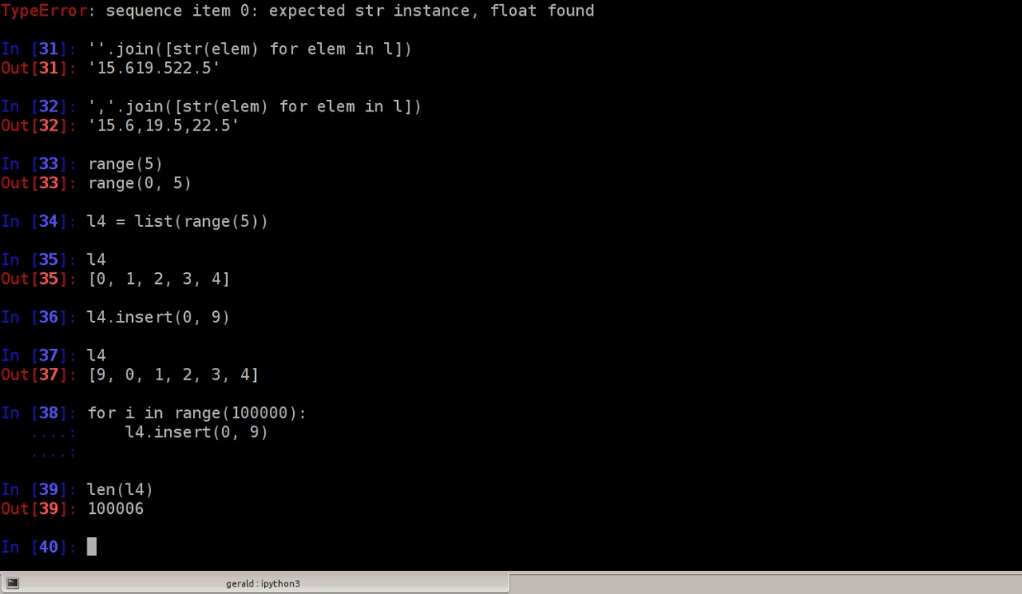
# - Reverse l4 in place with l4.reverse()
pyautogui.write('l4')
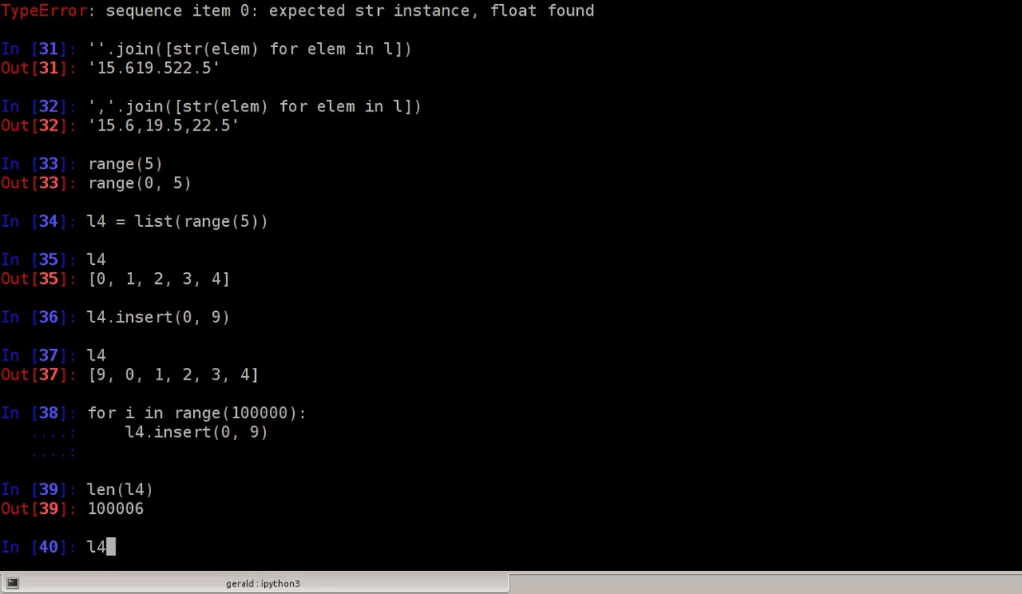
pyautogui.write('.reverse()')
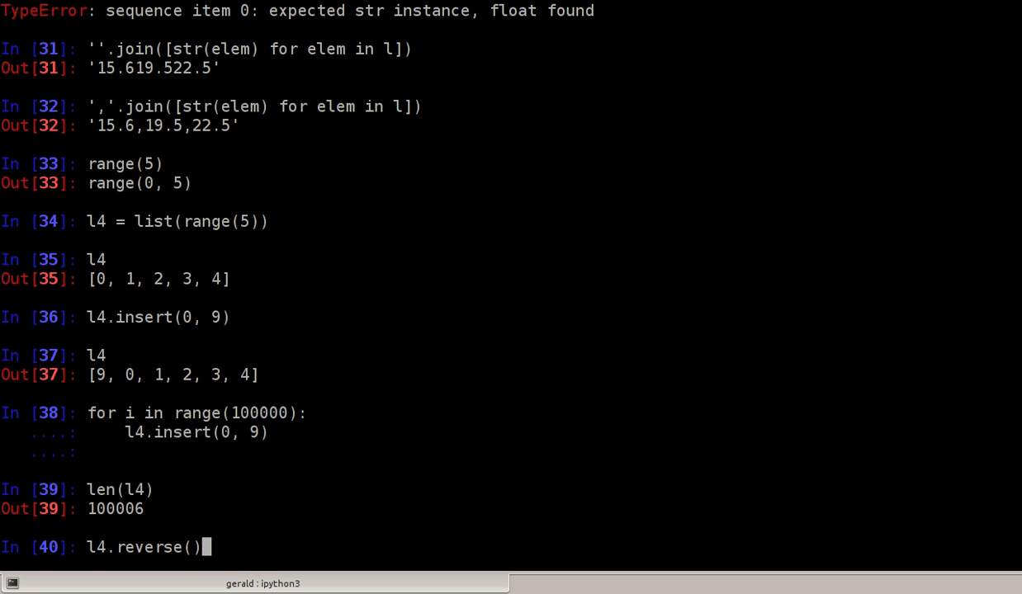
pyautogui.press('Return')
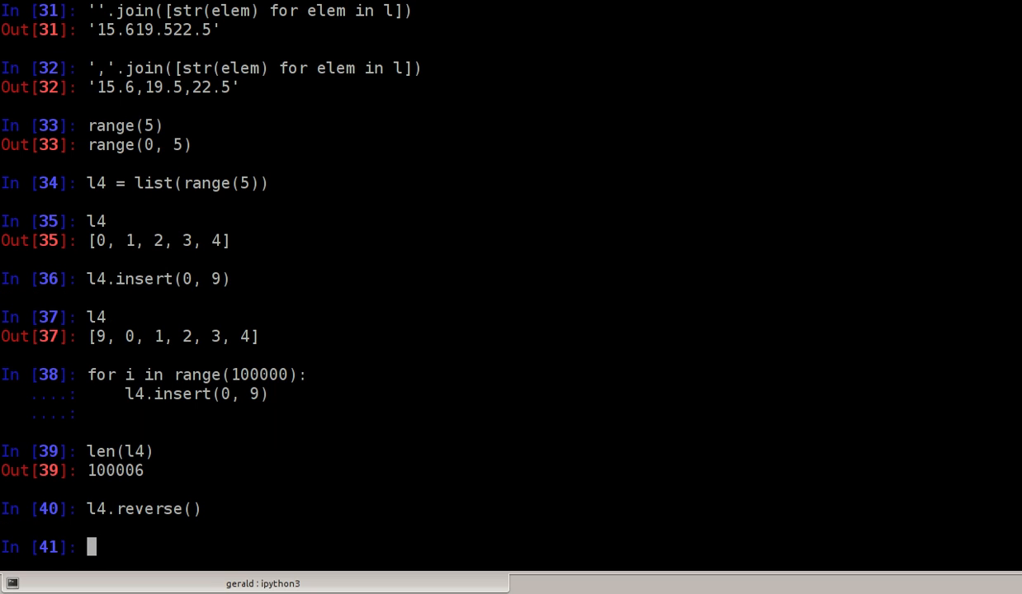
# - Append 9 to l4 100000 times in a loop, then reverse l4 back
pyautogui.write('for')
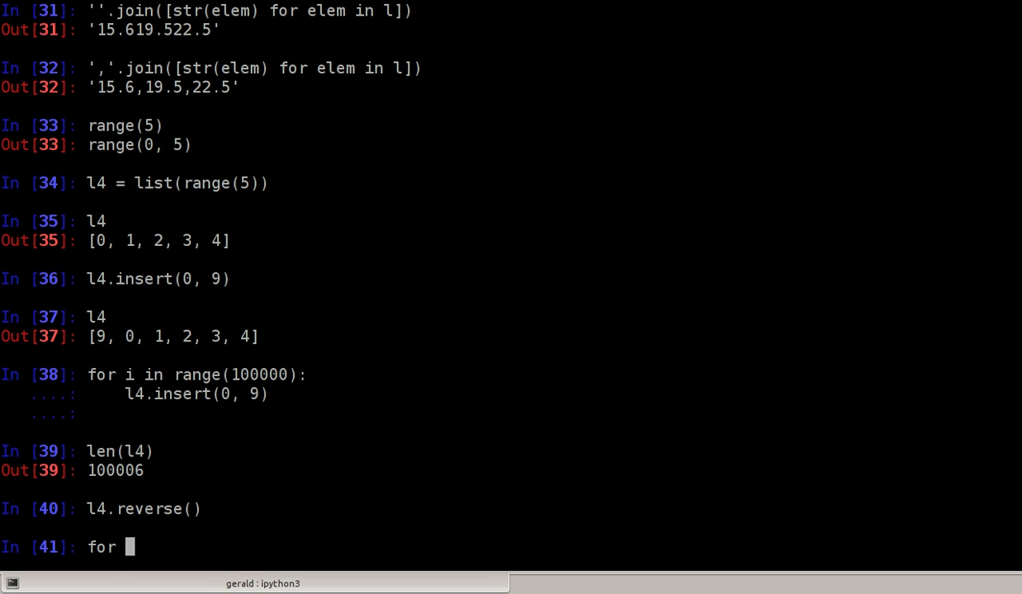
pyautogui.write('i in range(')
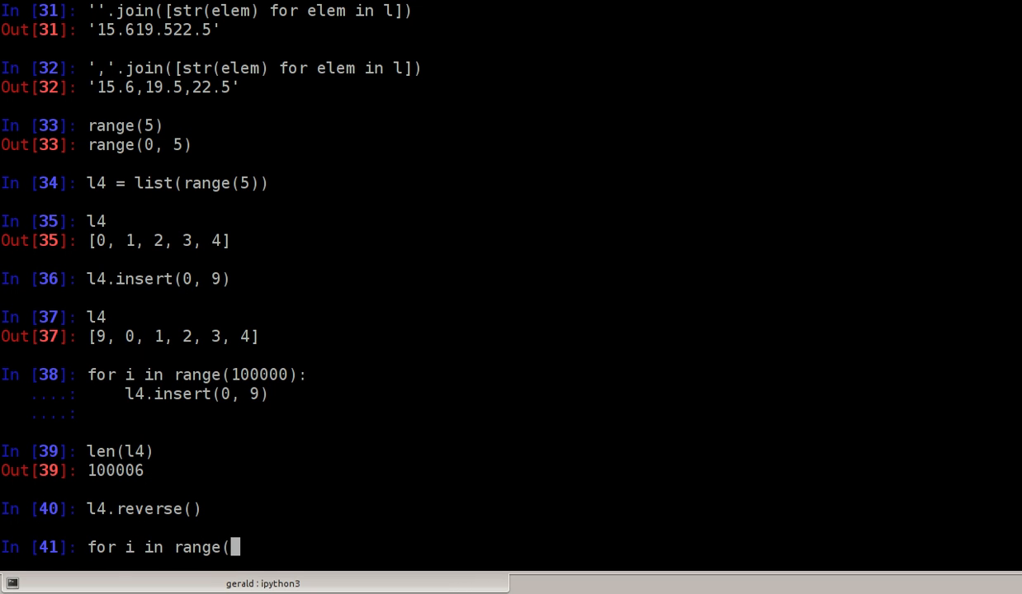
pyautogui.write('100000):')
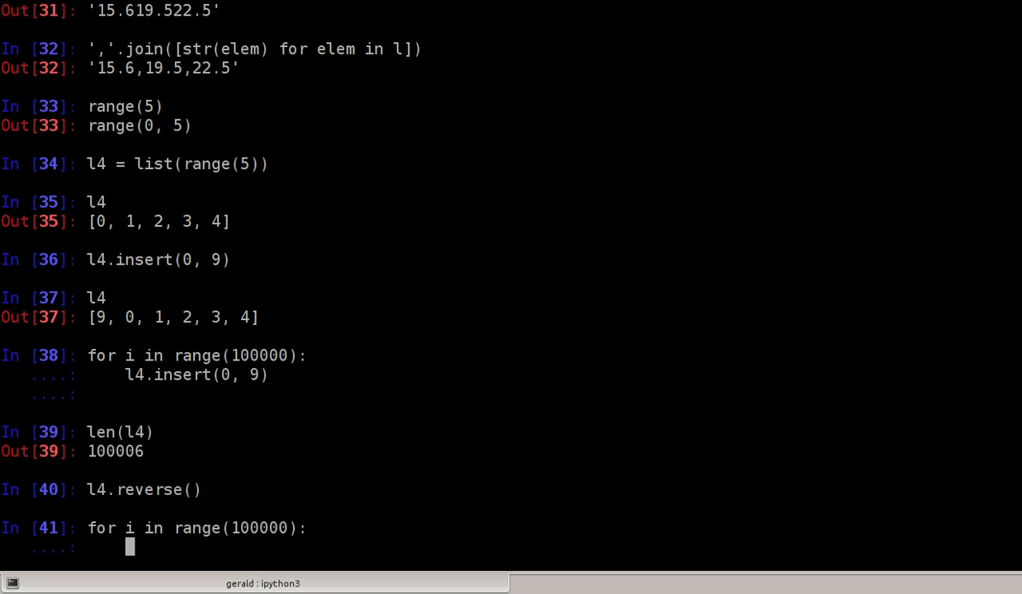
pyautogui.write('l4.append(')
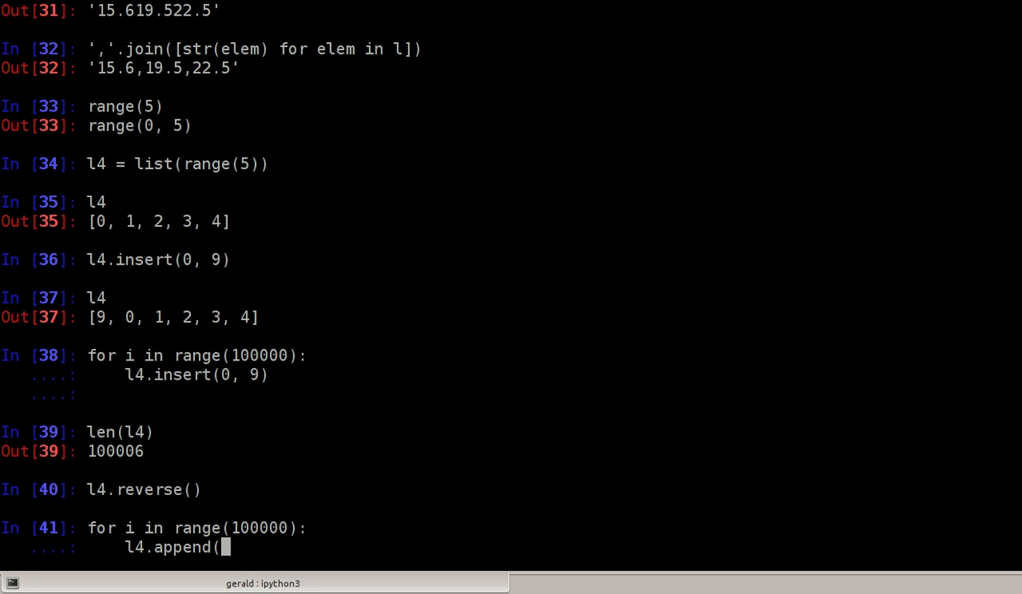
pyautogui.write('9)')
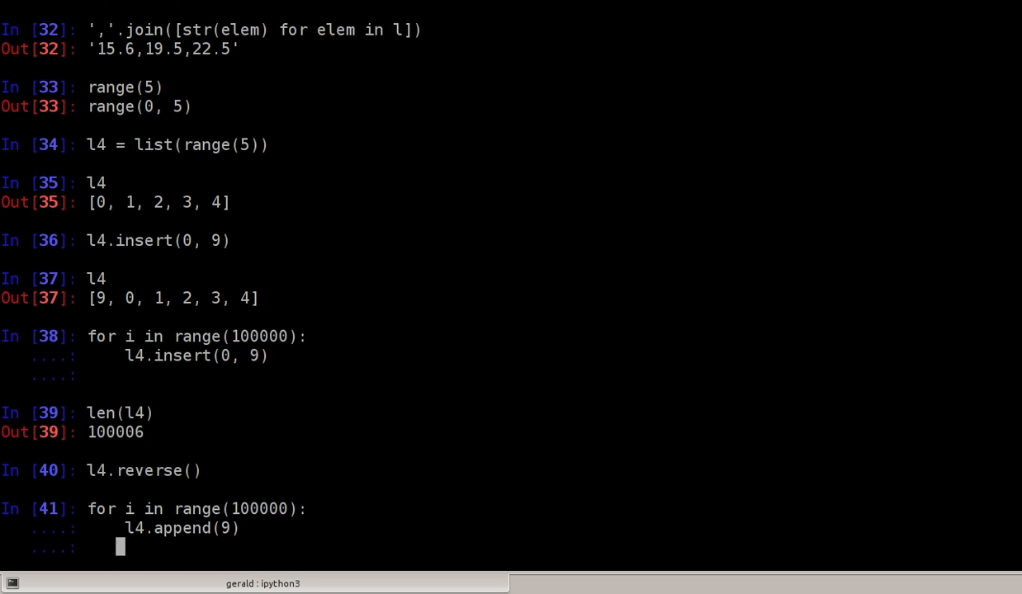
pyautogui.press('Return')
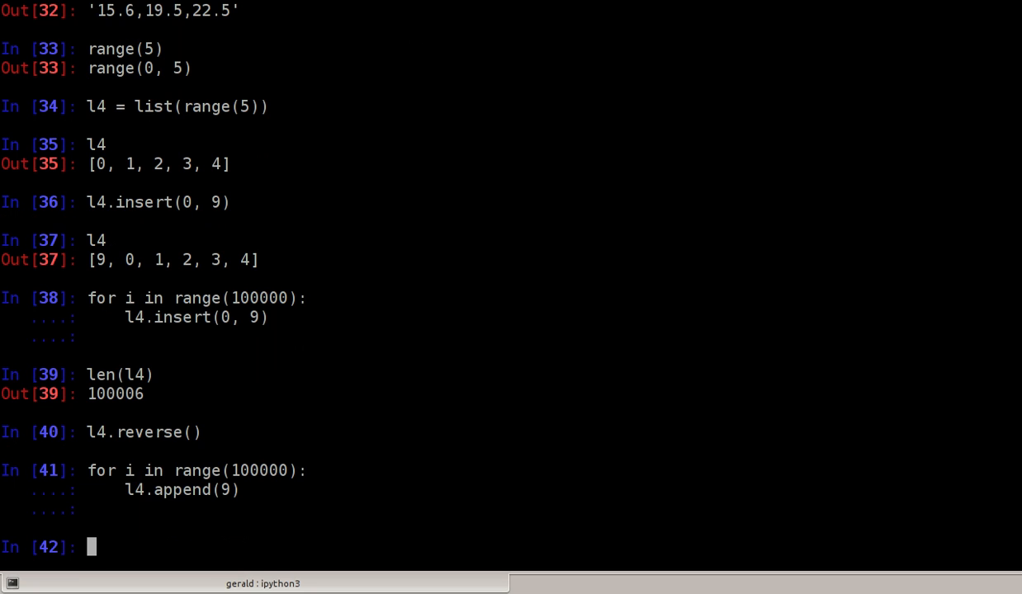
pyautogui.write('l4.reverse()')
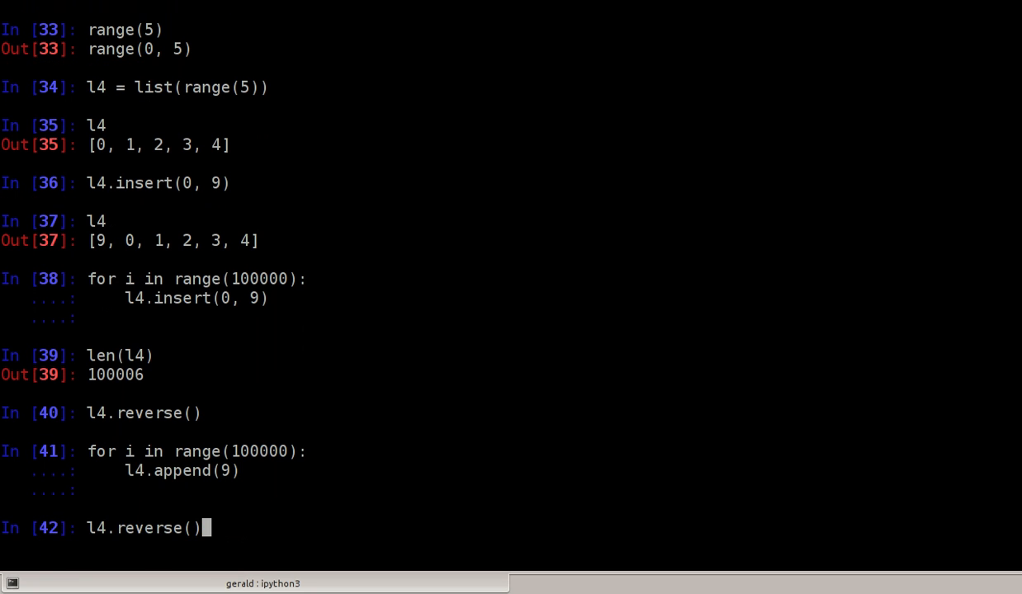
pyautogui.press('Return')
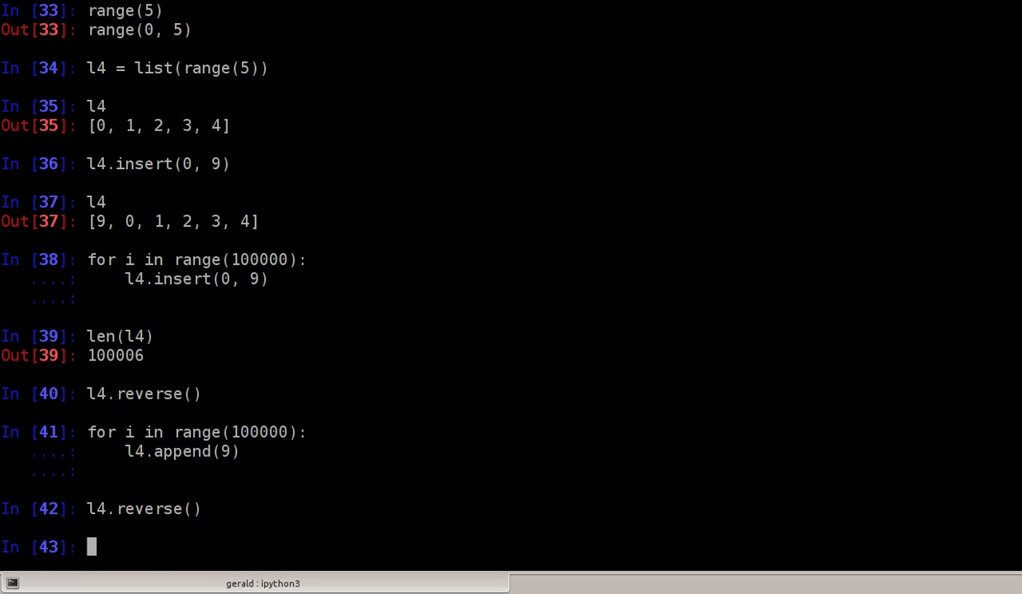